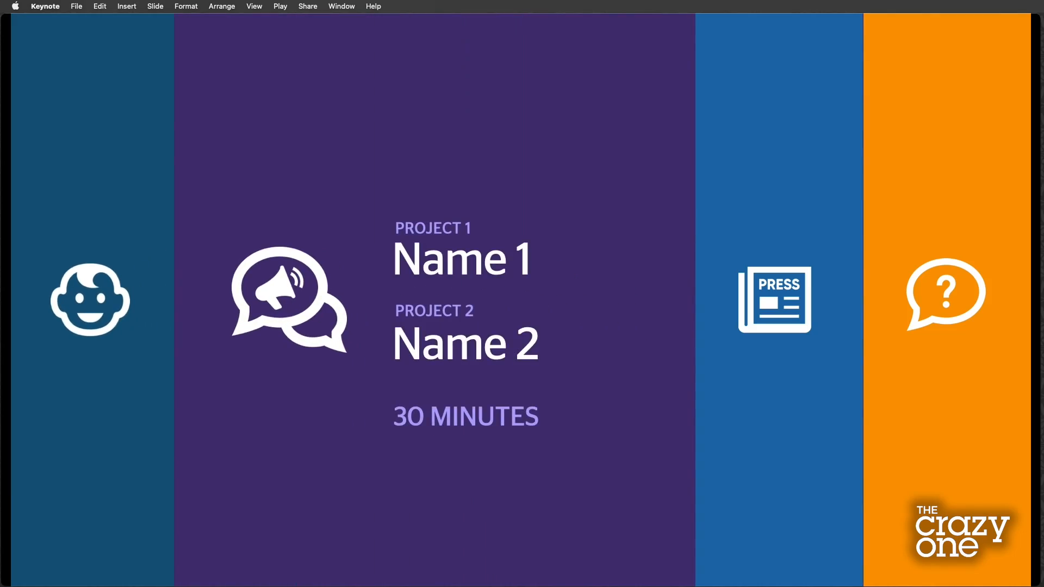
Advance the playing deck from the purple project slide to the next, then end the slideshow.
key(right)
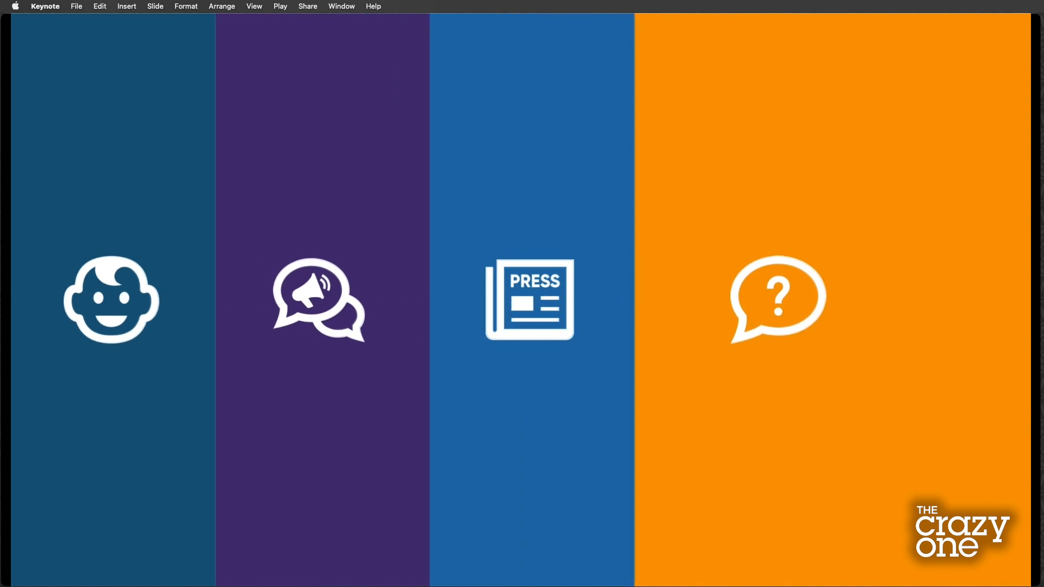
key(Escape)
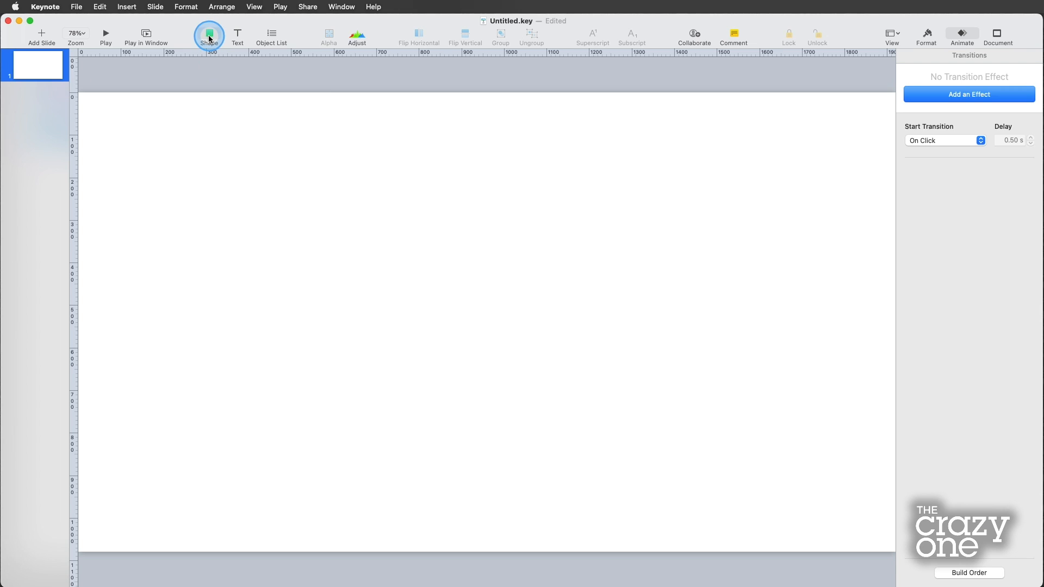
Add a black rectangle and duplicate it into four rectangles lined up side by side.
click(209, 34)
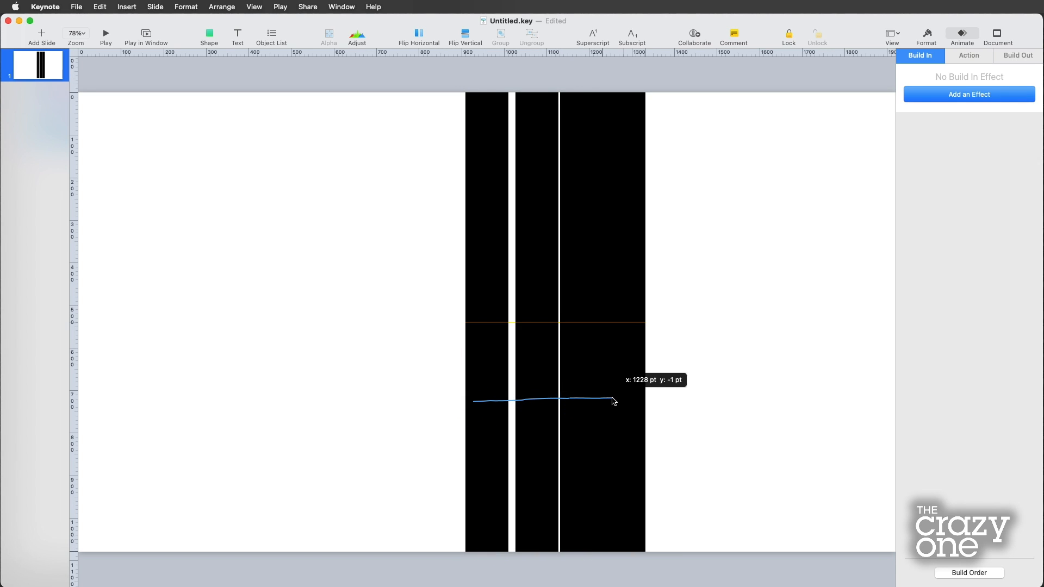
click(543, 269)
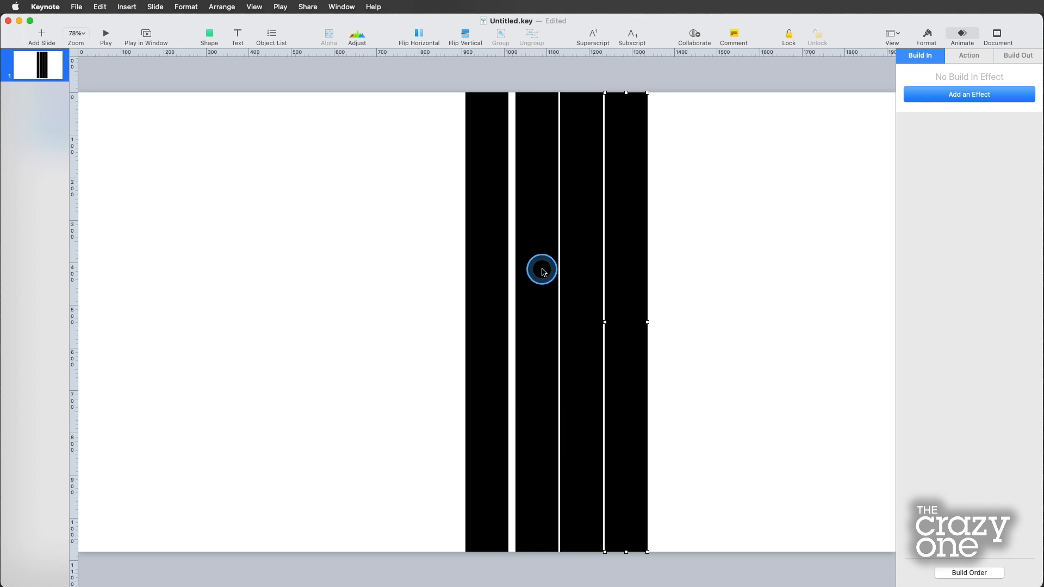
click(535, 272)
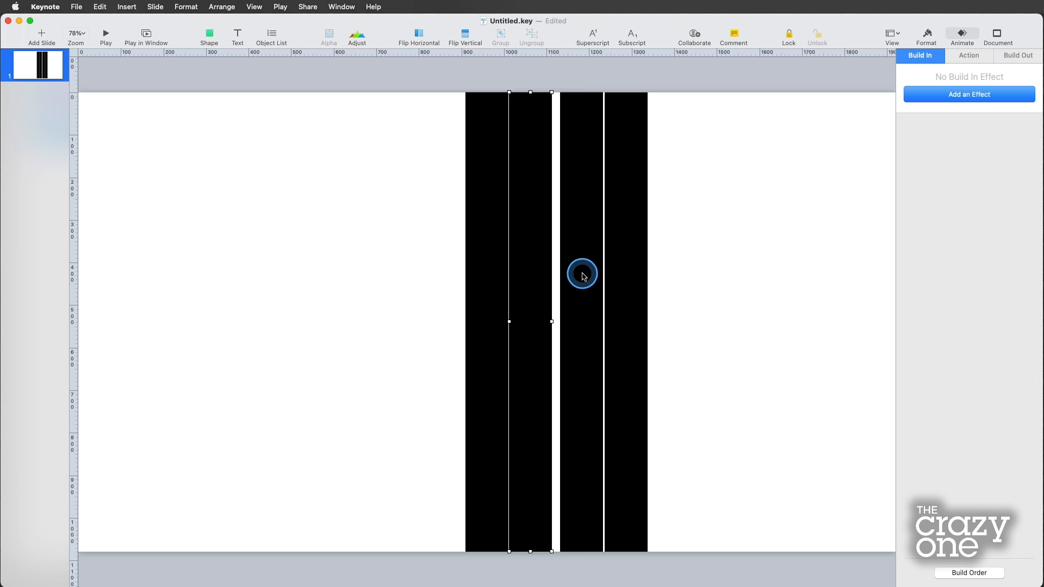
click(582, 275)
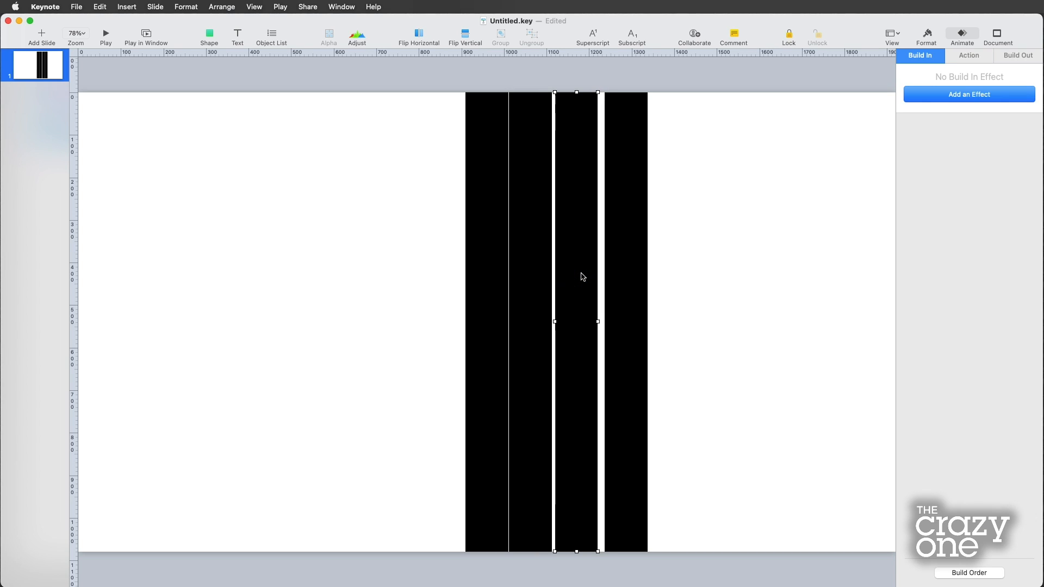
click(624, 281)
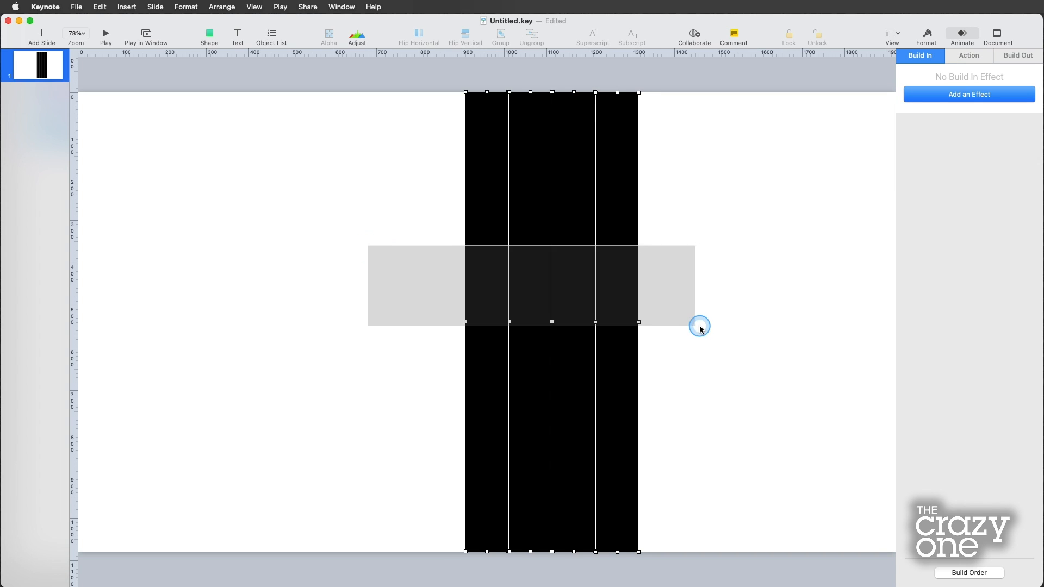
Group the four rectangles and, at 50% zoom, stretch the group to cover the whole slide.
click(499, 35)
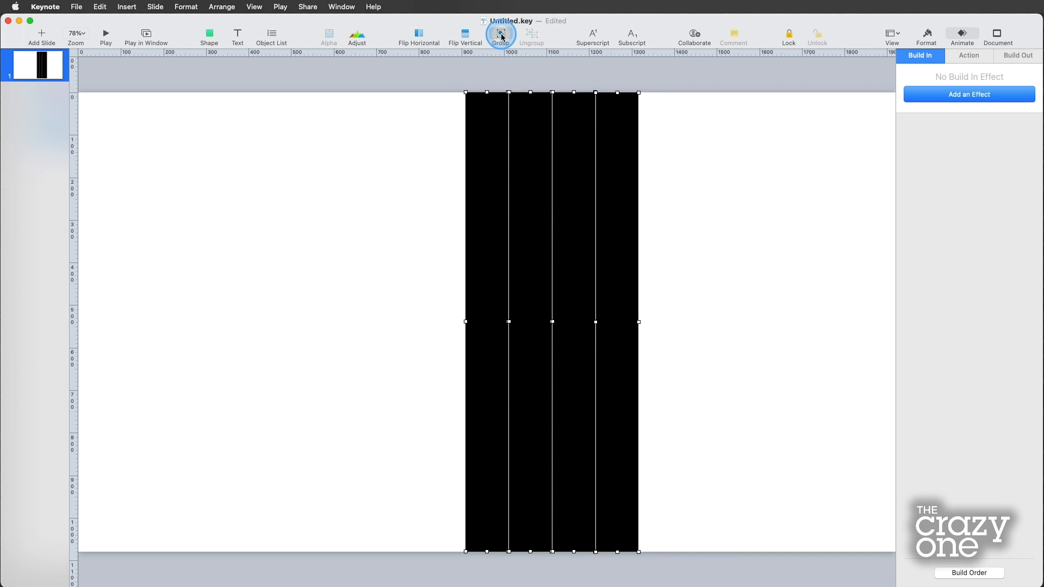
click(75, 34)
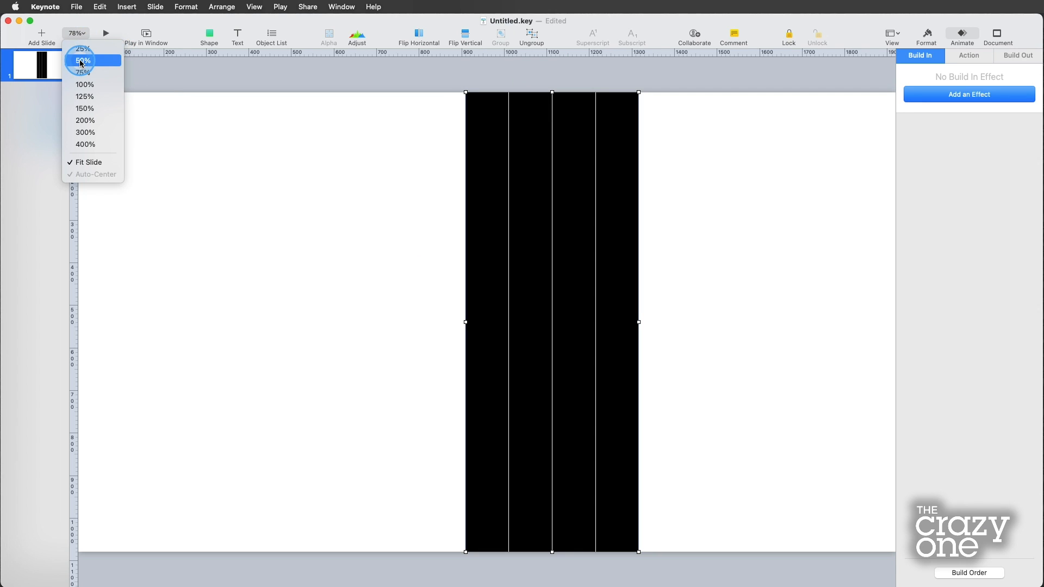
click(82, 60)
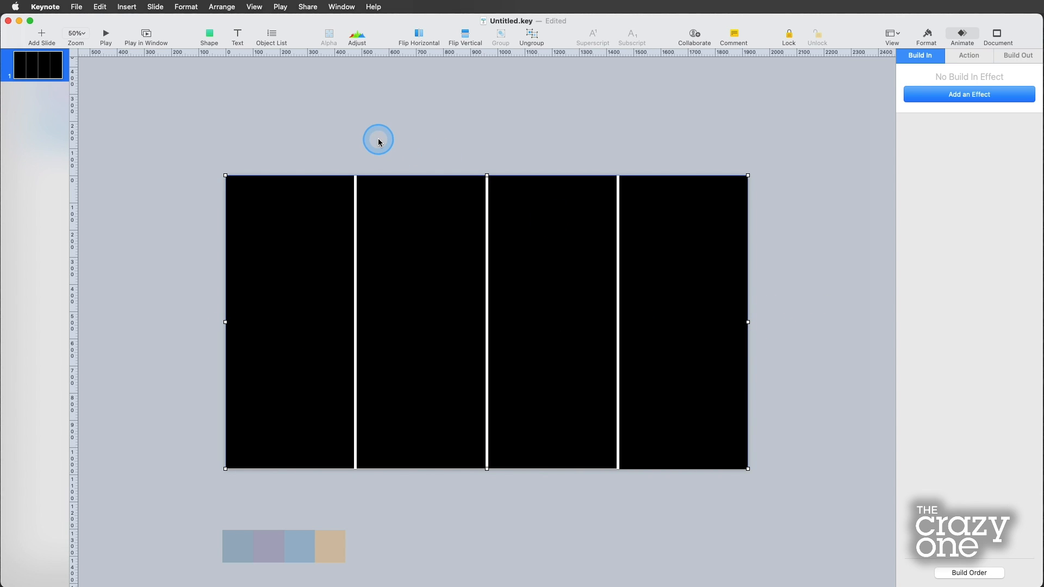
drag(379, 141, 414, 224)
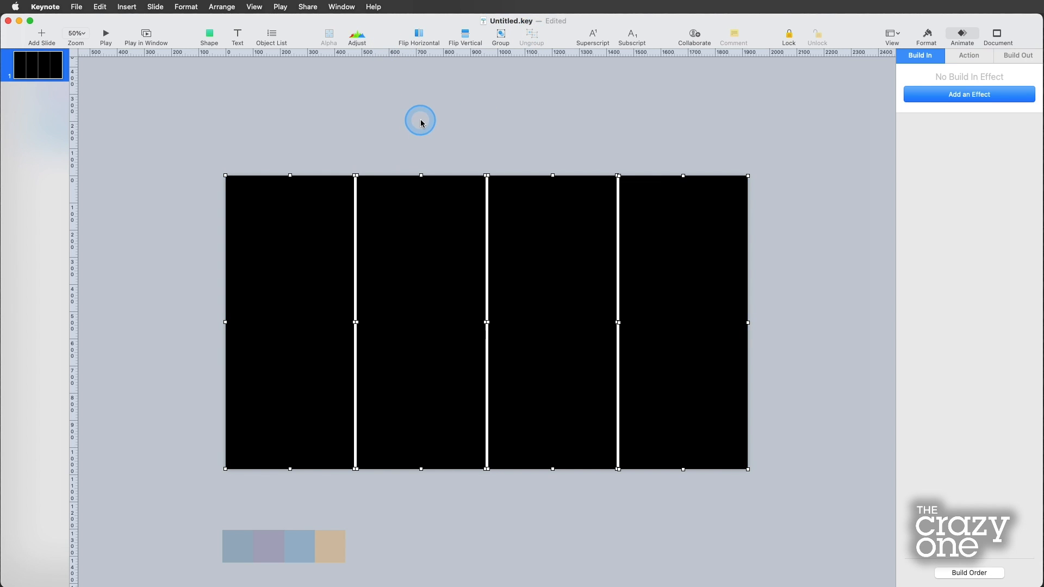
Hide the alignment guides, zoom to 100%, and place a vertical guide at a quarter of the slide width.
click(305, 255)
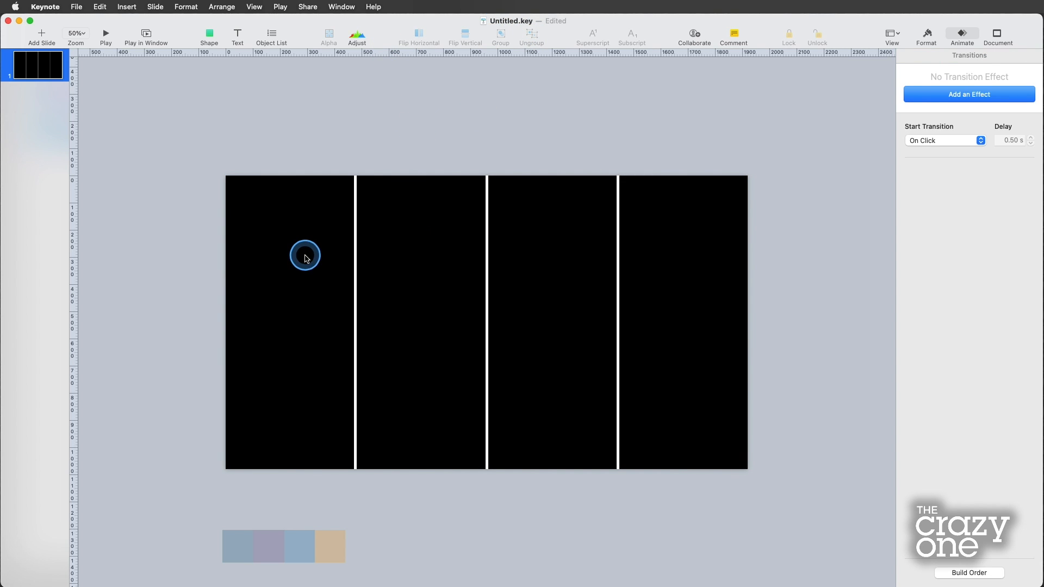
mouse_move(308, 10)
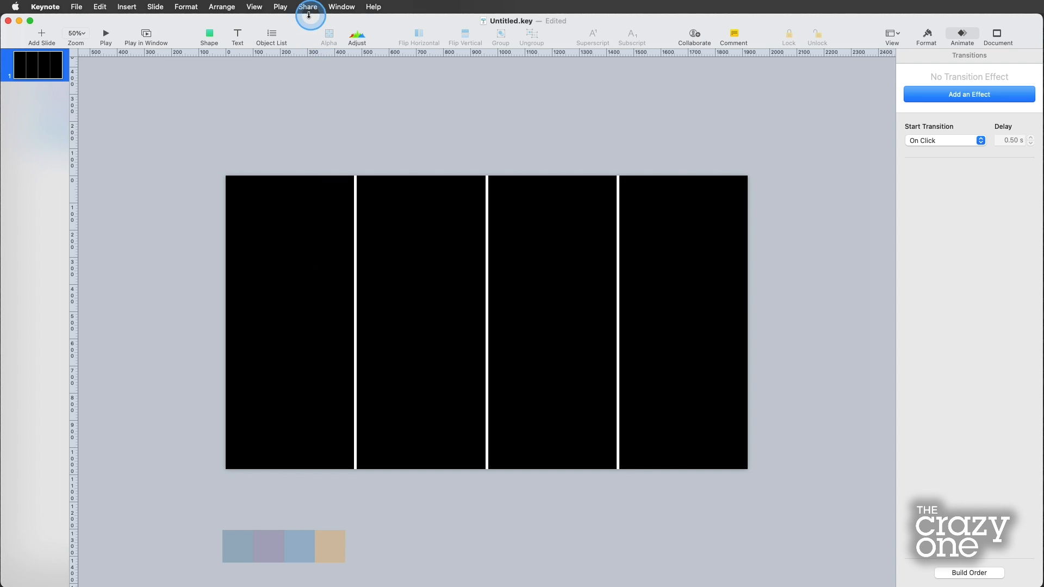
click(253, 6)
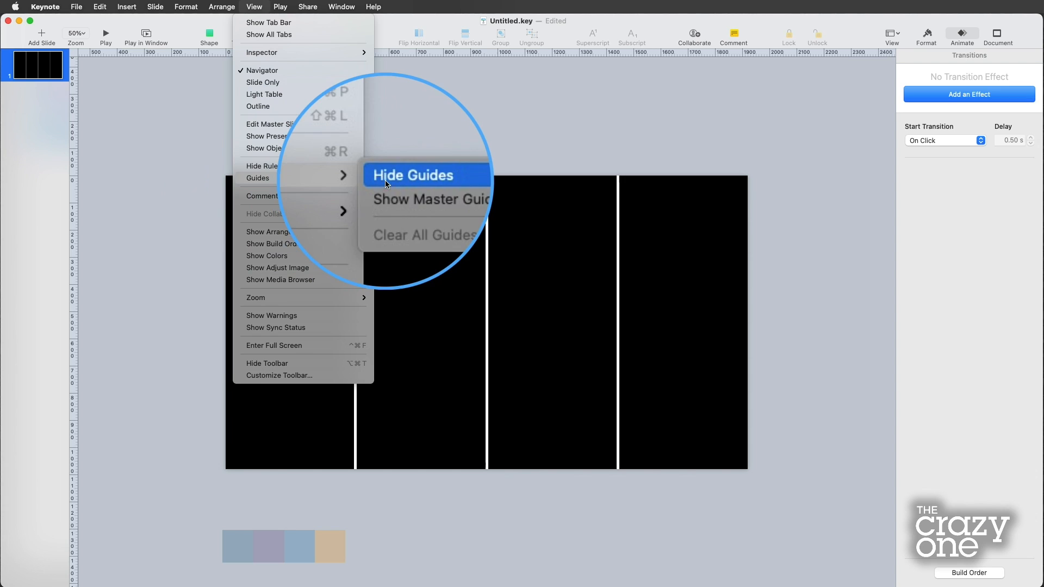
click(411, 175)
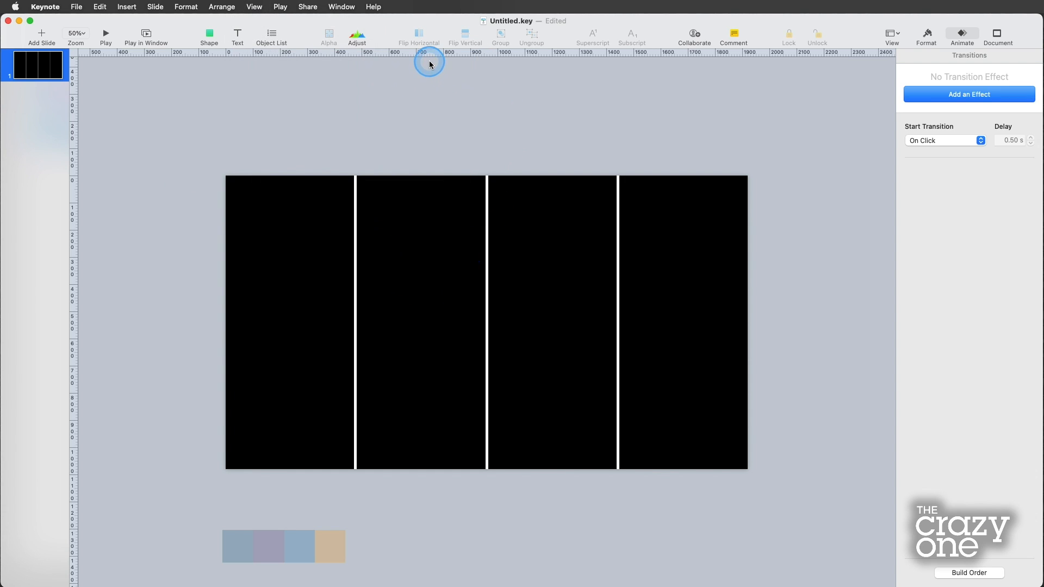
click(76, 34)
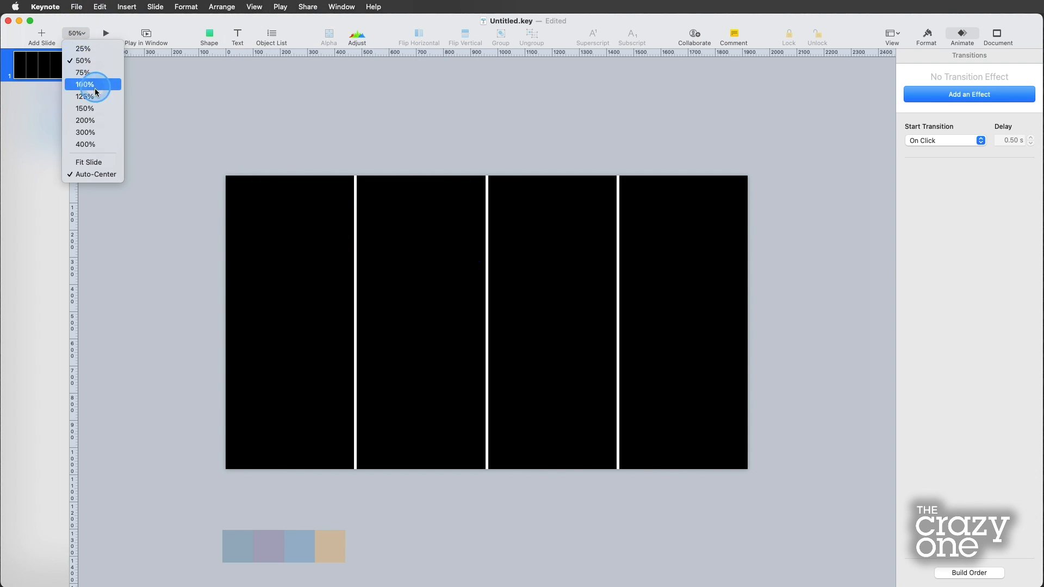
click(85, 84)
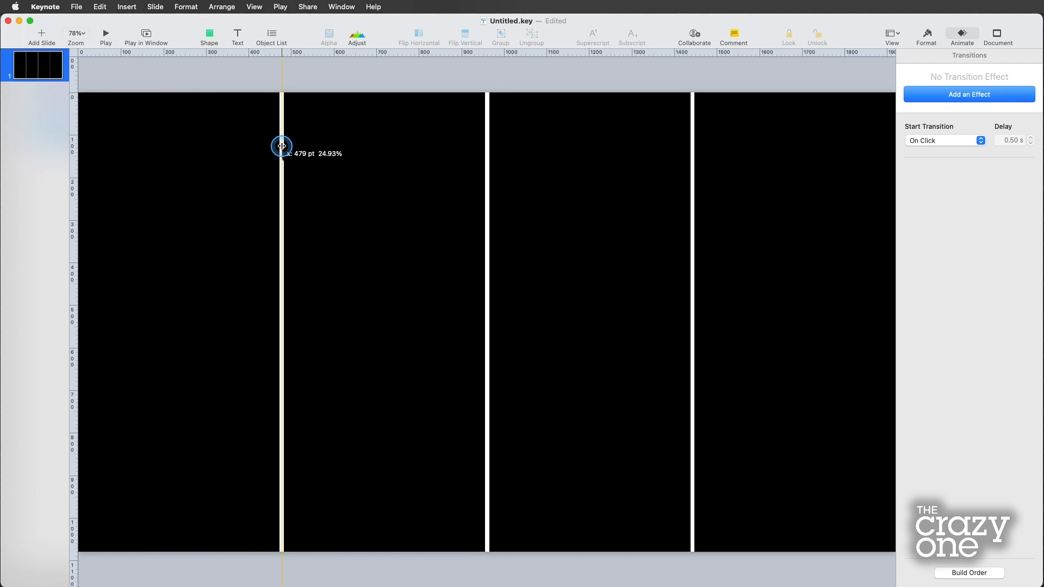
drag(281, 145, 443, 137)
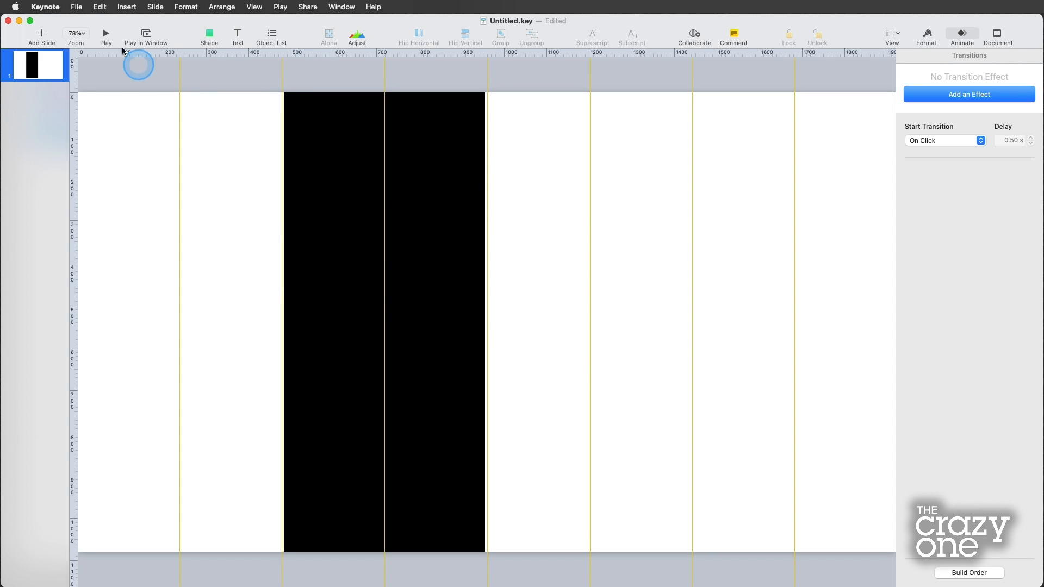
Zoom to 150% and then 200% to check the black rectangle's edges against the guides.
click(76, 34)
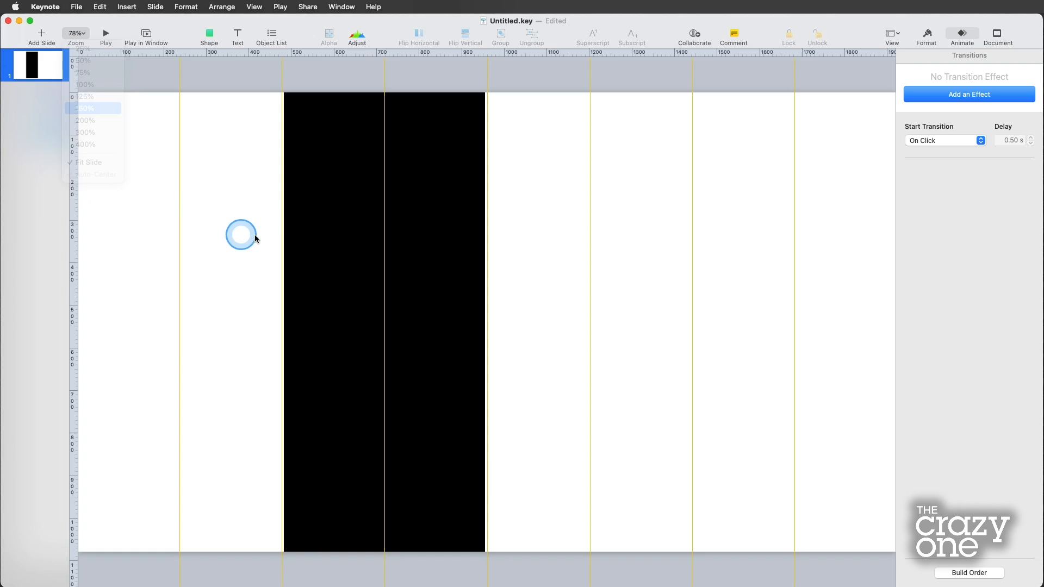
click(85, 108)
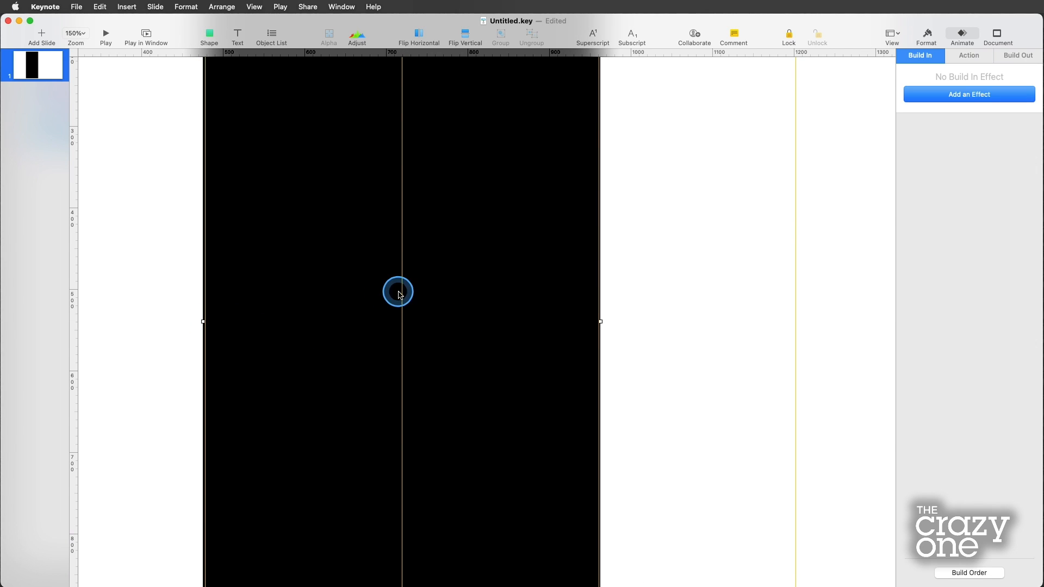
click(75, 34)
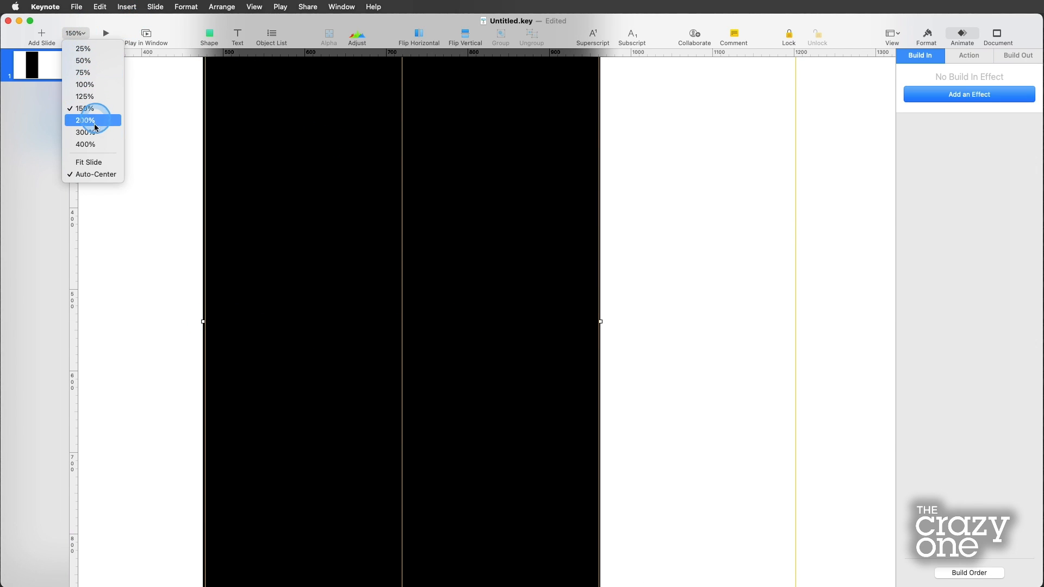
click(88, 162)
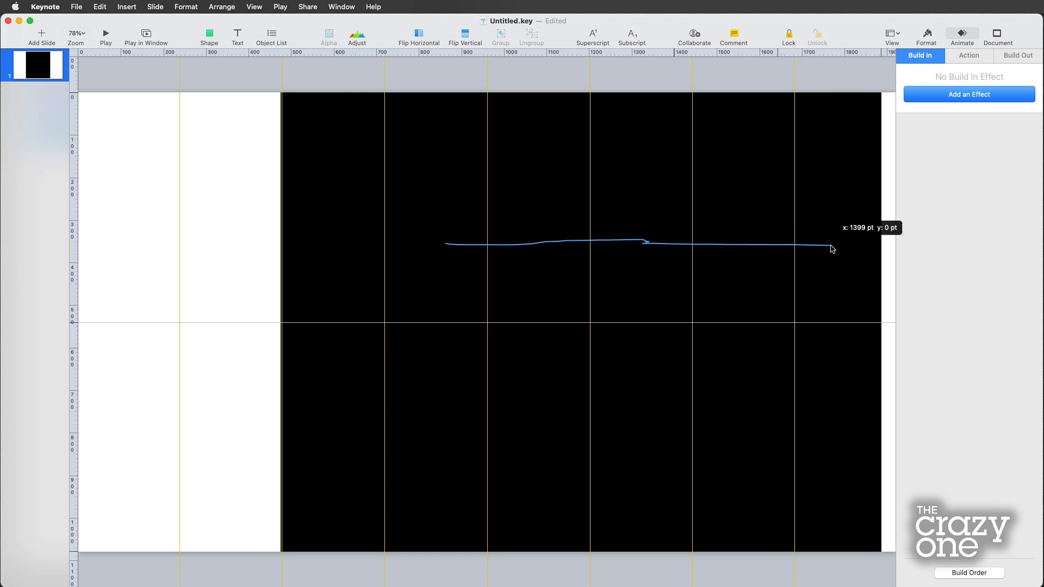
mouse_move(851, 250)
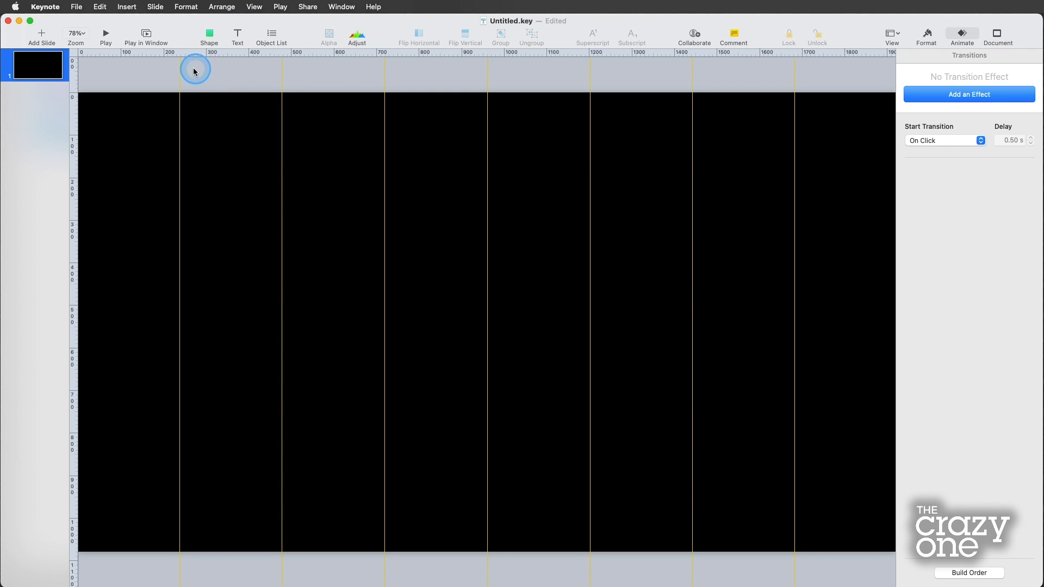
mouse_move(663, 75)
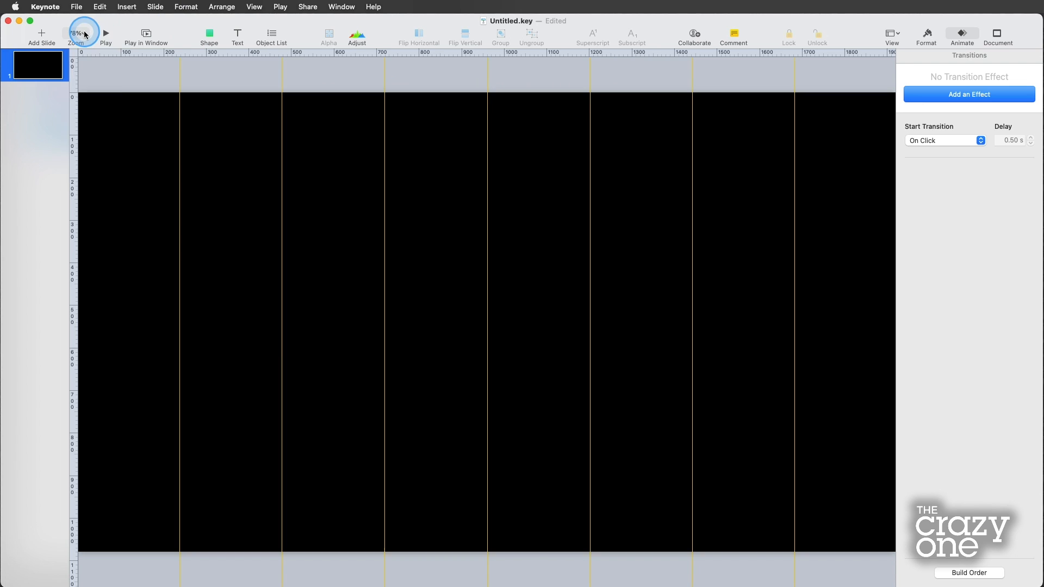
Zoom out to 50% and bring the four-colour swatch strip onto the slide.
click(78, 34)
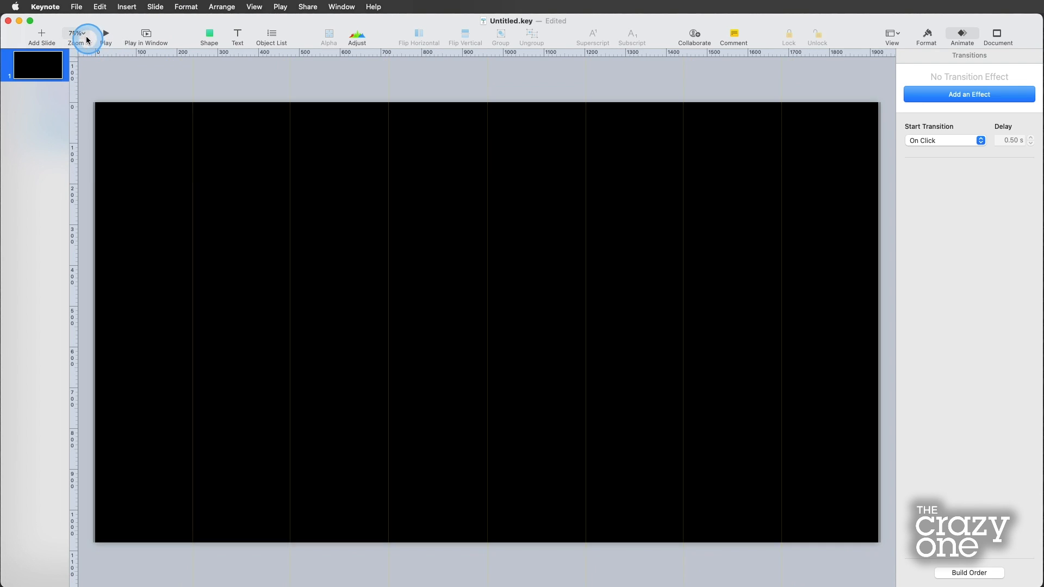
click(77, 34)
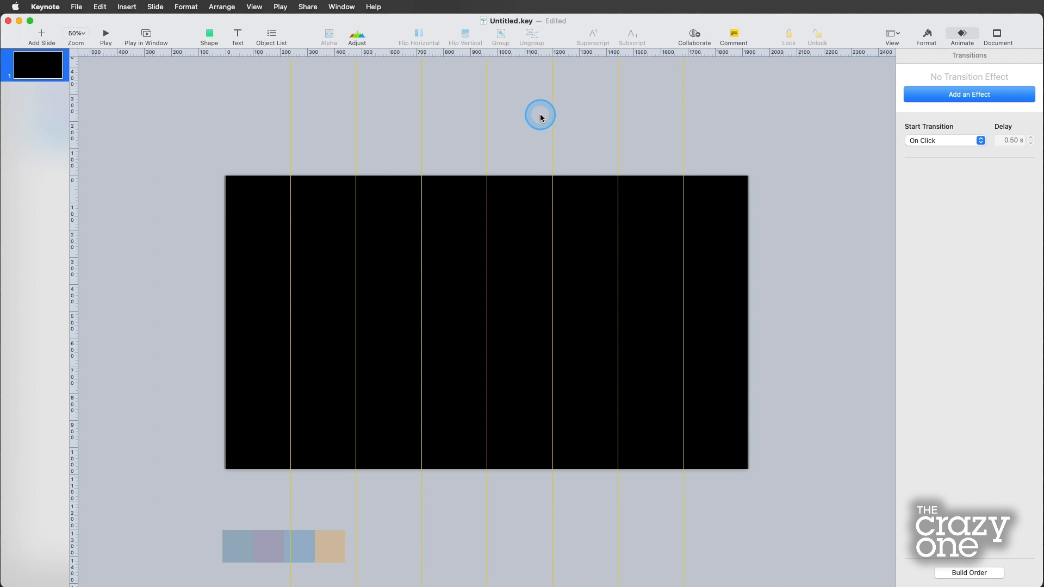
click(341, 546)
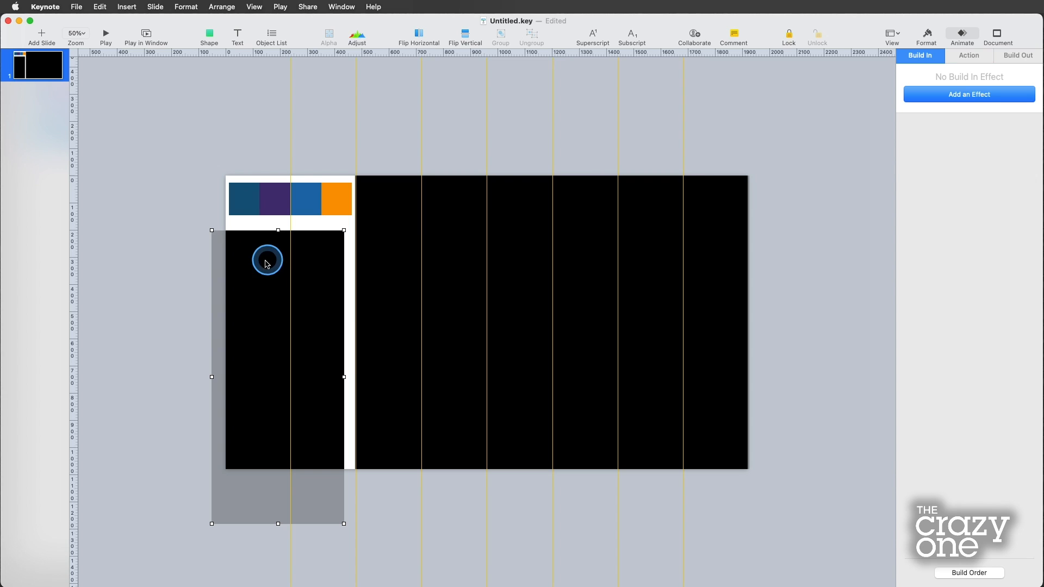
Fill the first column with dark blue picked by eyedropper from the reference swatch.
click(927, 35)
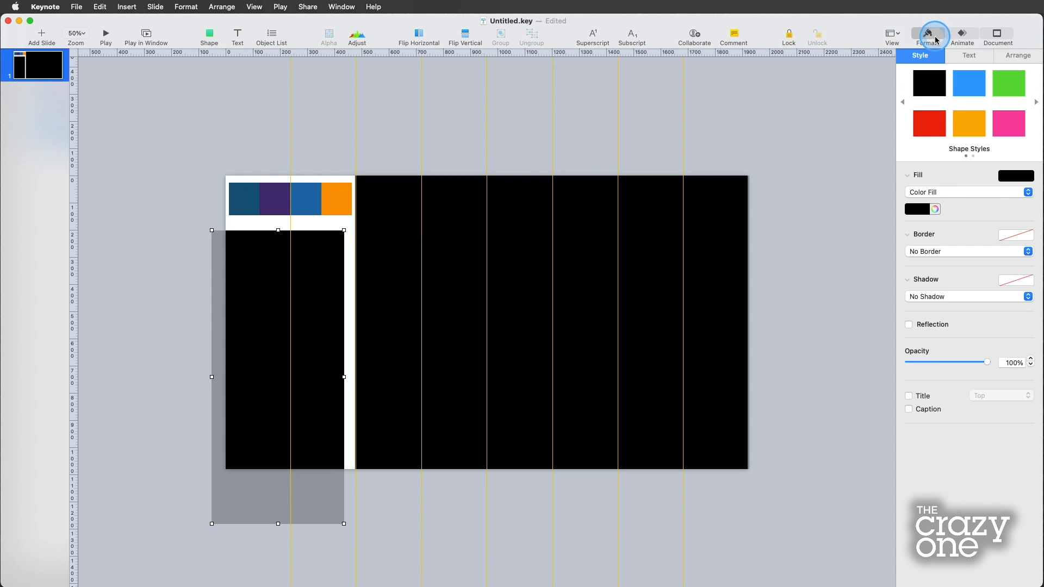
click(918, 208)
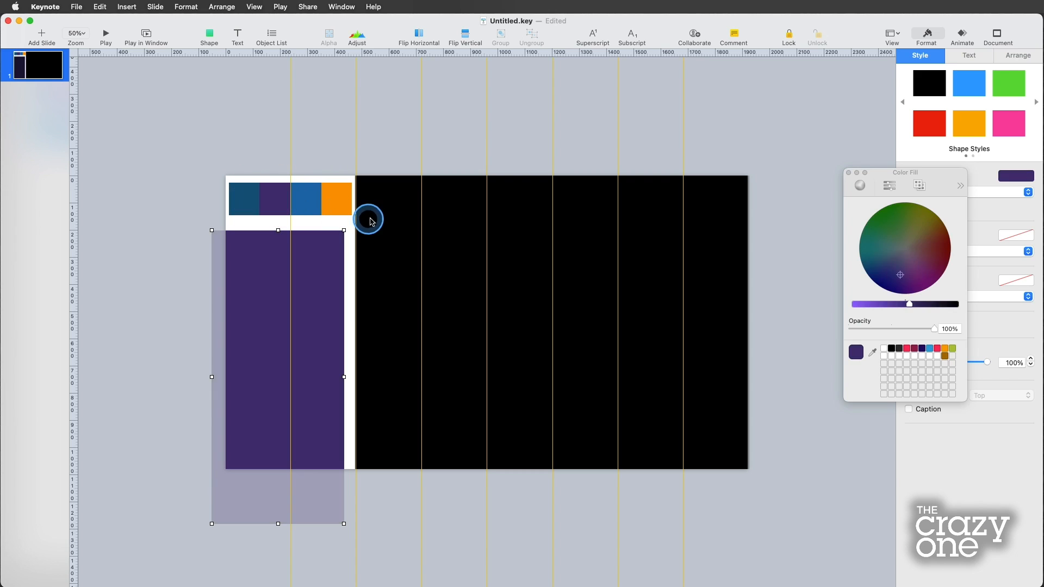
click(242, 181)
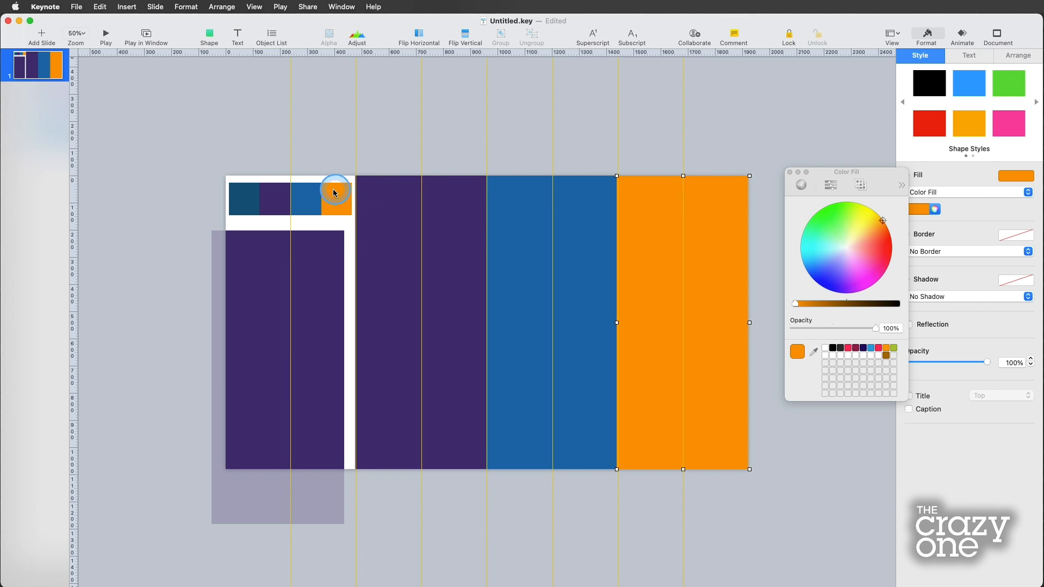
click(323, 270)
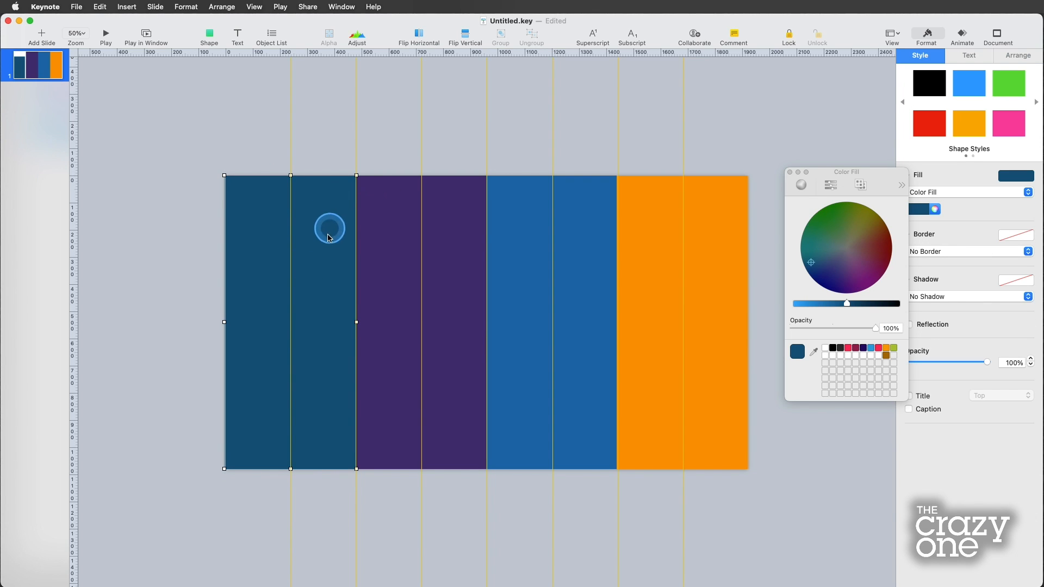
mouse_move(567, 259)
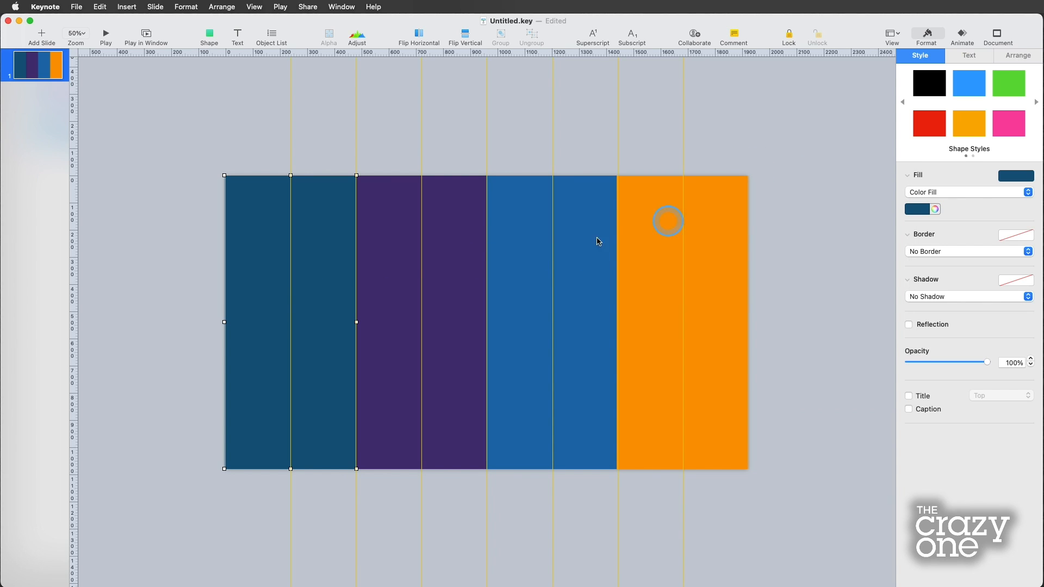
mouse_move(262, 294)
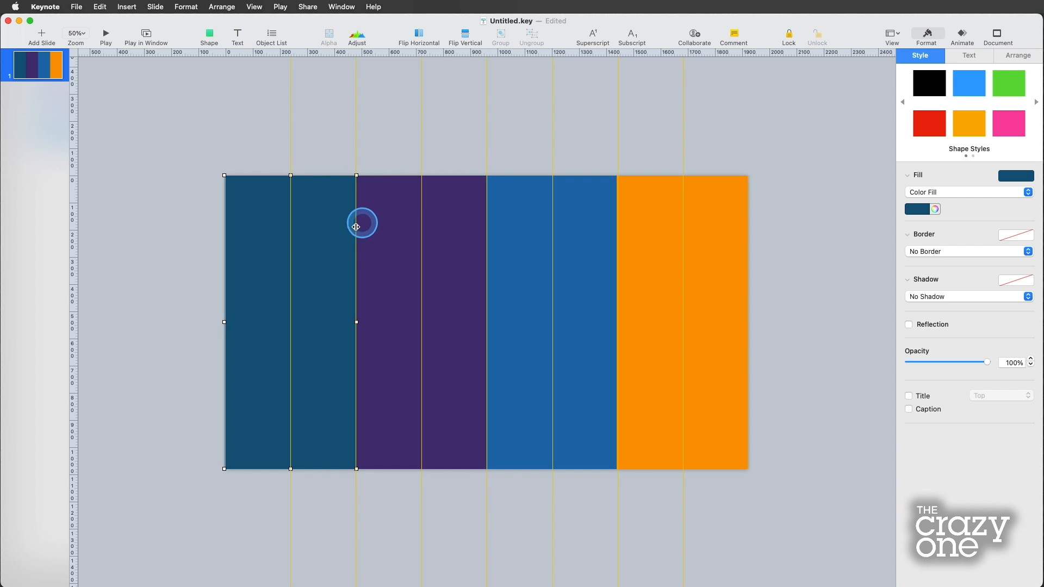
mouse_move(437, 271)
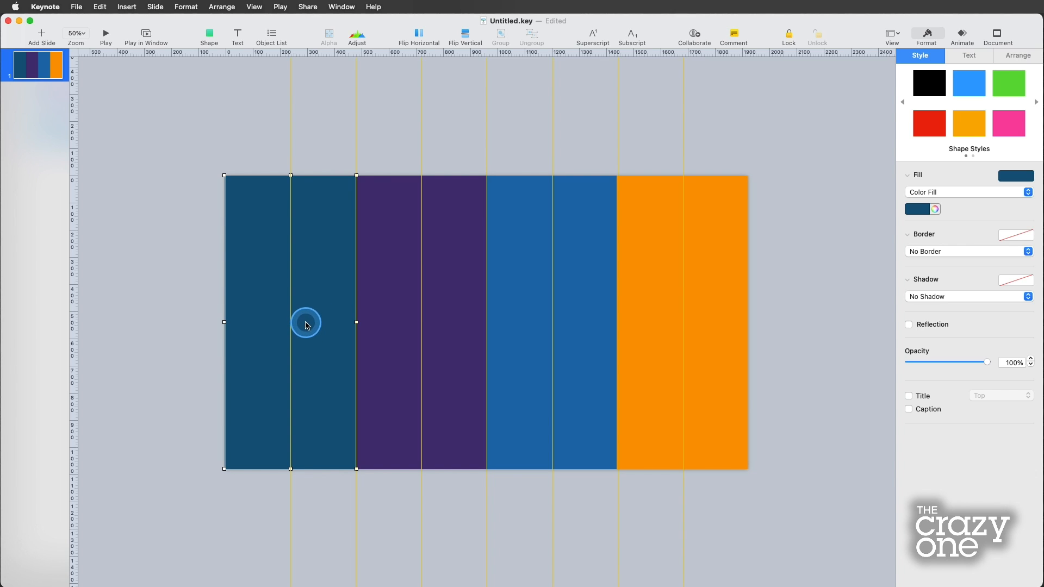
Number the columns 1 to 4 in centred white text and deselect them.
click(394, 329)
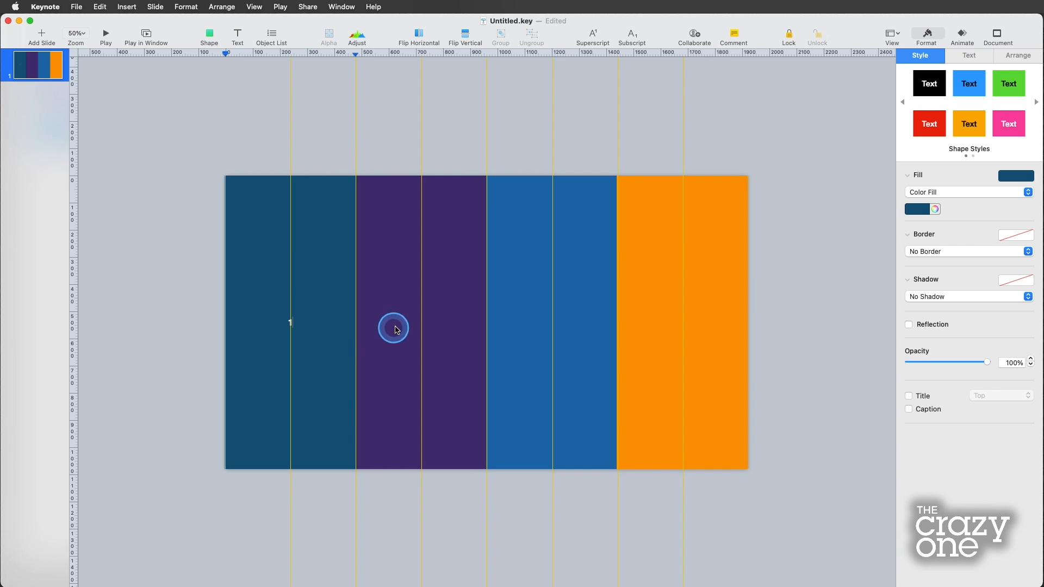
click(530, 320)
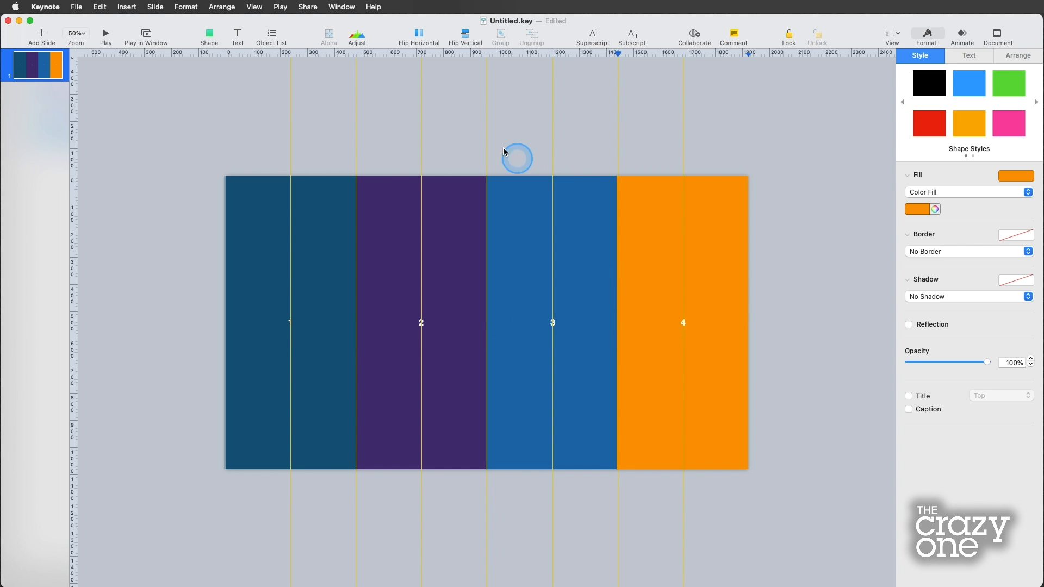
click(186, 251)
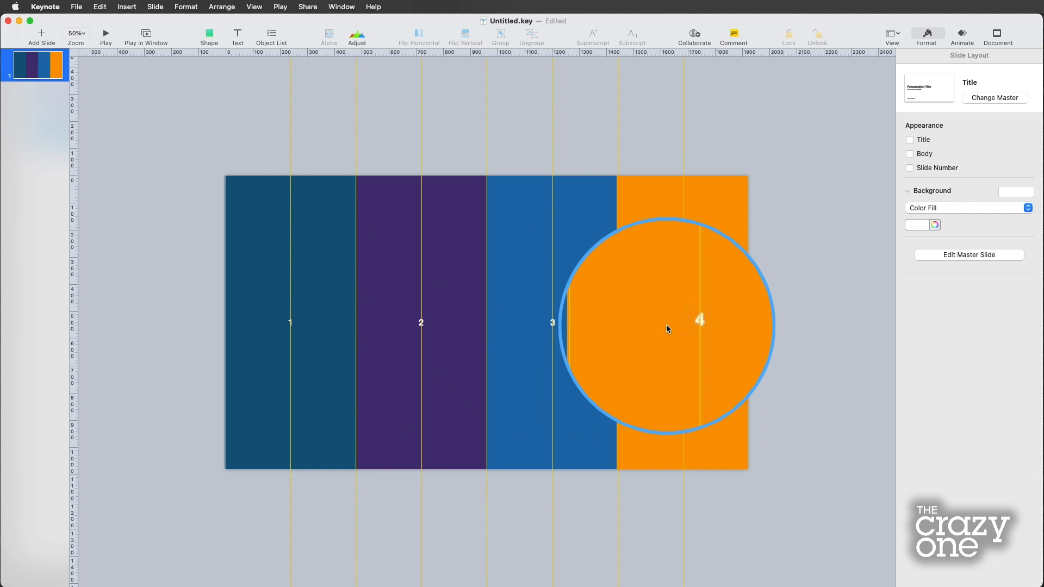
key(Delete)
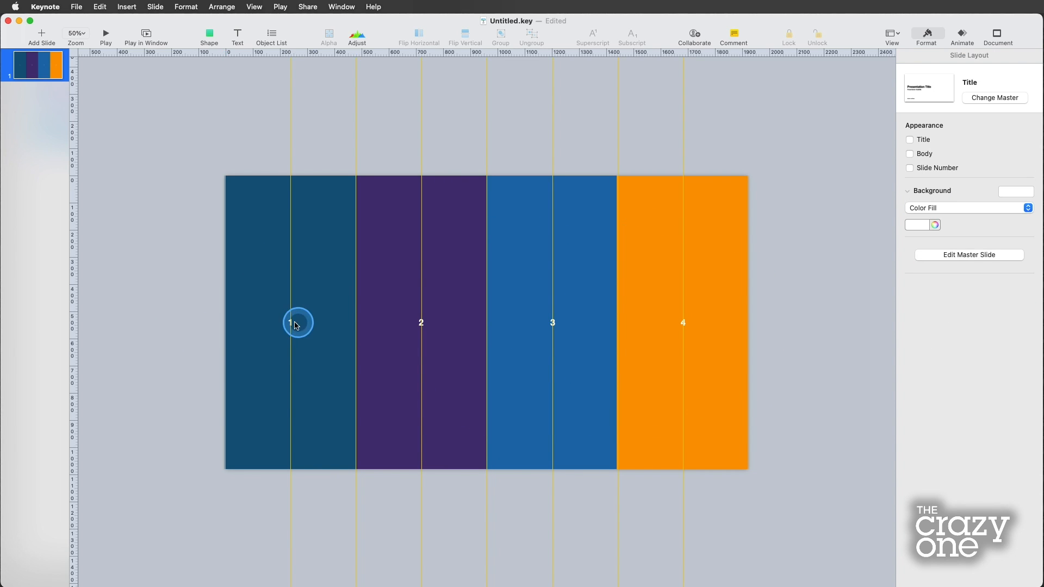
mouse_move(226, 215)
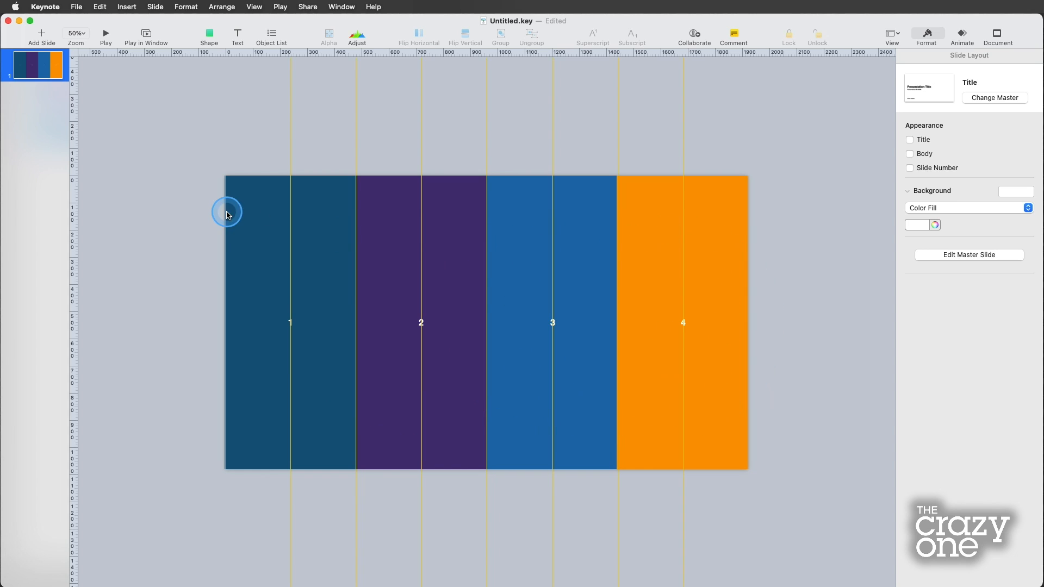
mouse_move(155, 163)
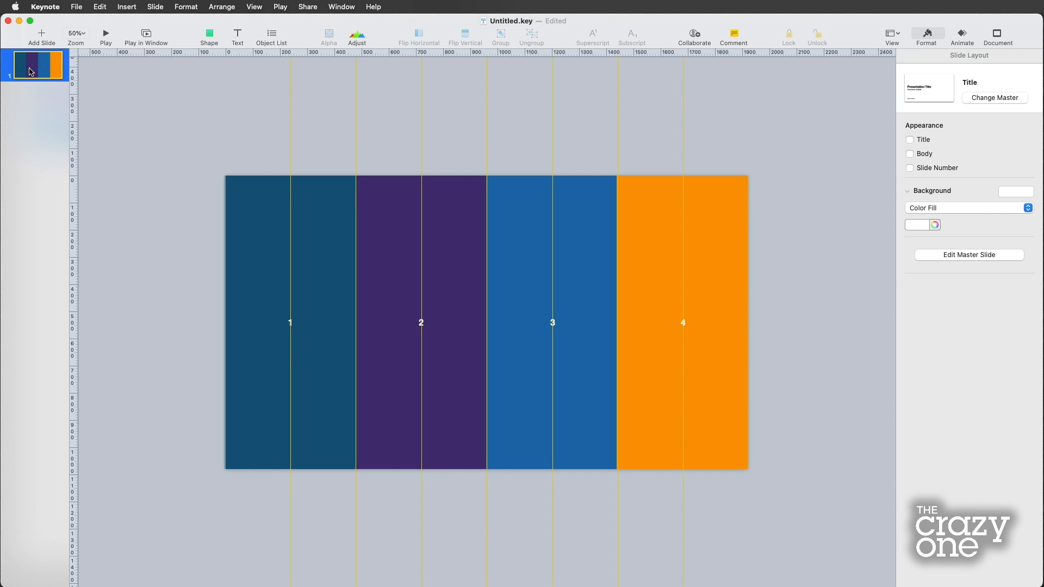
Duplicate slide 1 and on slide 2 widen column 1 to half the slide, narrowing columns 2–4.
click(40, 34)
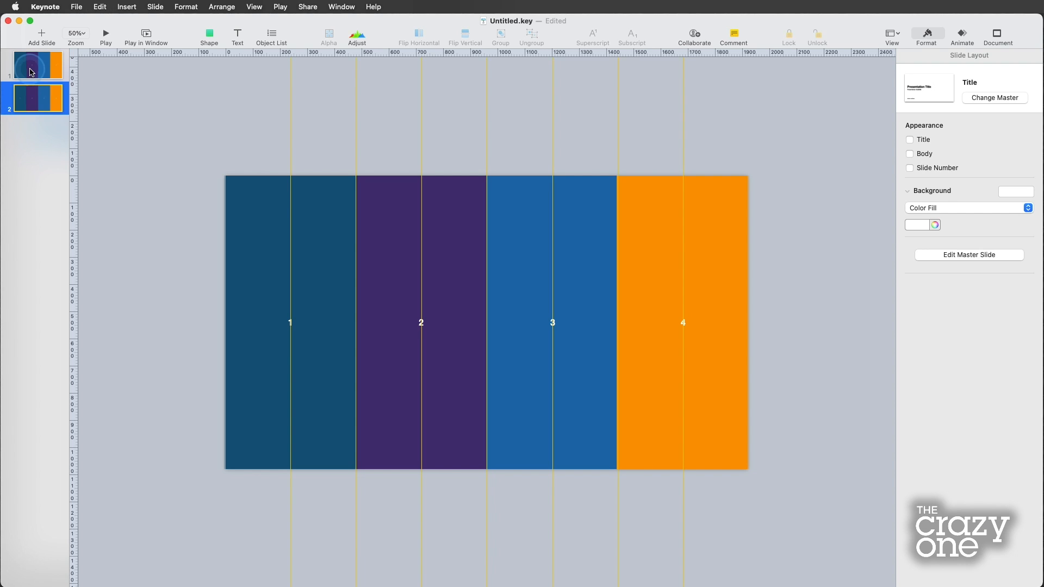
click(336, 300)
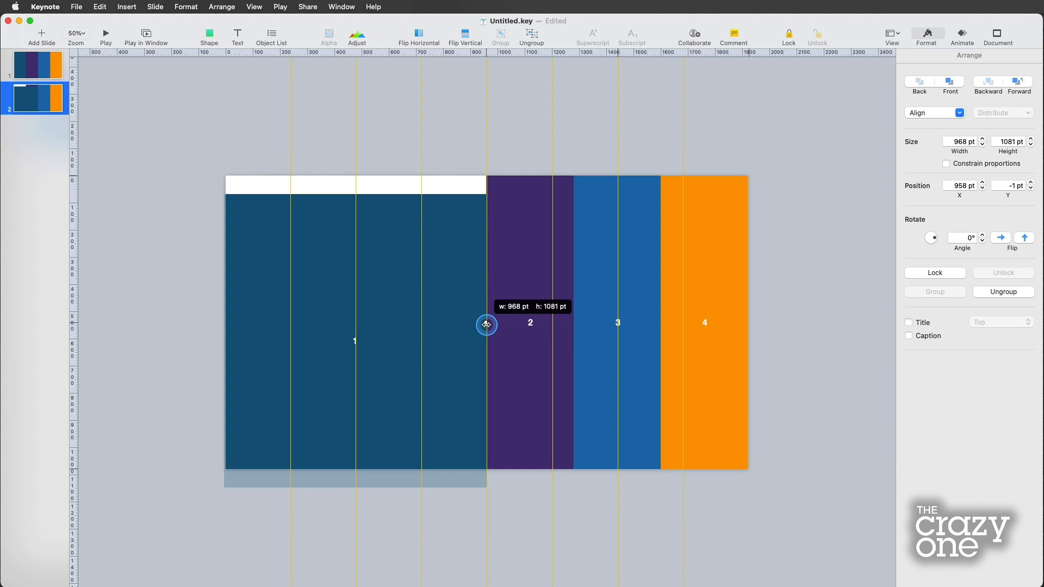
click(465, 316)
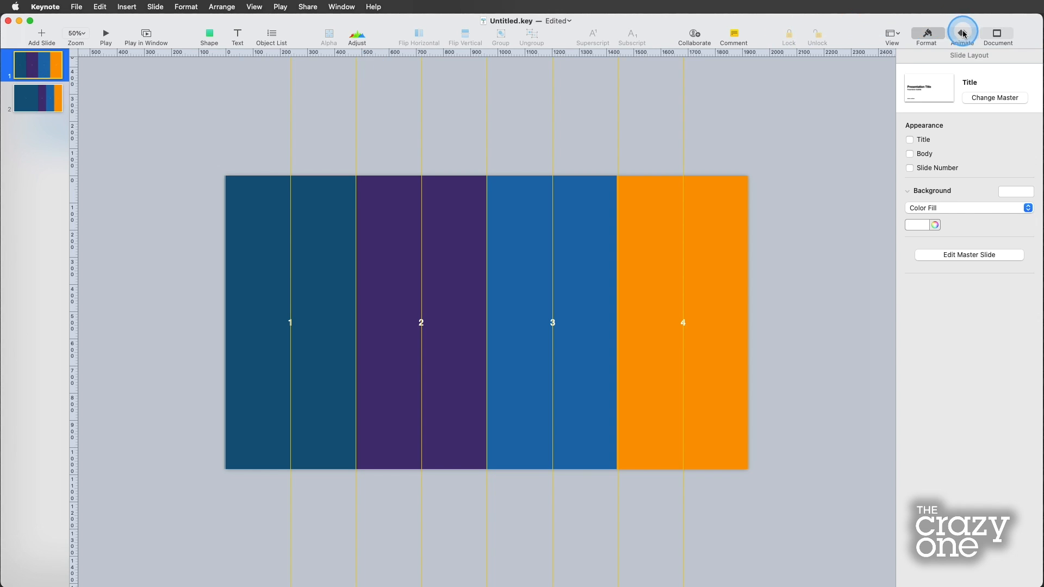
Apply a Magic Move transition to slide 1 and check the morph against slide 2's columns.
click(961, 33)
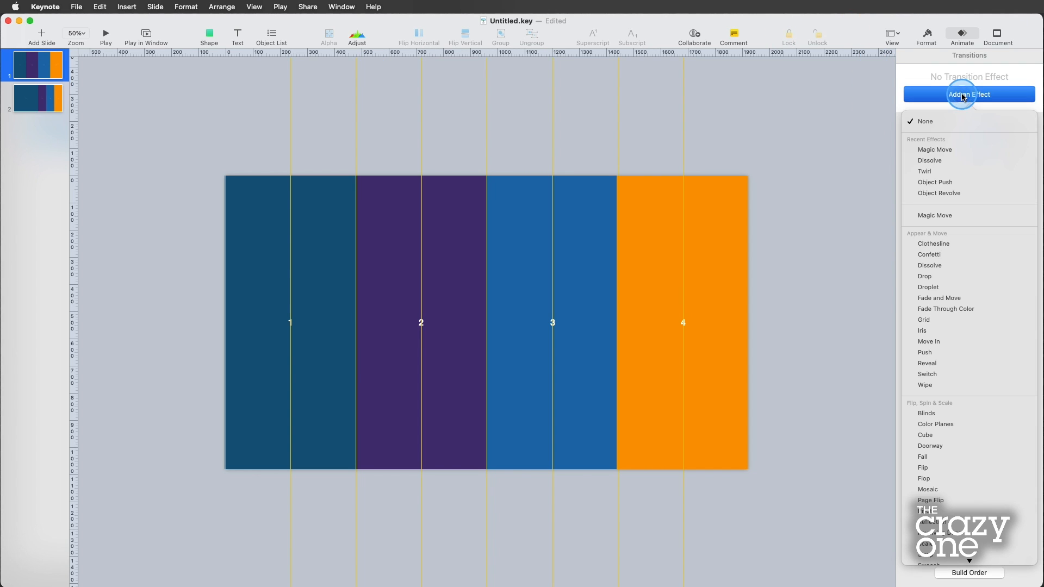
click(936, 149)
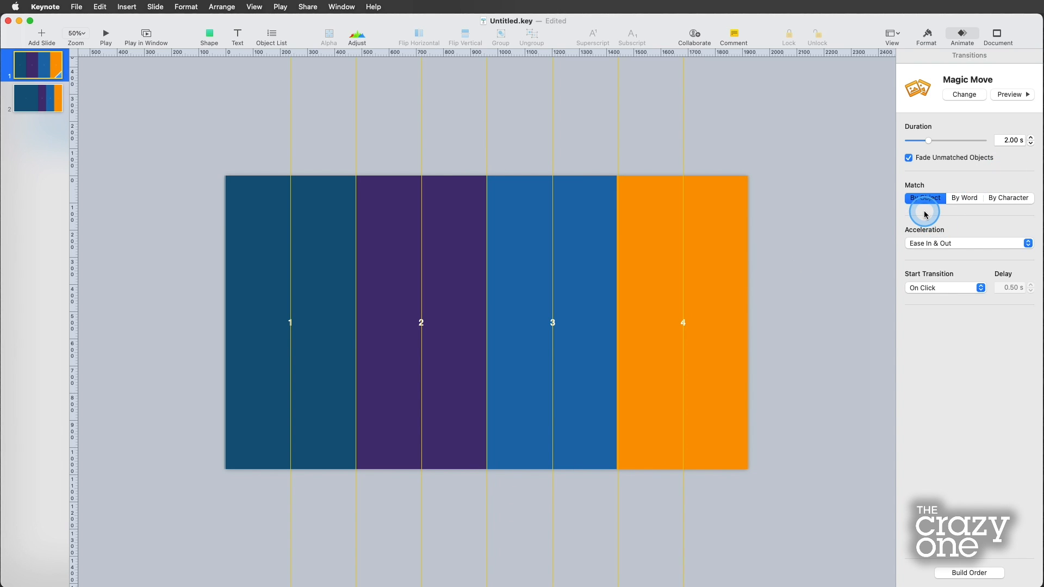
mouse_move(831, 275)
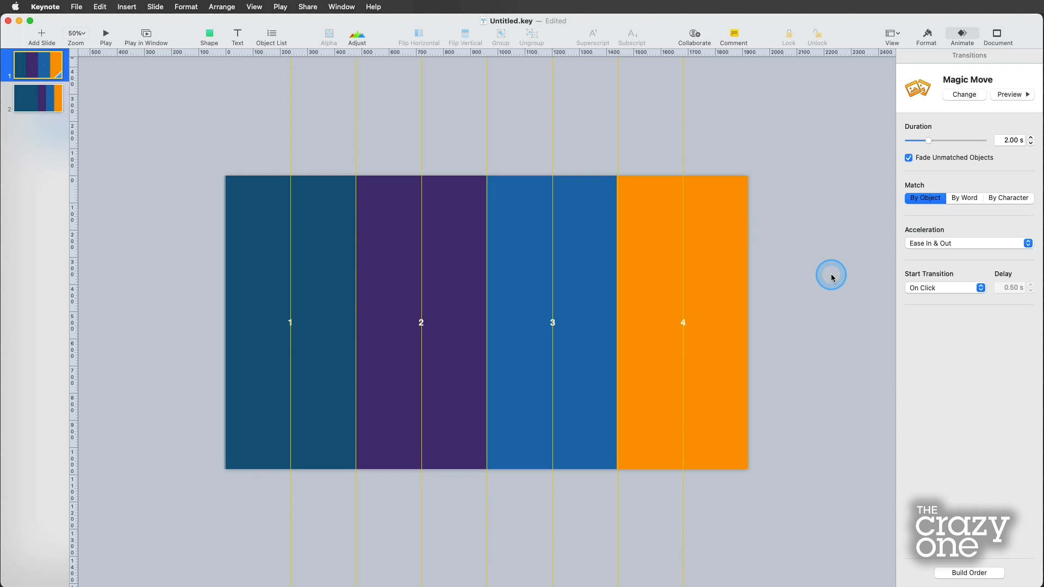
mouse_move(171, 168)
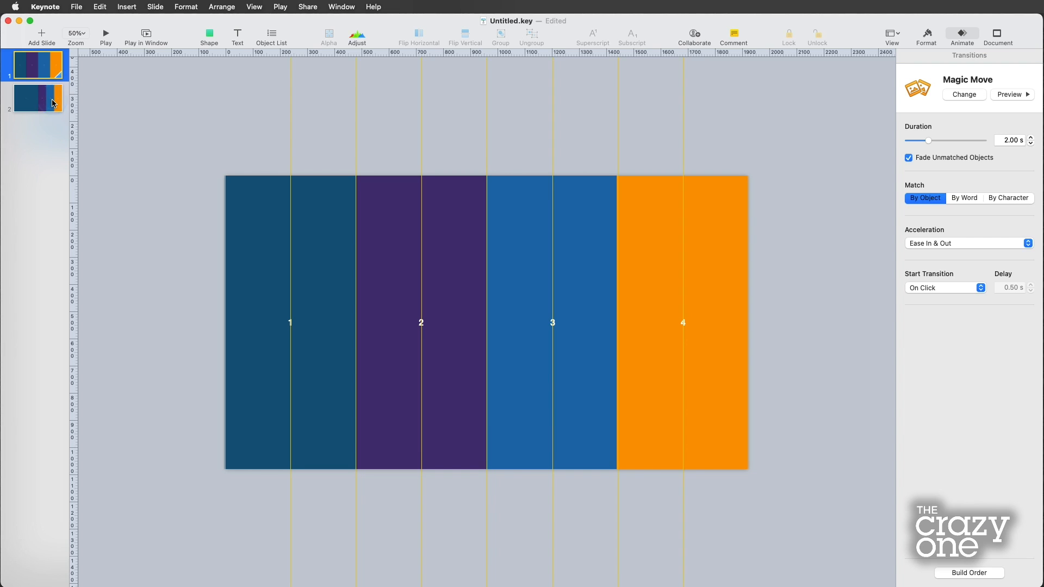
click(37, 96)
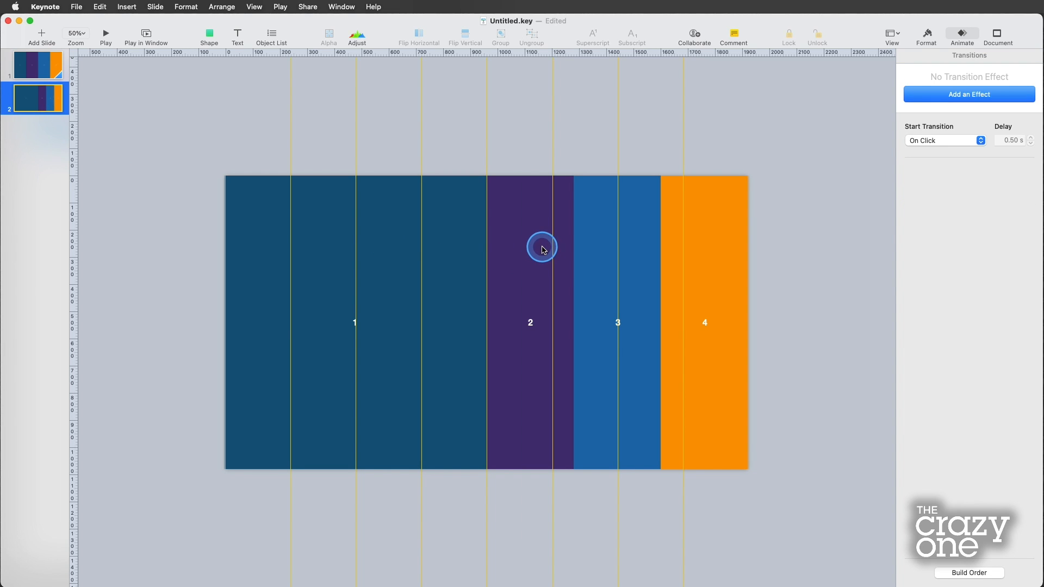
click(37, 64)
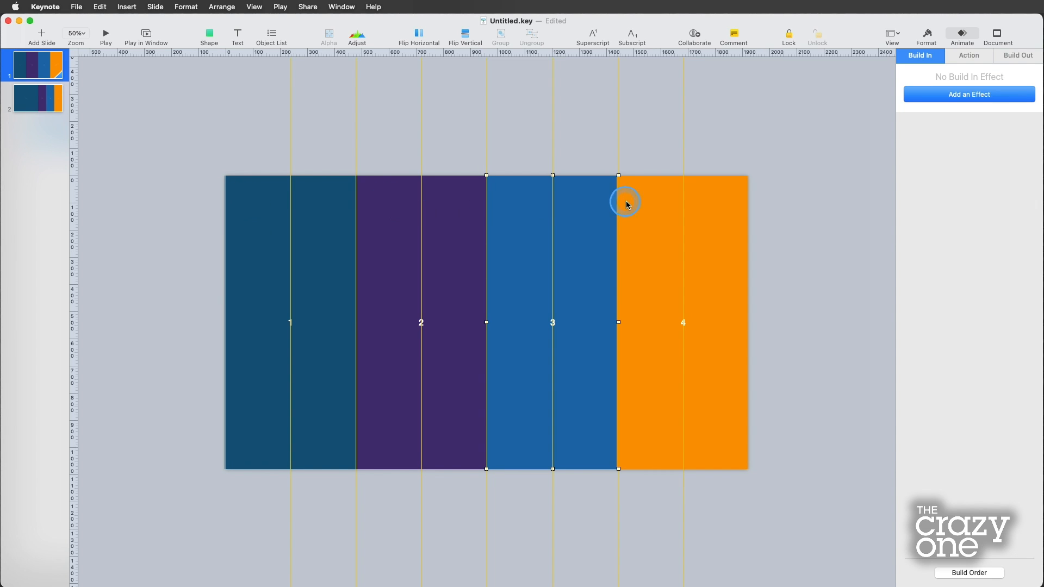
click(37, 99)
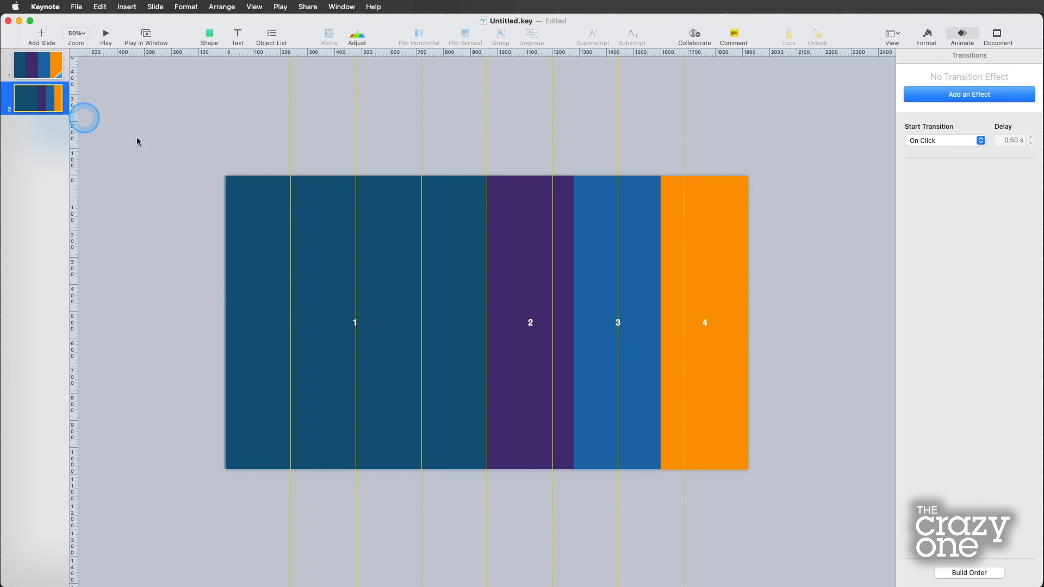
click(520, 220)
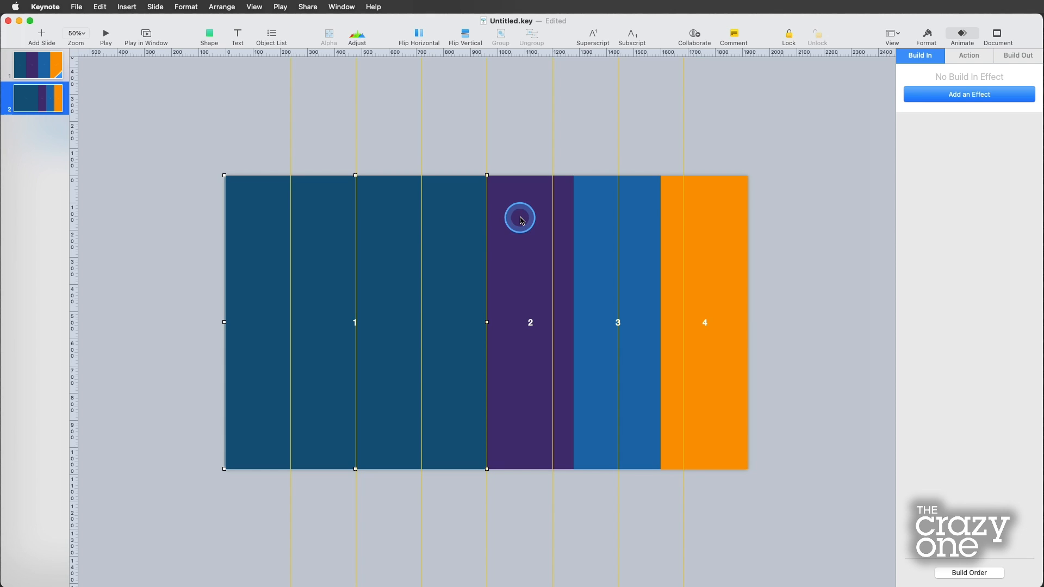
click(532, 34)
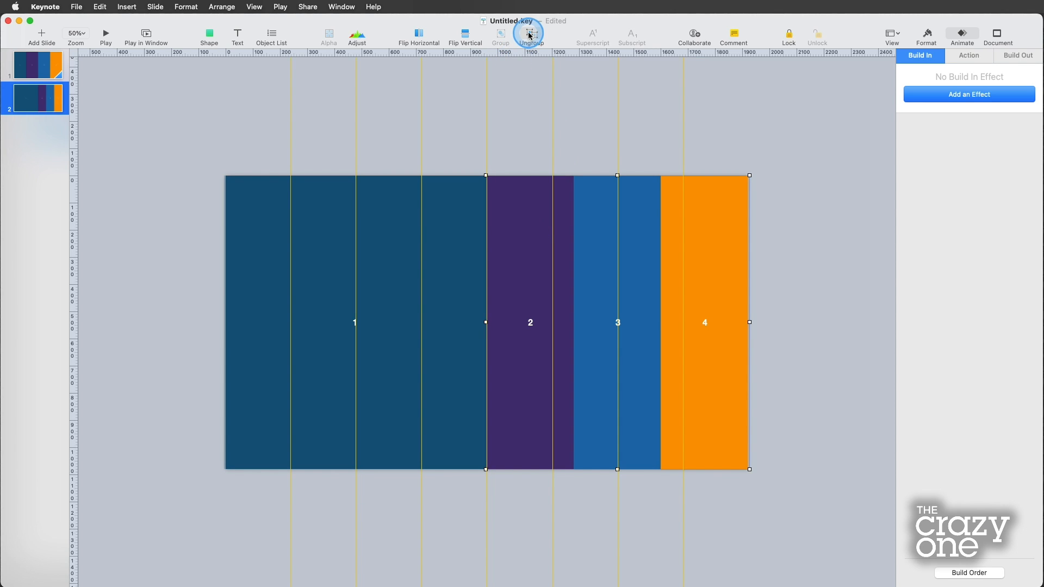
click(37, 65)
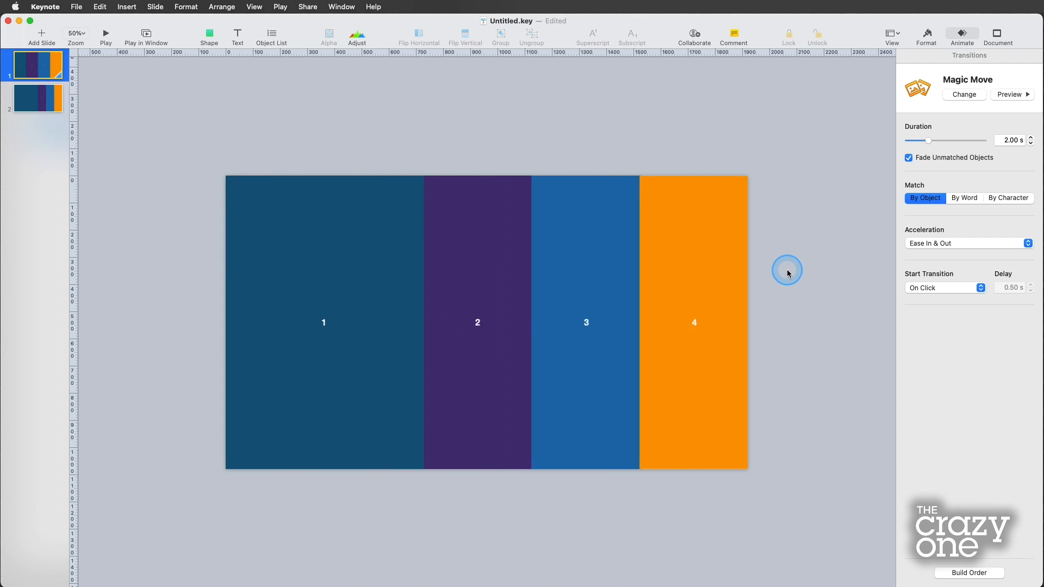
Reduce the Magic Move duration from 2.00 s to 1.25 s and return to slide 2.
click(1031, 143)
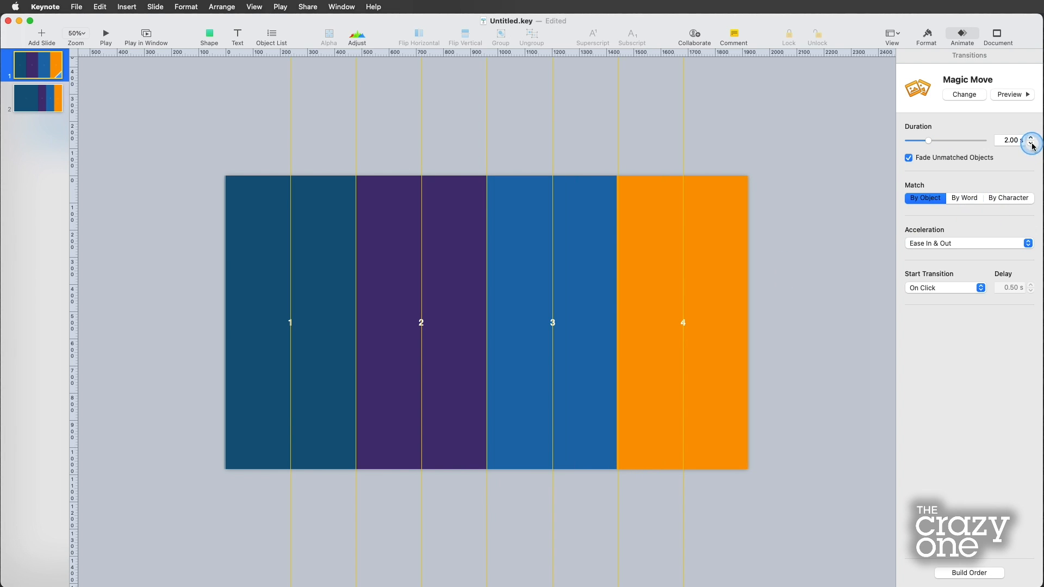
click(1030, 143)
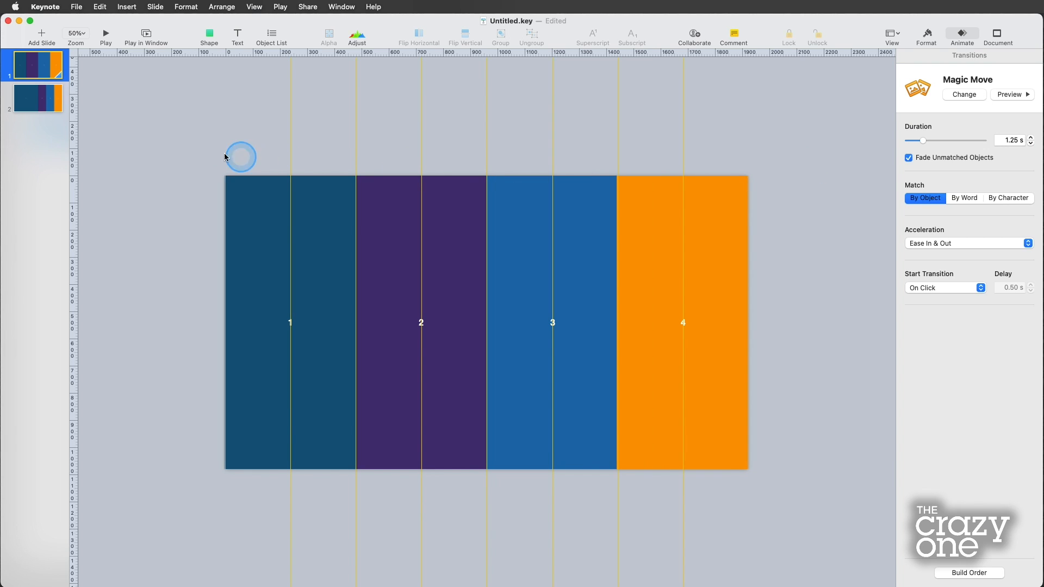
click(37, 99)
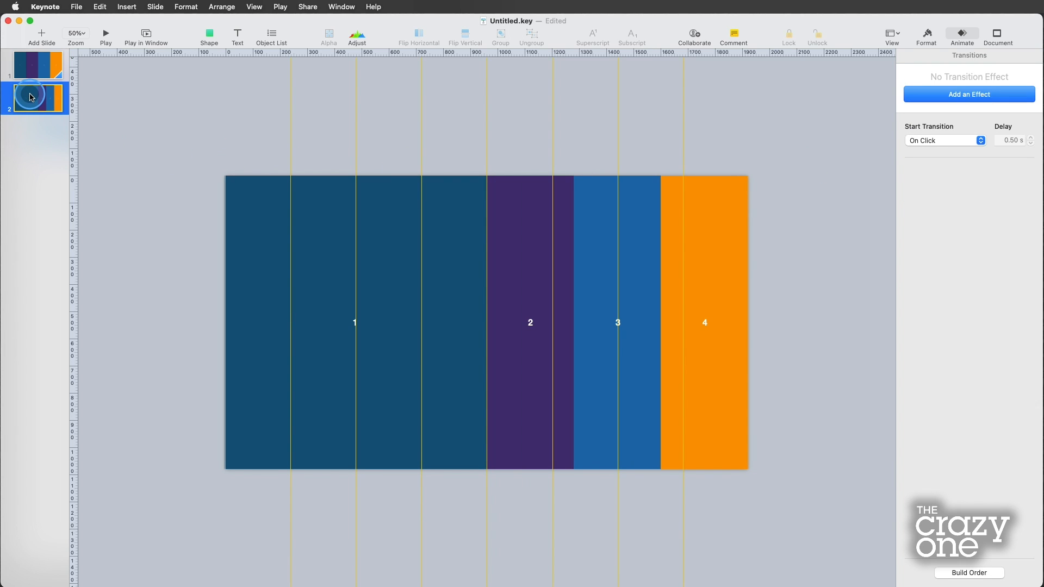
Duplicate slide 2 into slide 3, widening purple column 2 and narrowing columns 1, 3 and 4.
click(41, 34)
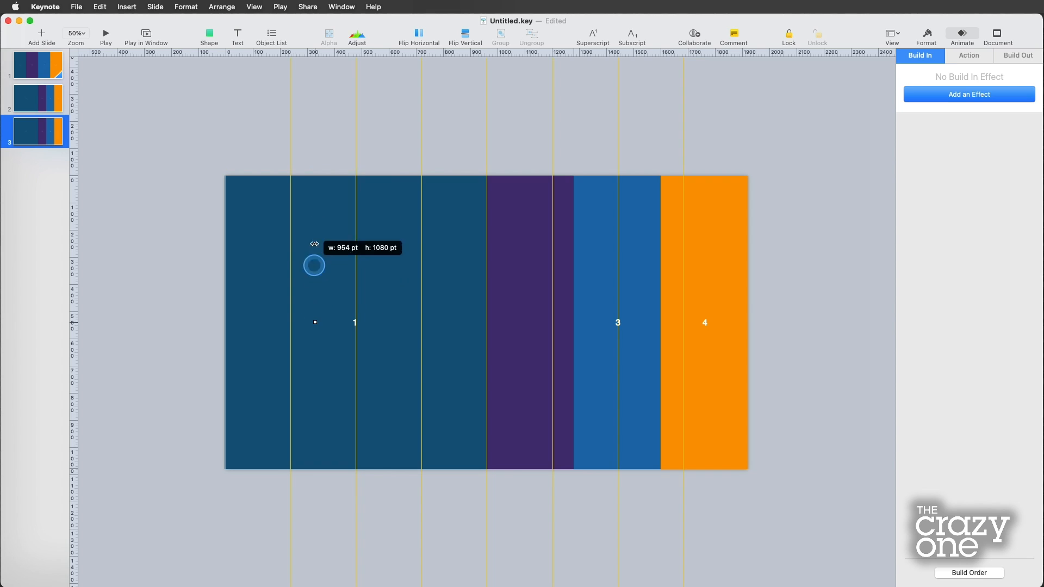
drag(315, 261, 311, 176)
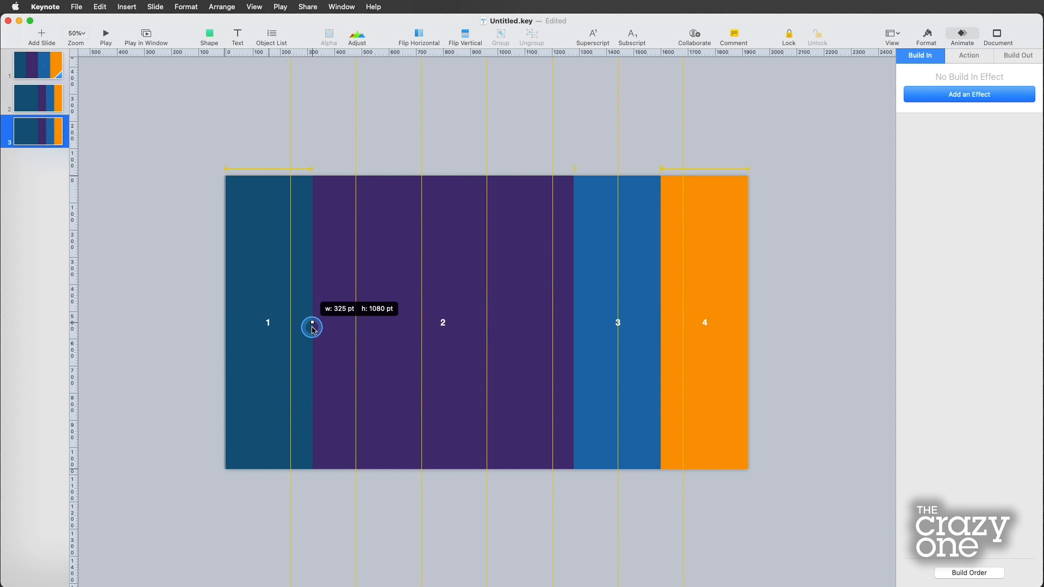
click(75, 33)
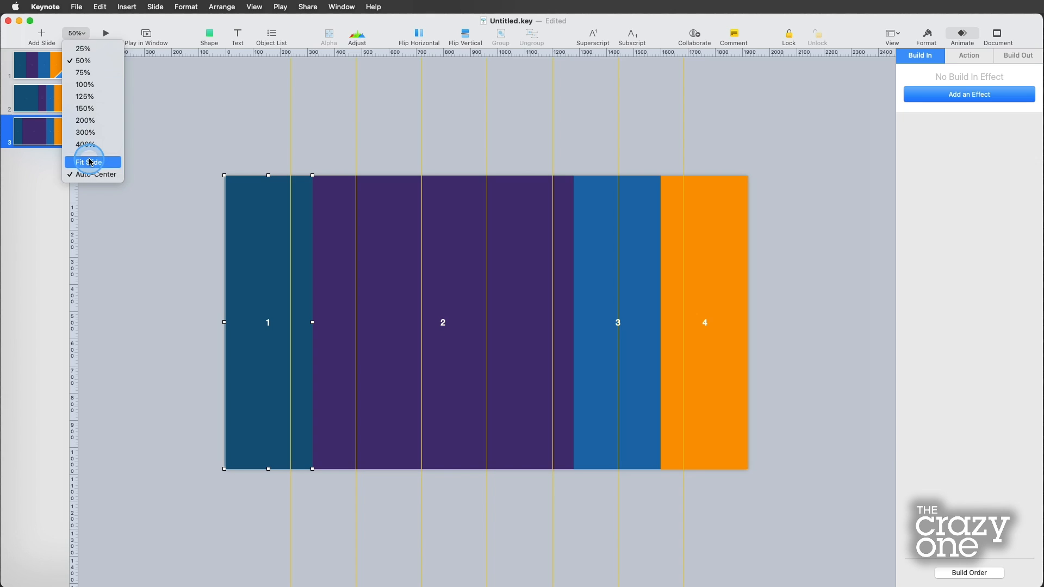
click(87, 162)
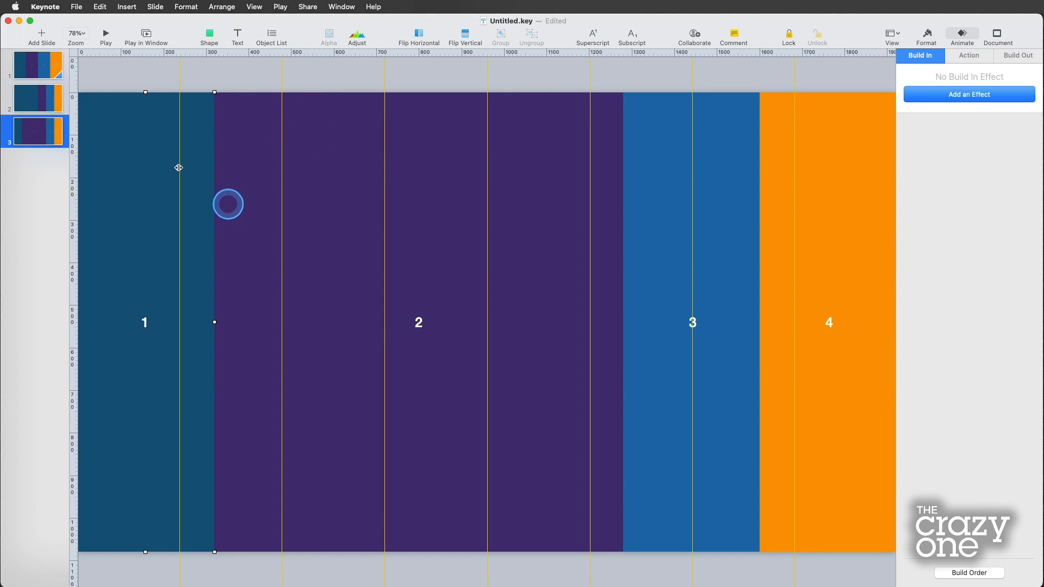
click(37, 98)
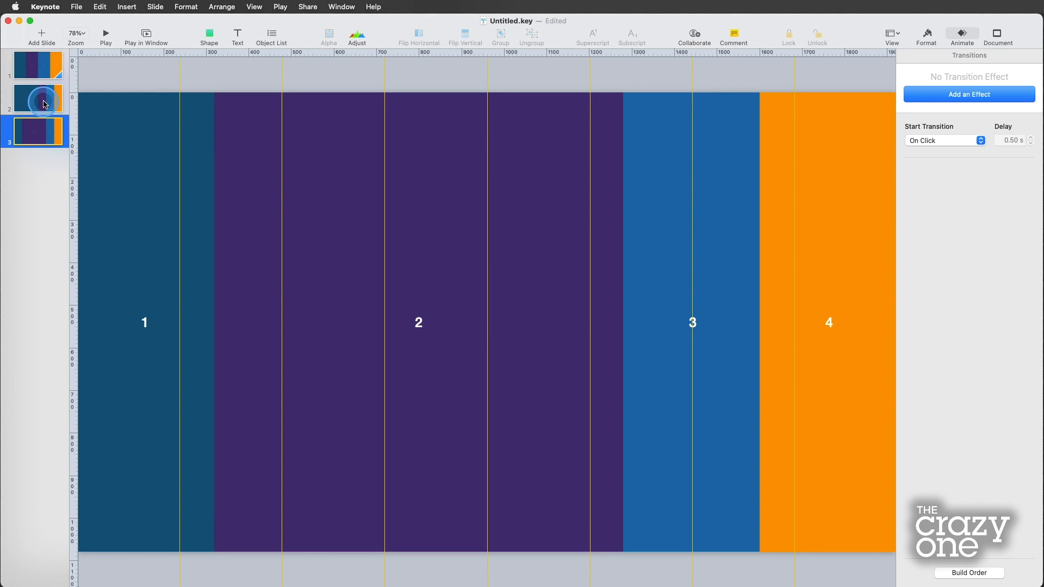
Apply a Magic Move transition with 1.25-second duration to slide 2.
click(36, 98)
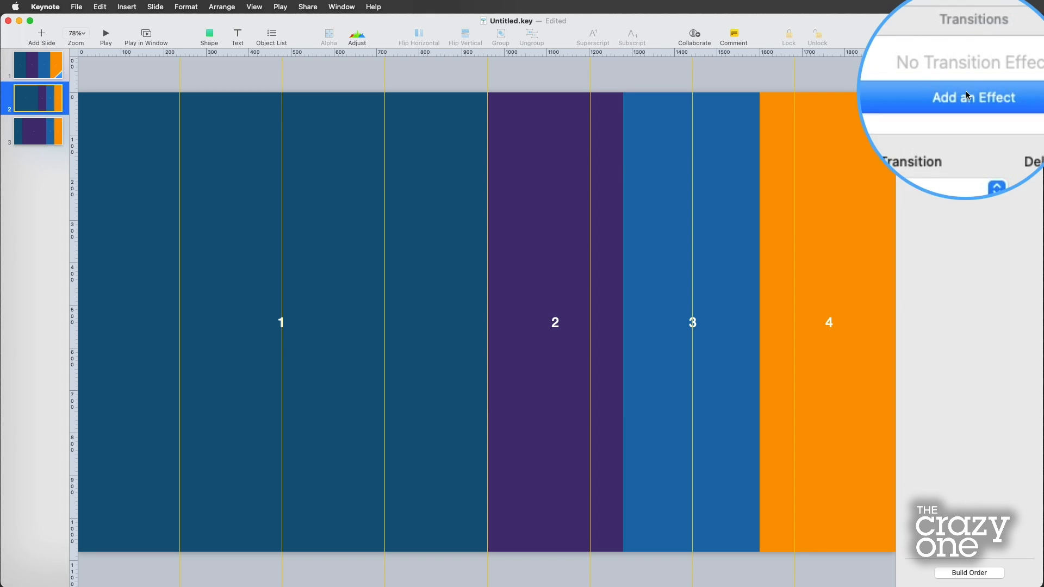
click(977, 97)
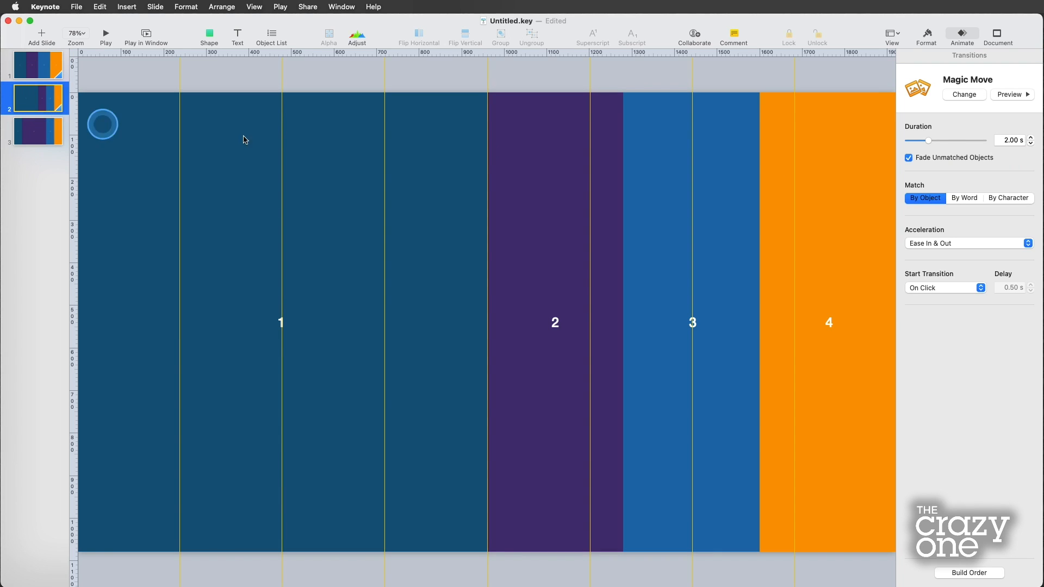
click(1030, 143)
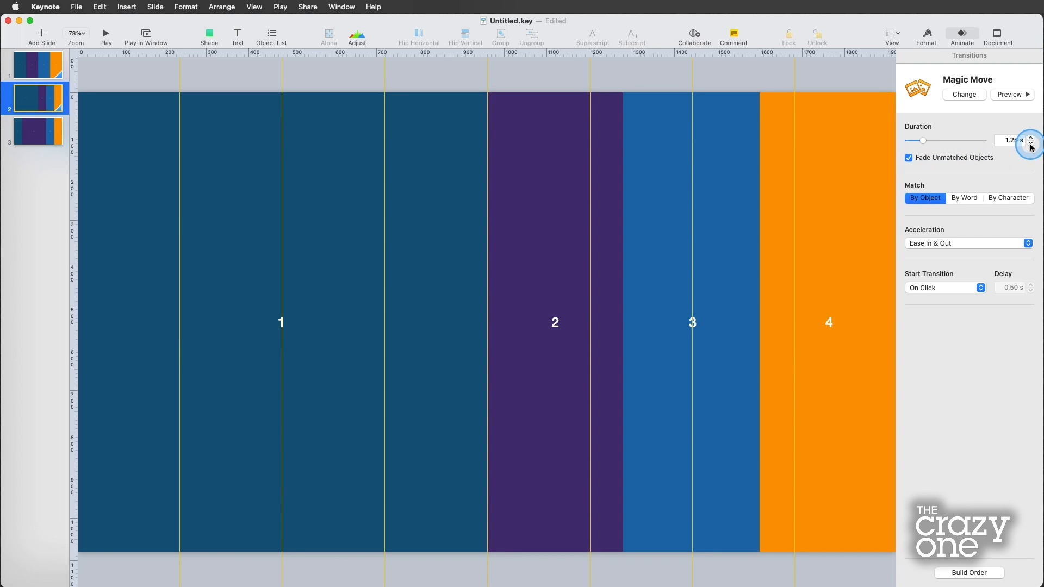
click(37, 131)
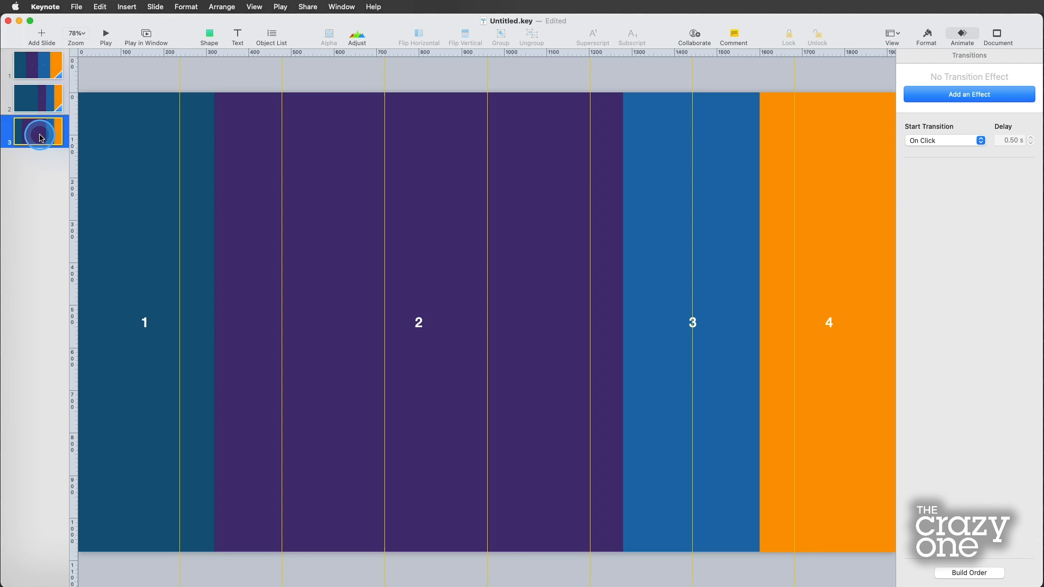
At 50% zoom, create slides 4 and 5 enlarging columns 3 and 4, with a 1.25 s Magic Move on slide 4.
click(75, 33)
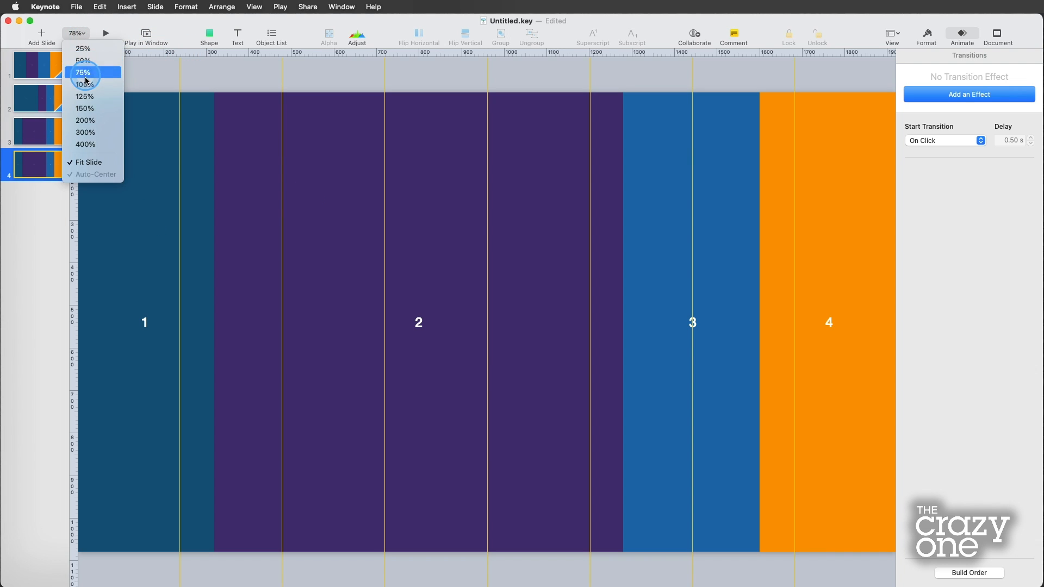
click(82, 61)
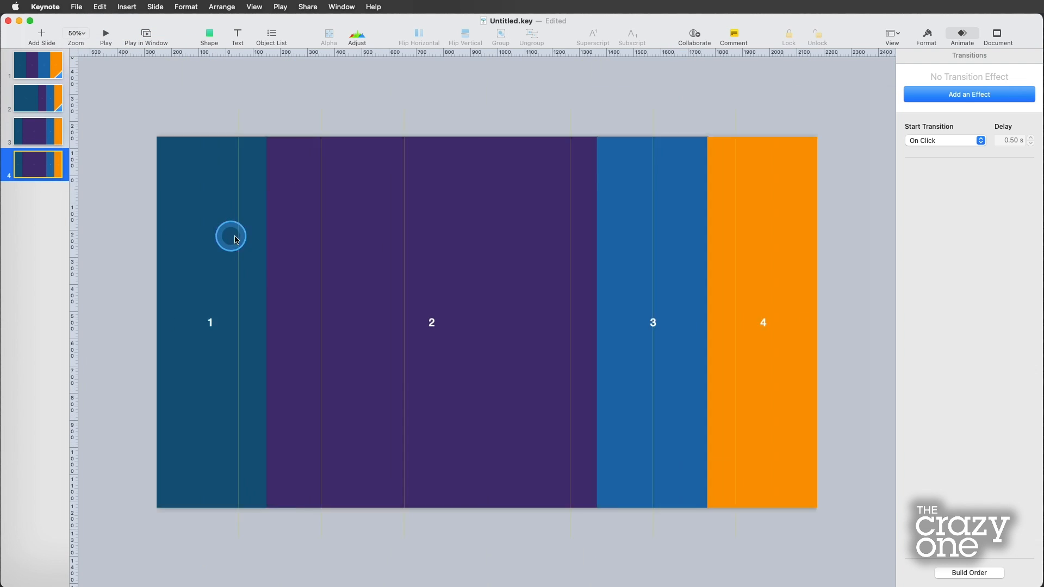
click(573, 322)
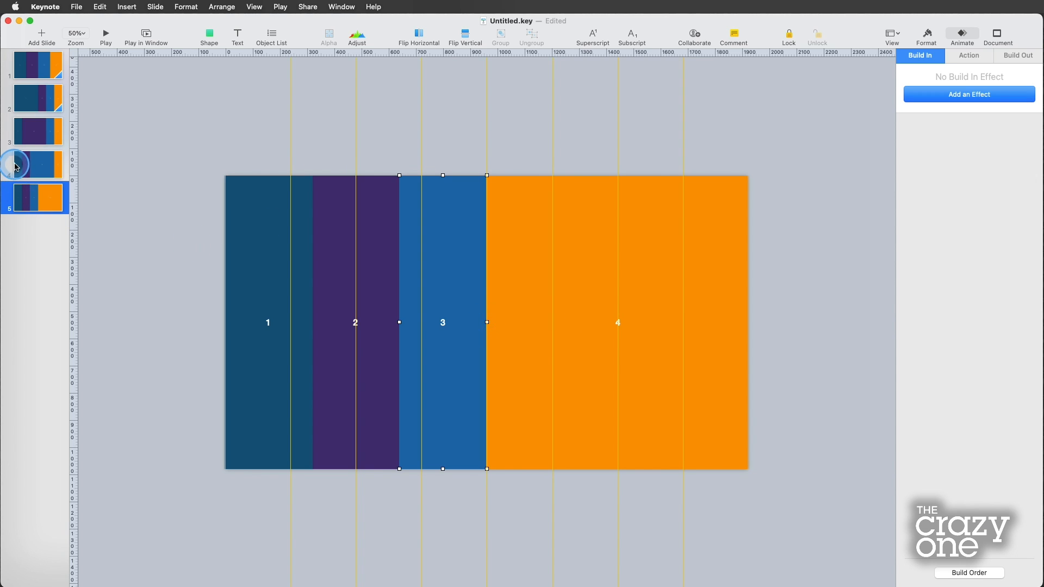
click(36, 164)
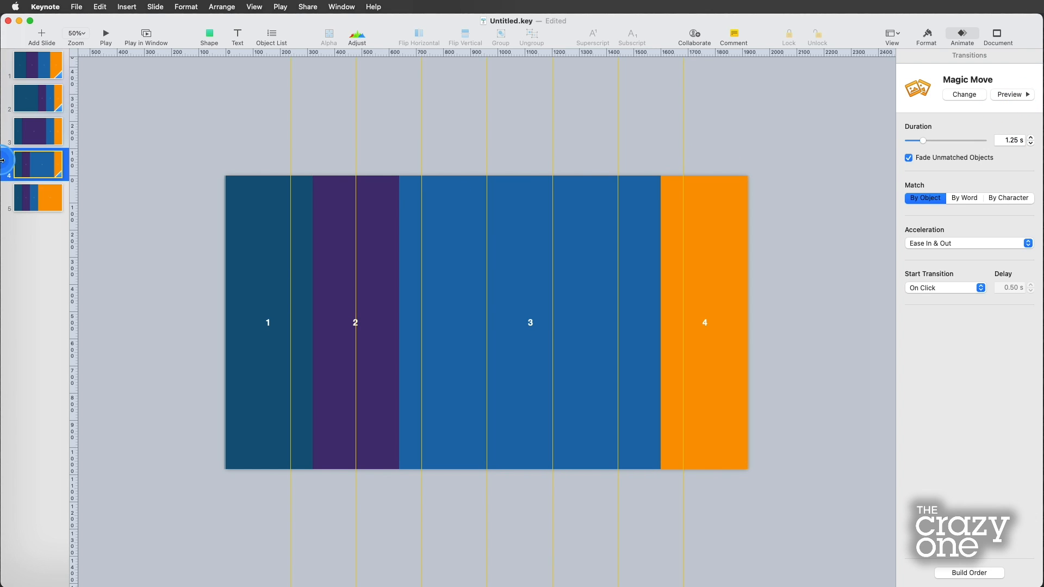
Duplicate slide 1 as a sixth slide with four equal columns and give slide 3 a Magic Move.
click(37, 64)
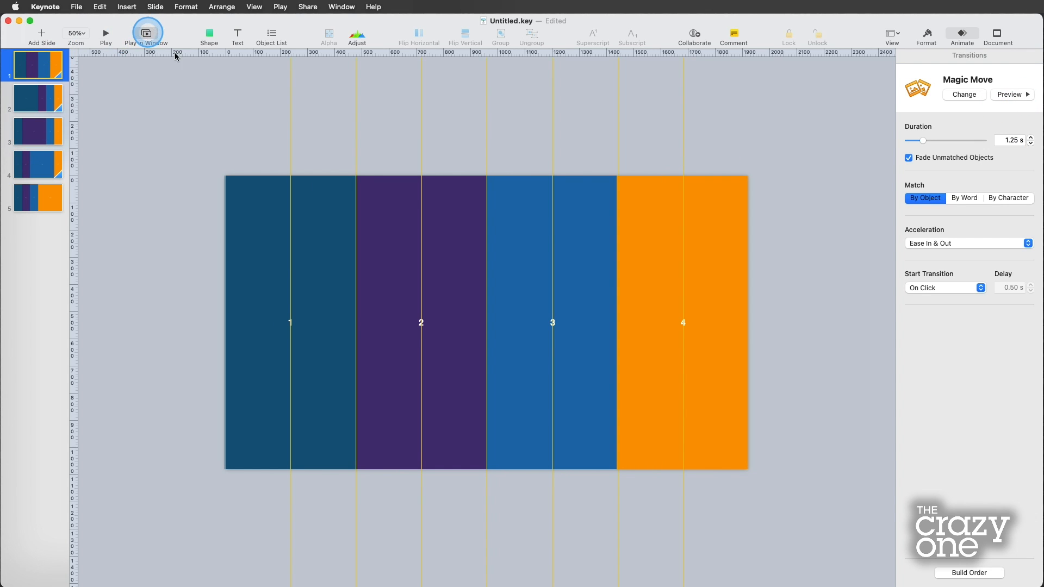
click(146, 31)
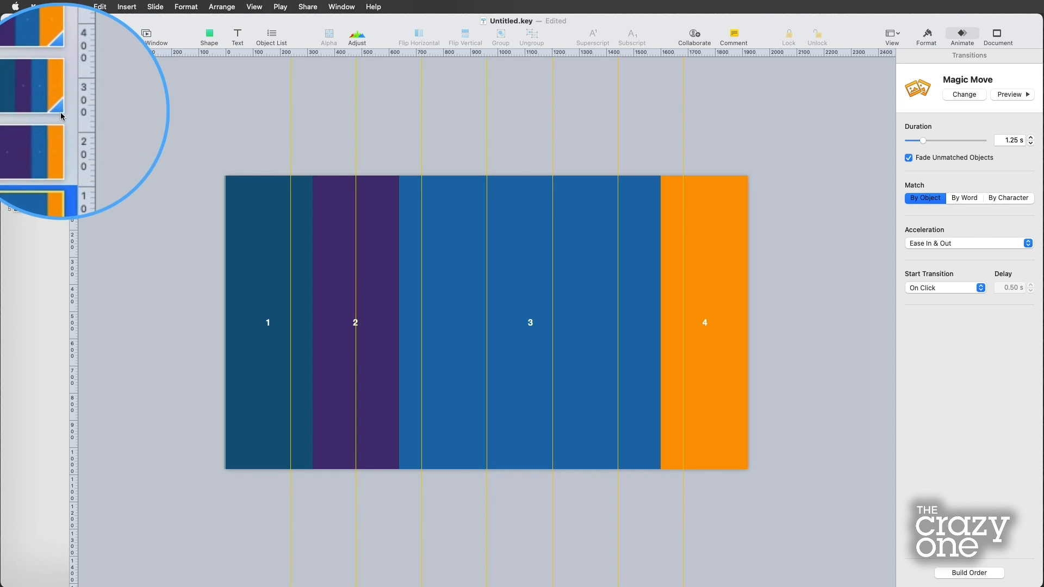
click(37, 131)
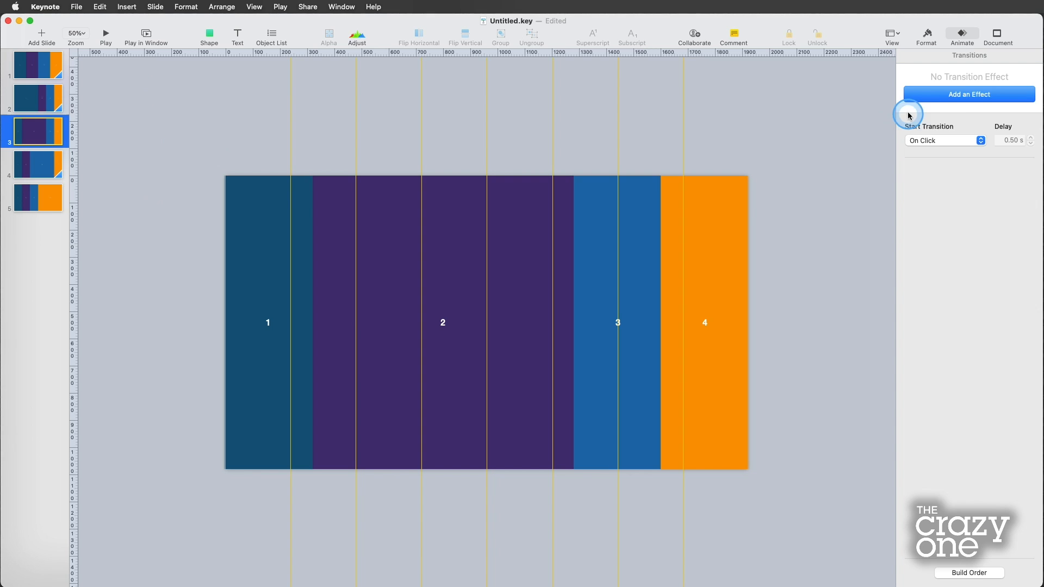
click(968, 93)
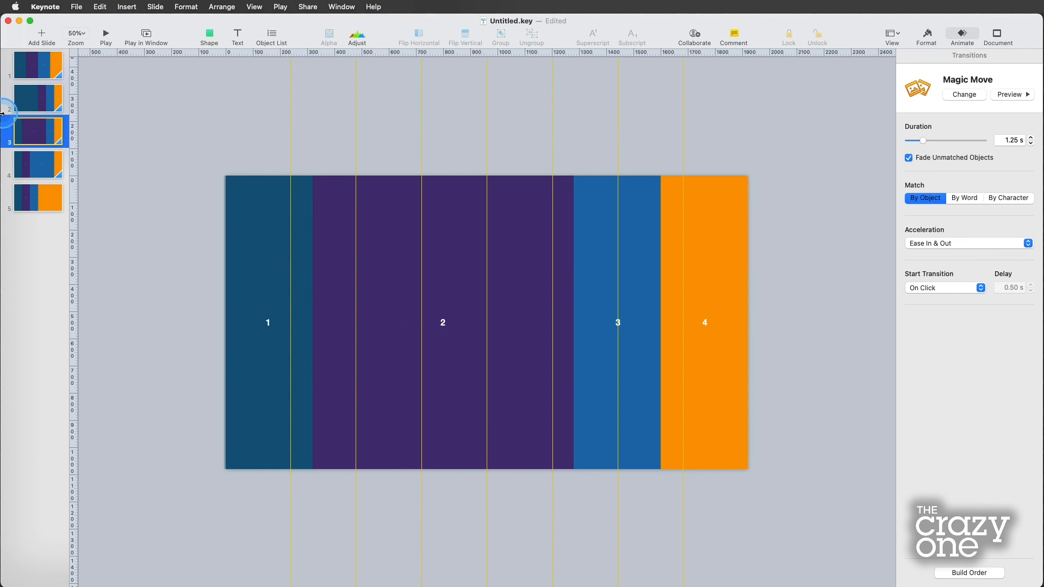
click(106, 32)
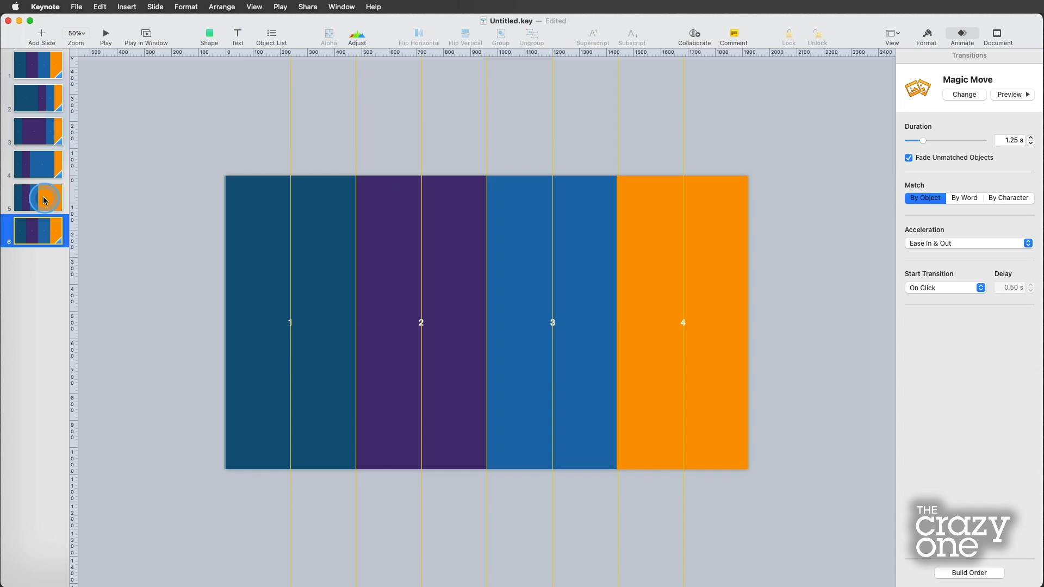
Give slide 5 a 1.25-second Magic Move transition and review the new slide 6.
click(37, 197)
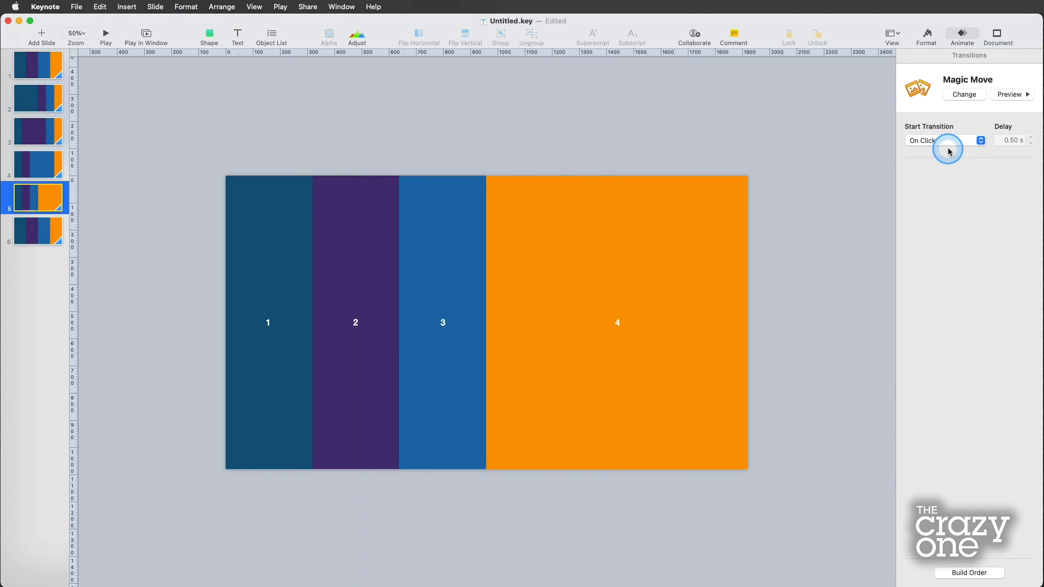
click(1031, 138)
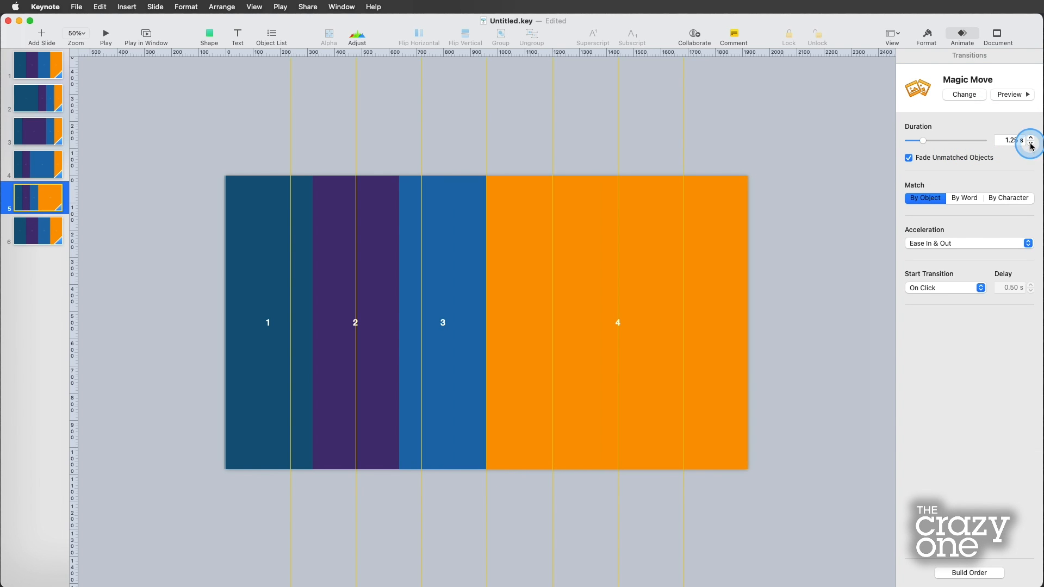
click(1030, 138)
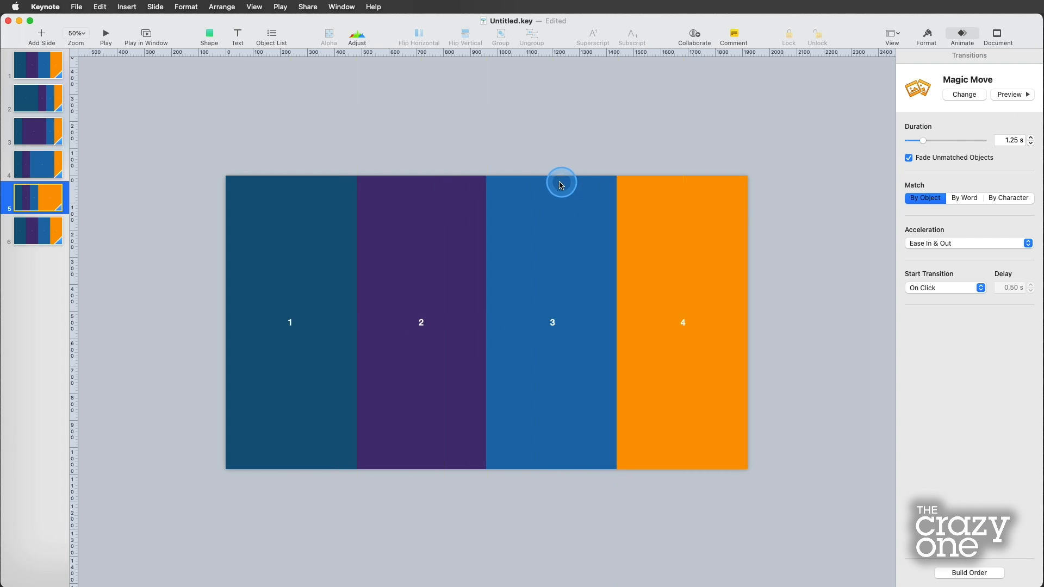
click(37, 230)
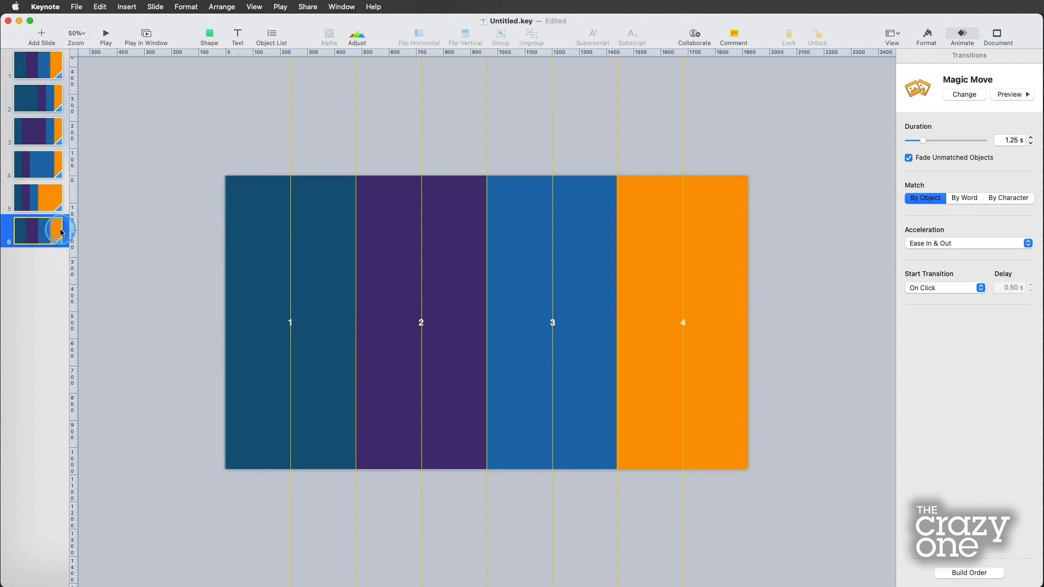
mouse_move(52, 79)
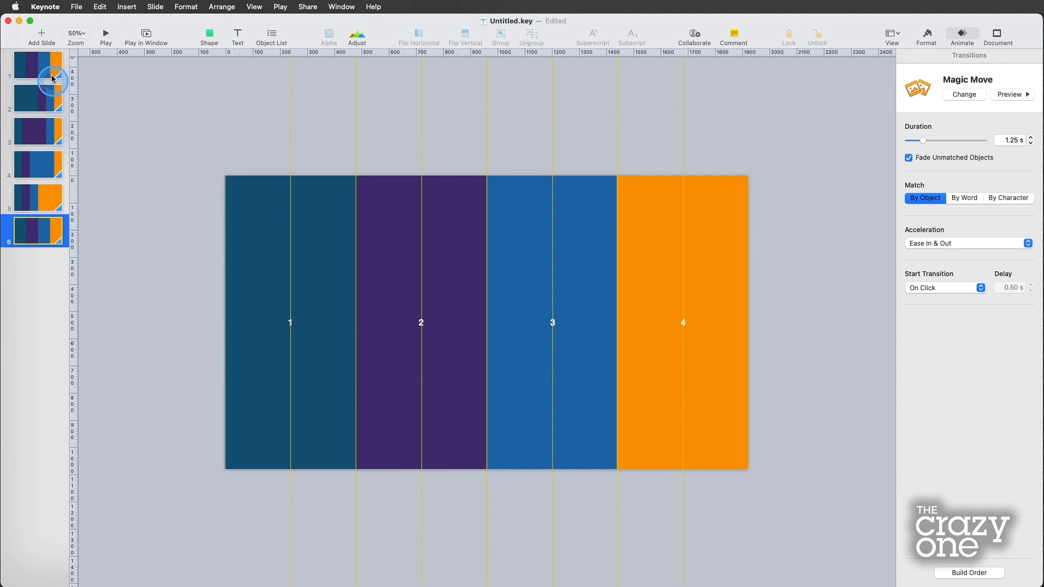
click(36, 64)
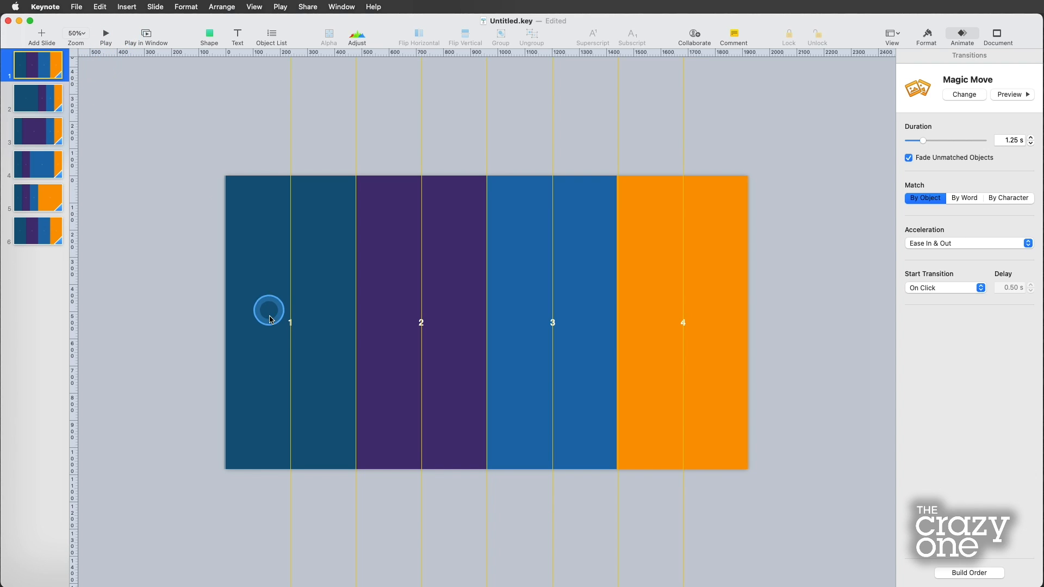
mouse_move(292, 325)
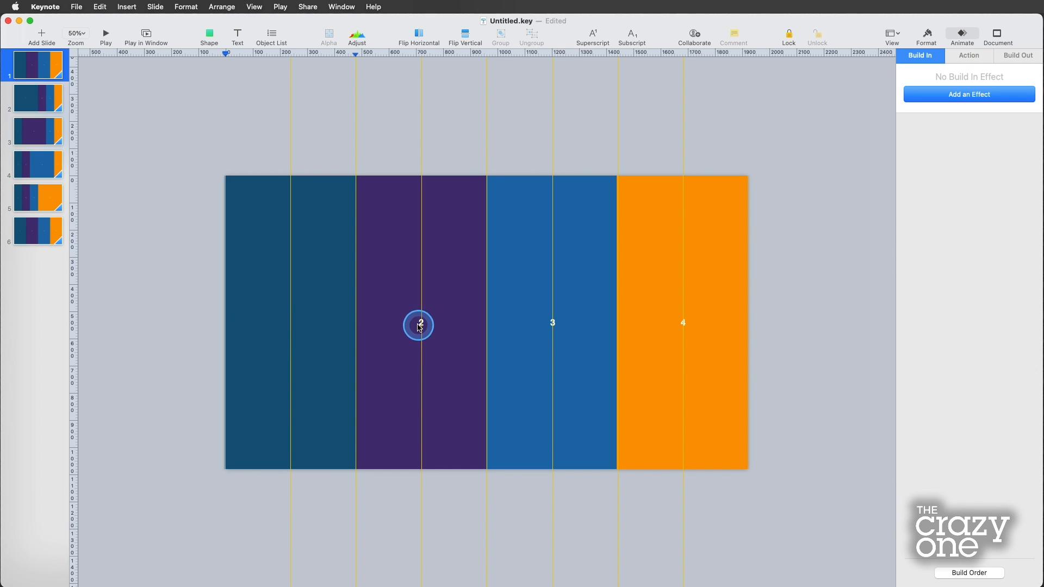
Delete the number 1 and 2 labels from the columns on slides 1–3.
click(37, 98)
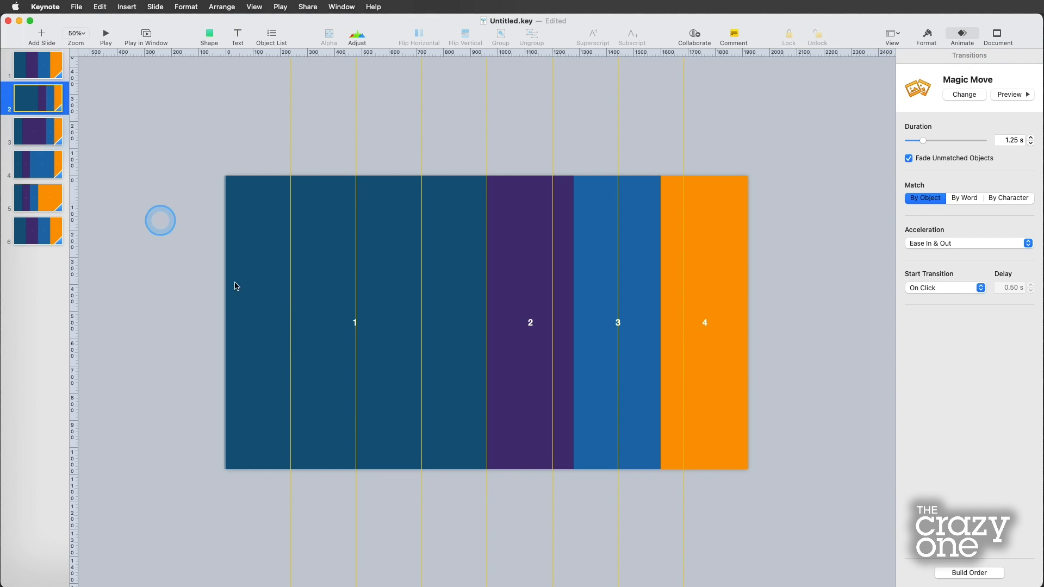
click(530, 324)
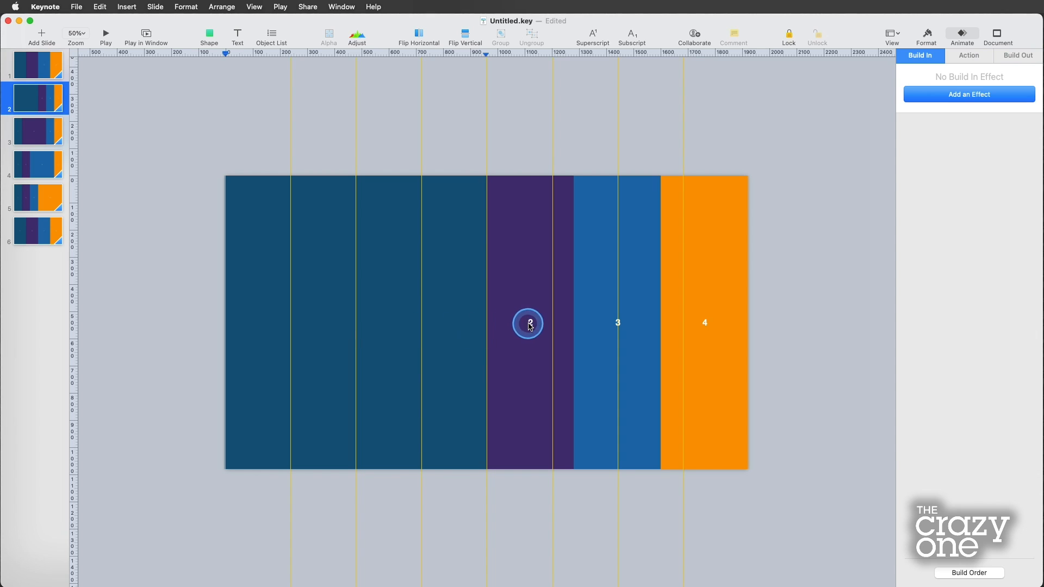
click(37, 131)
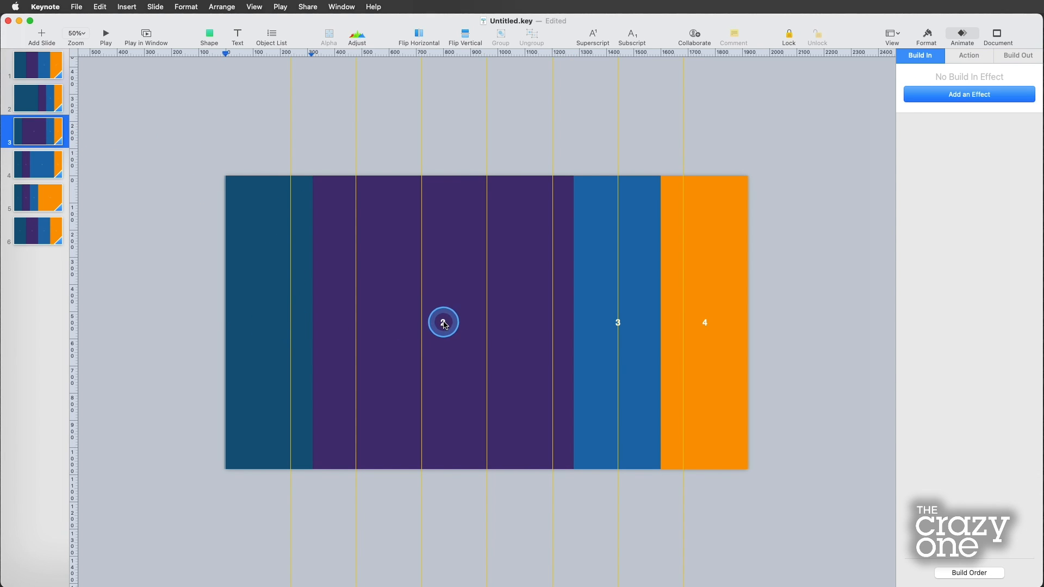
click(37, 64)
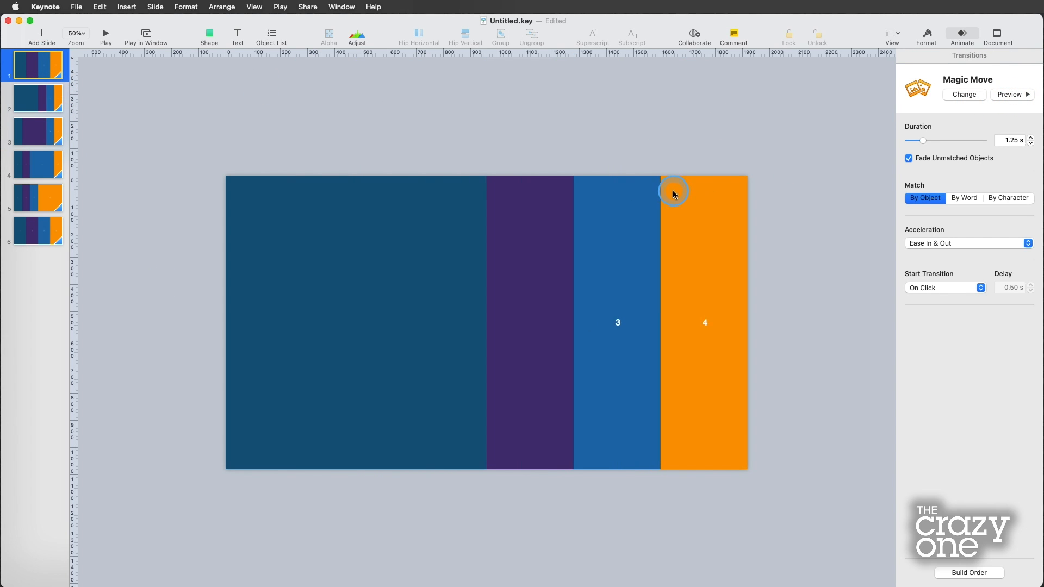
Preview the Magic Move into slide 2 and play the deck in a window, then stop.
click(1010, 94)
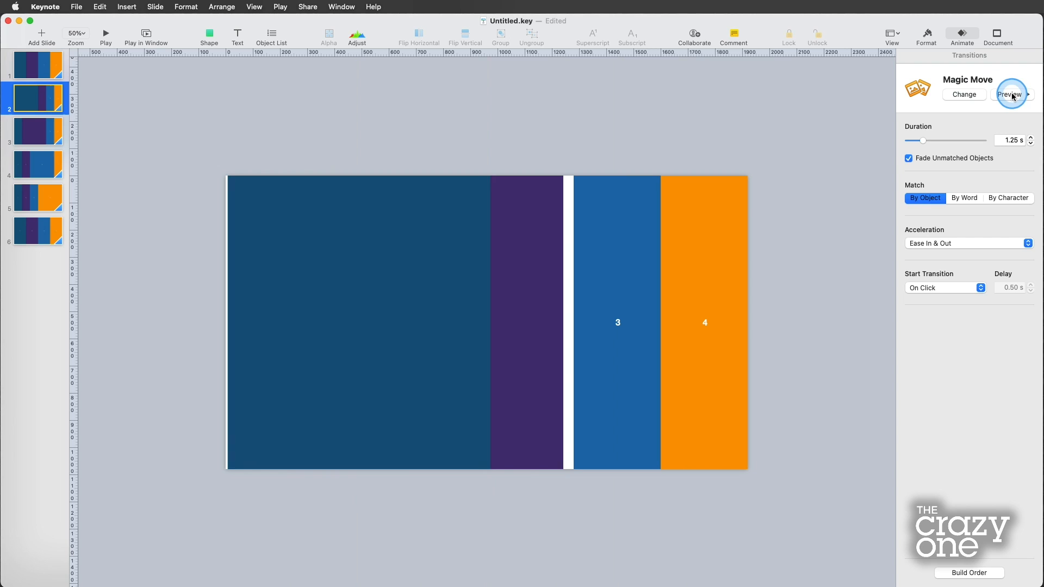
click(1009, 94)
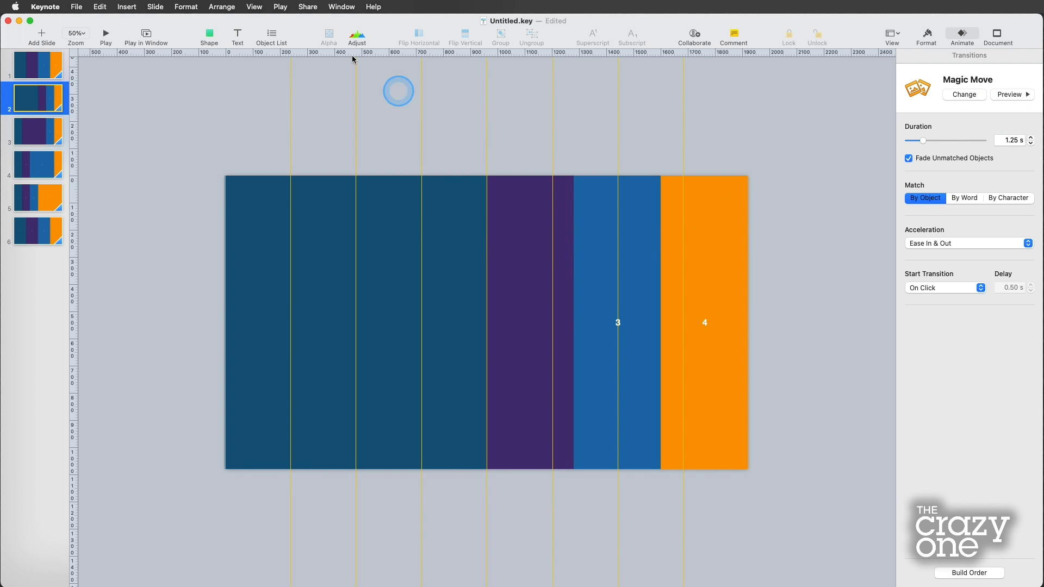
click(106, 32)
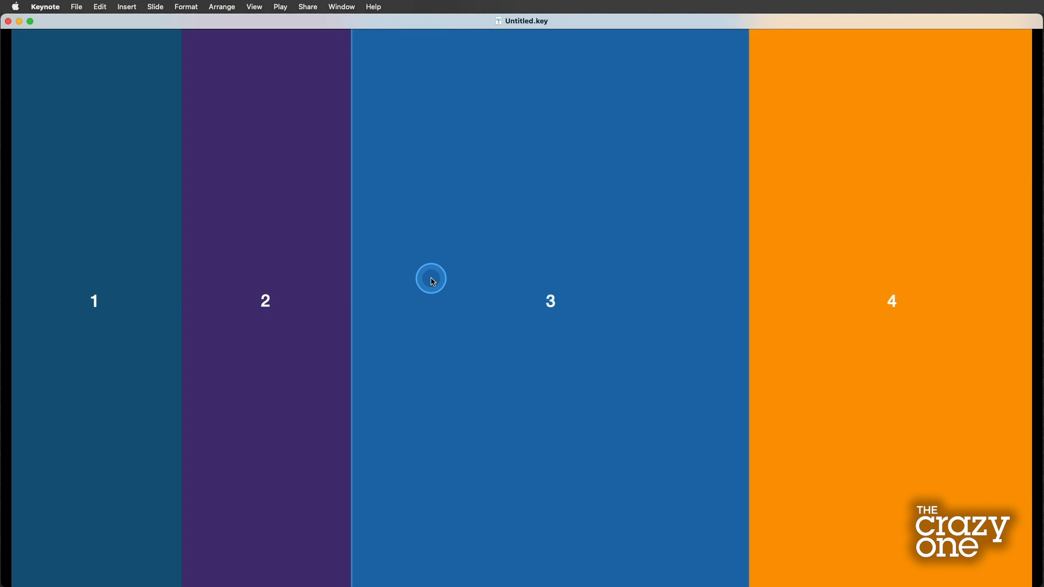
key(escape)
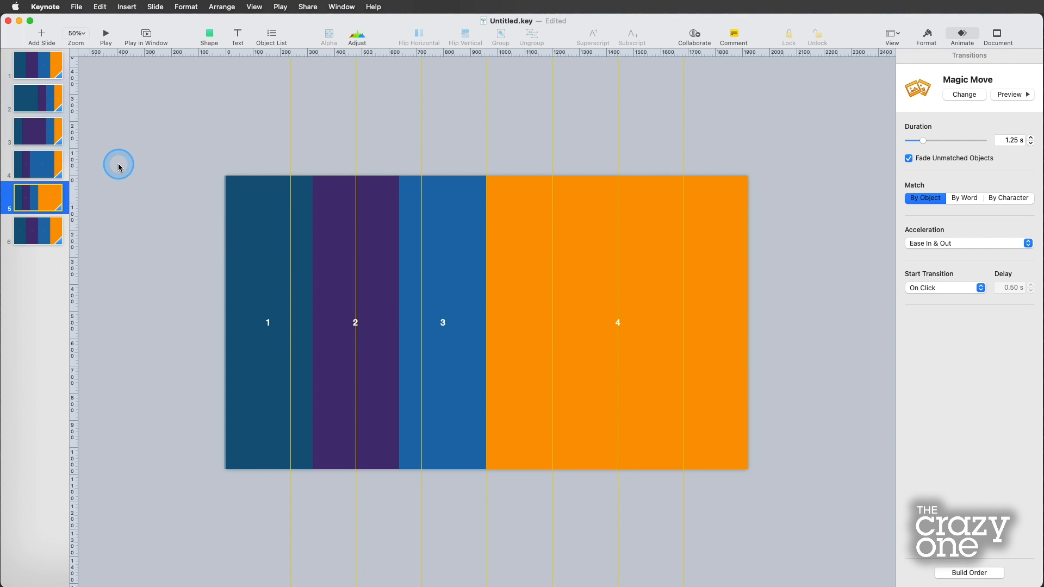
click(38, 64)
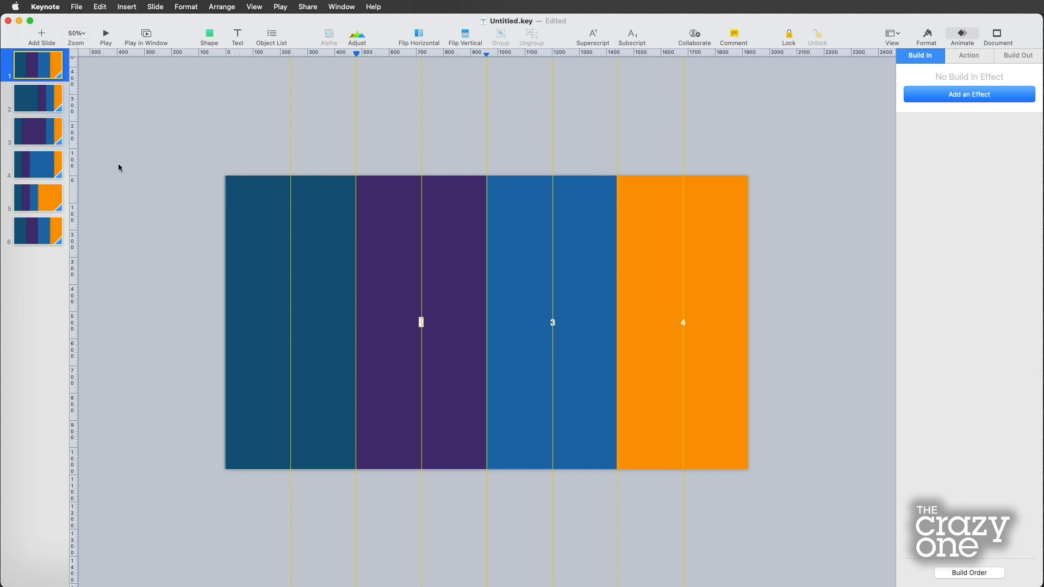
click(37, 66)
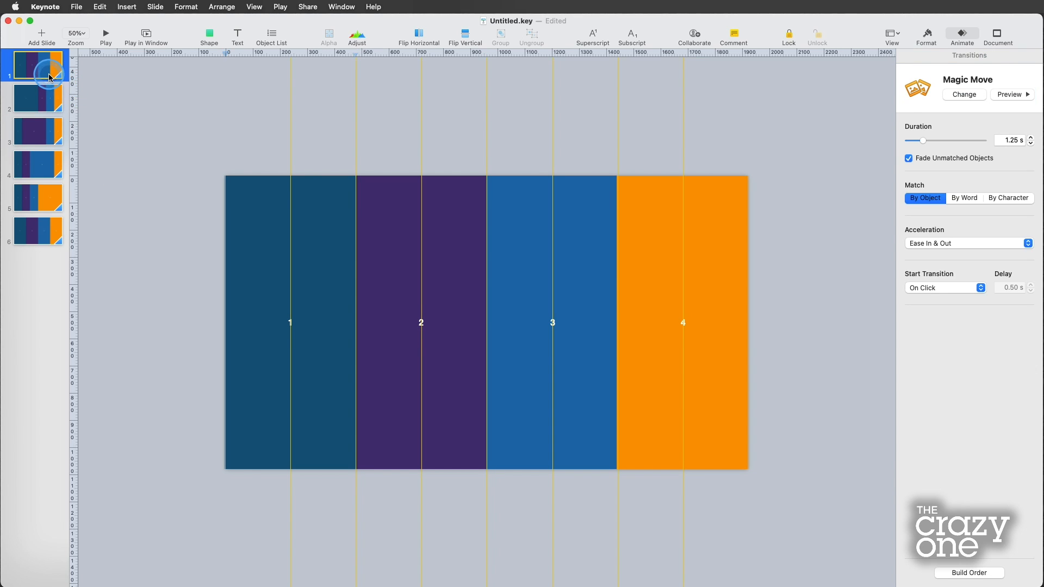
click(105, 32)
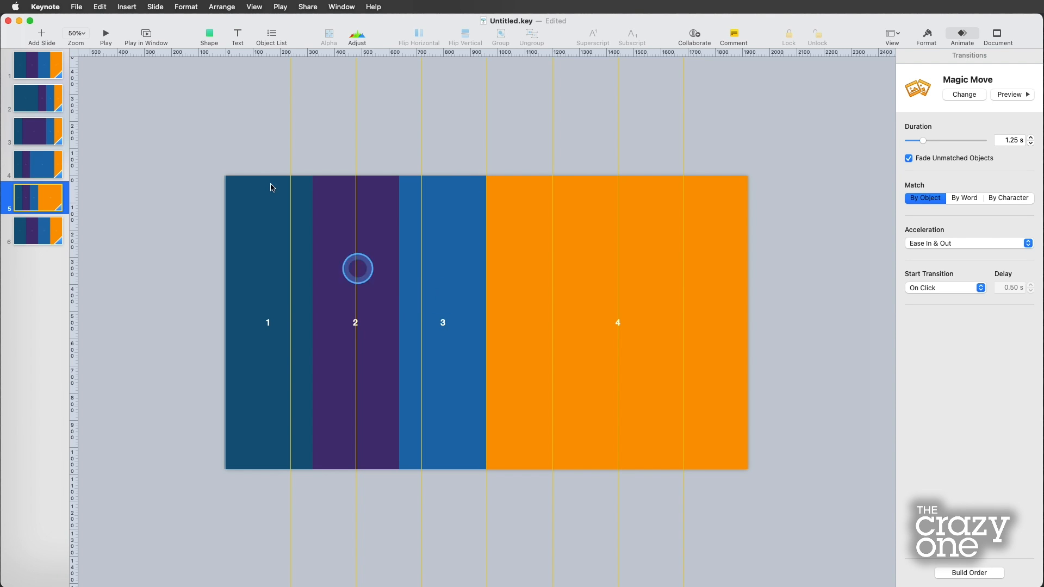
click(37, 64)
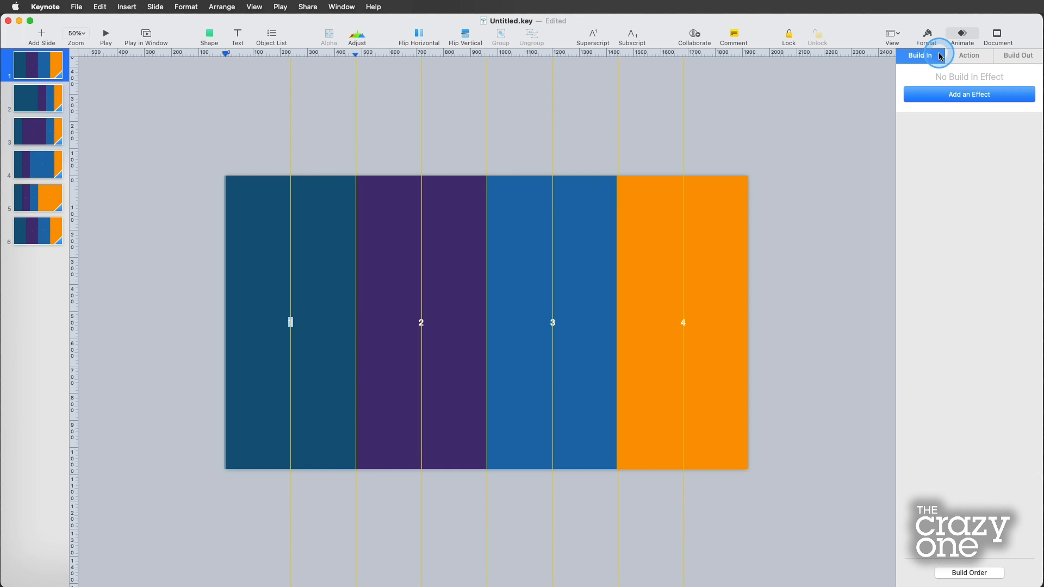
click(927, 34)
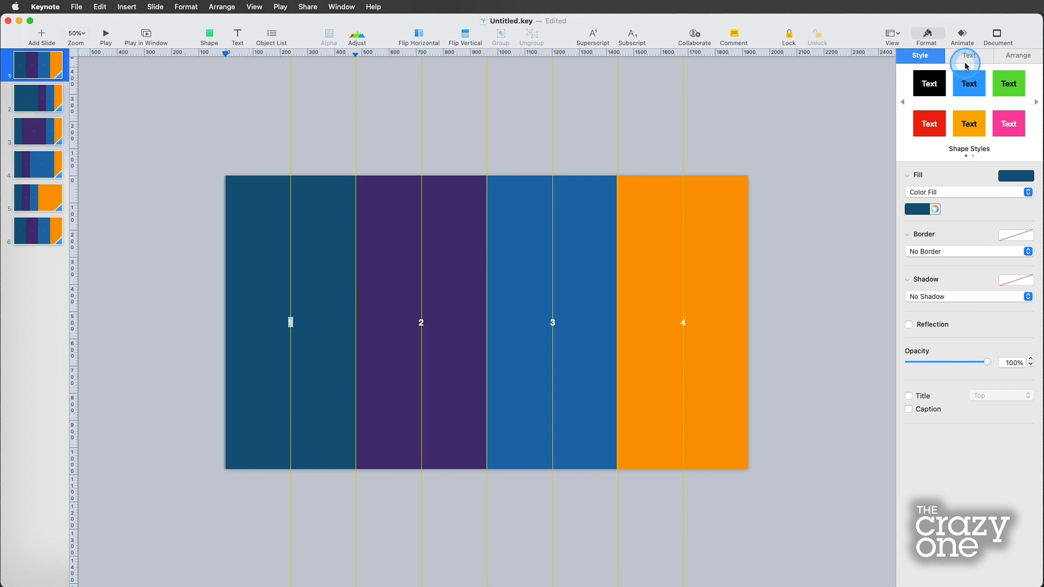
click(969, 55)
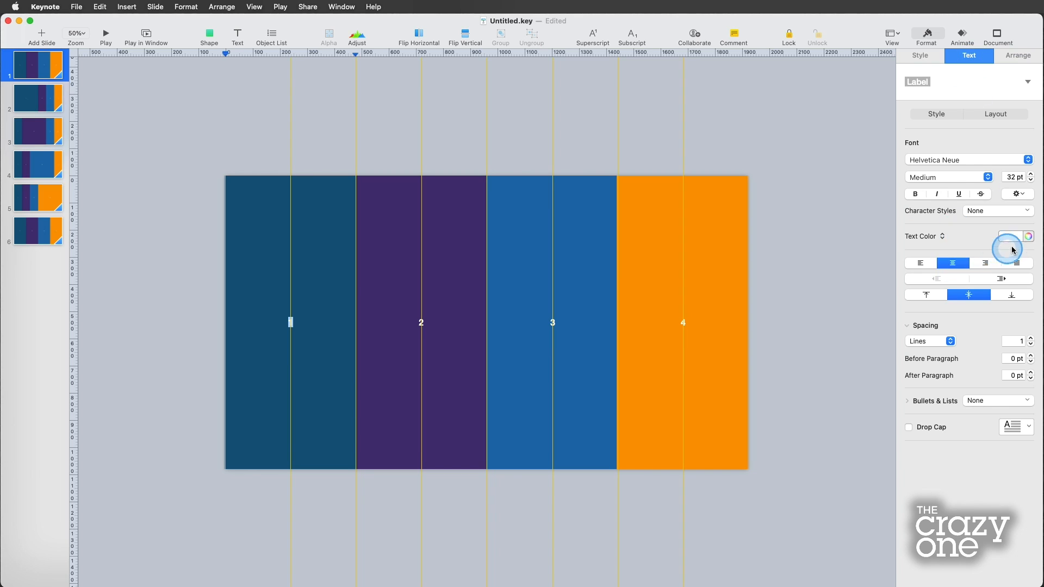
click(1026, 237)
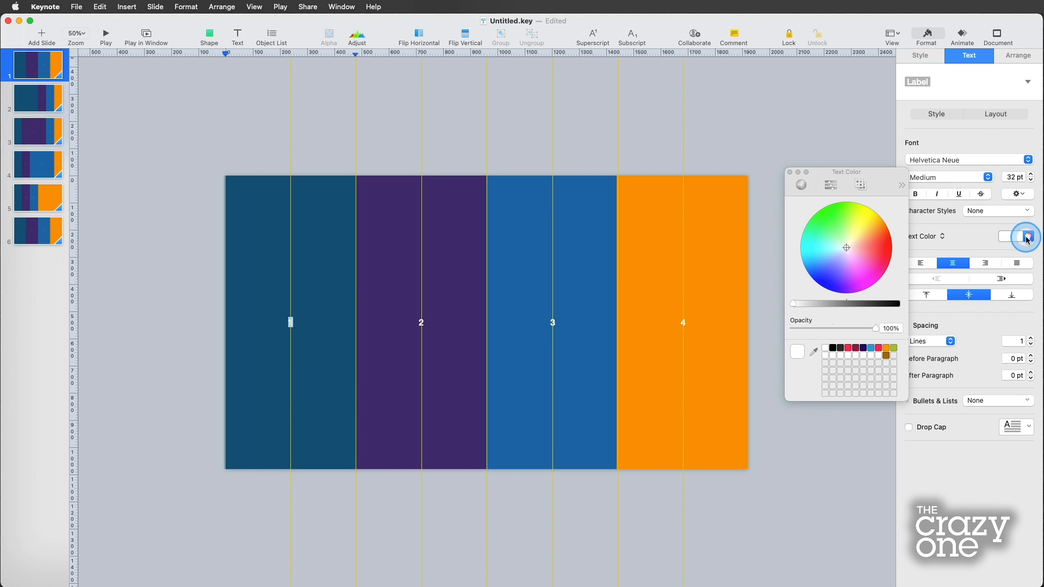
click(1026, 236)
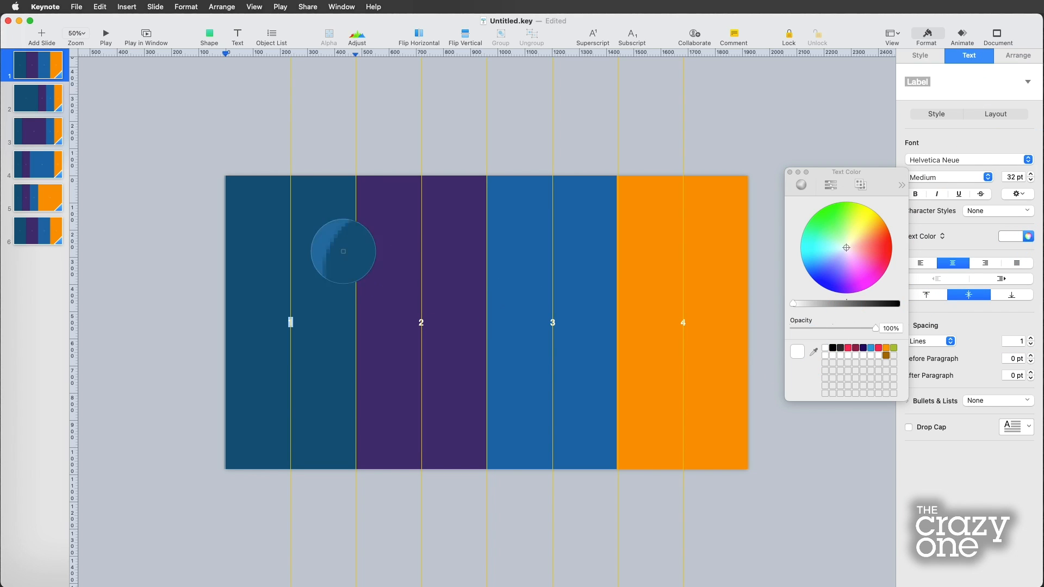
click(324, 233)
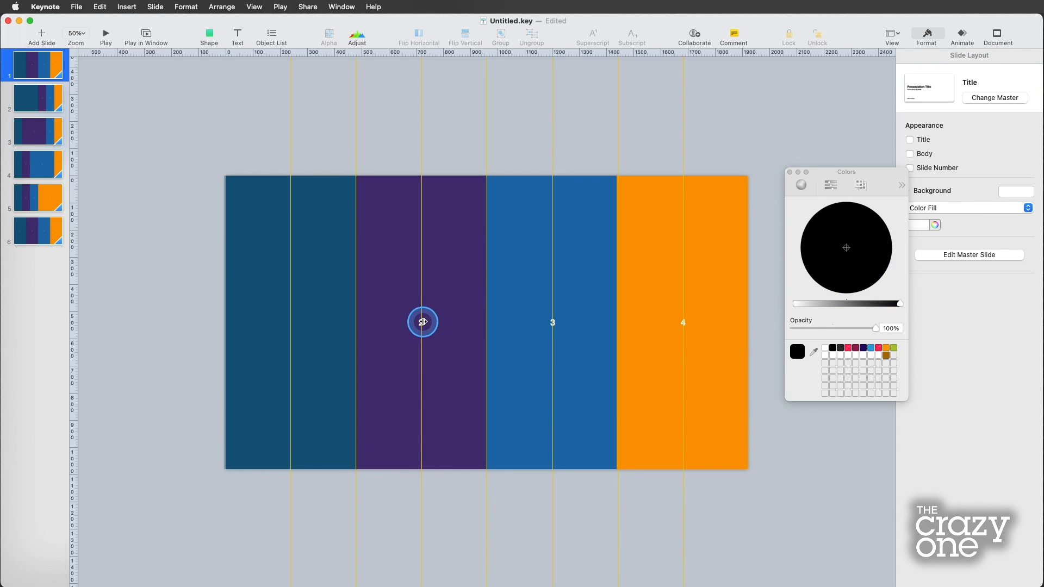
click(420, 322)
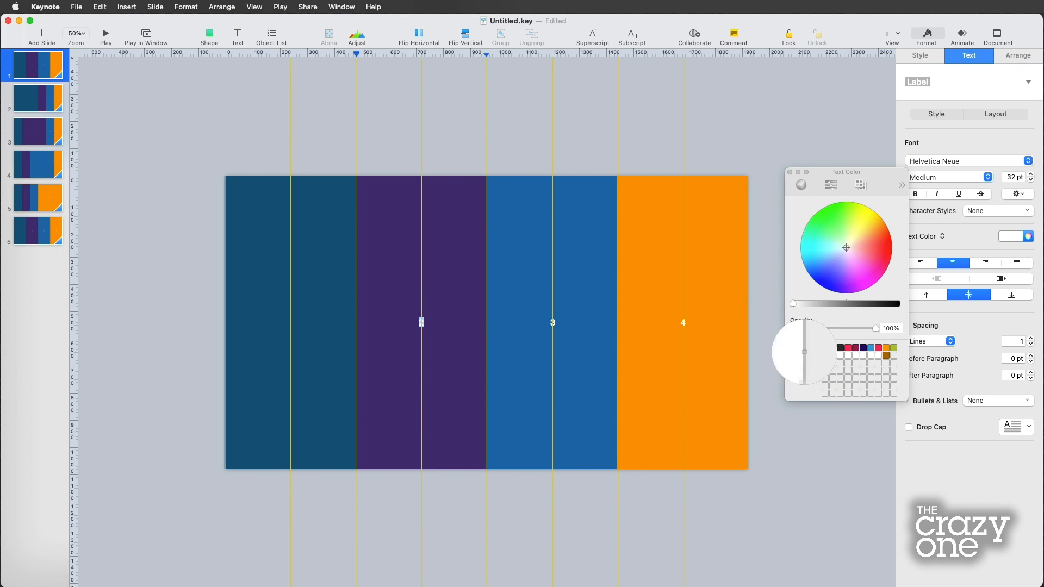
click(846, 274)
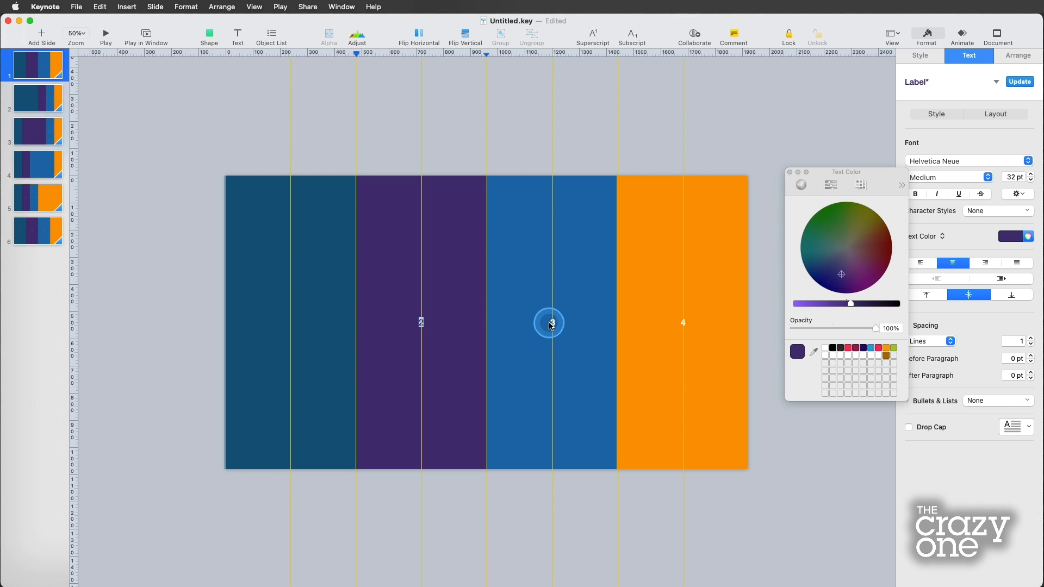
click(846, 248)
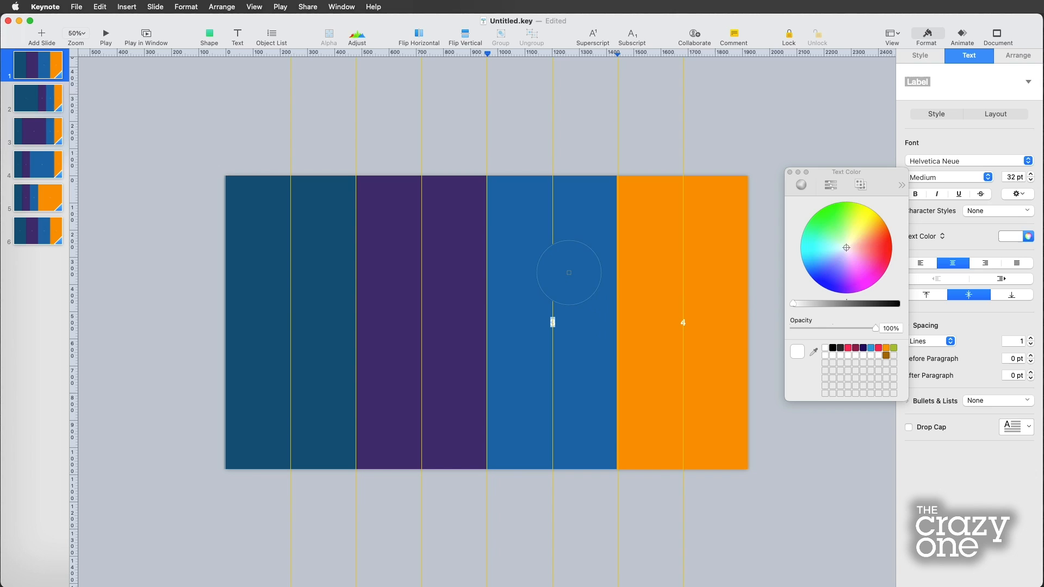
click(684, 323)
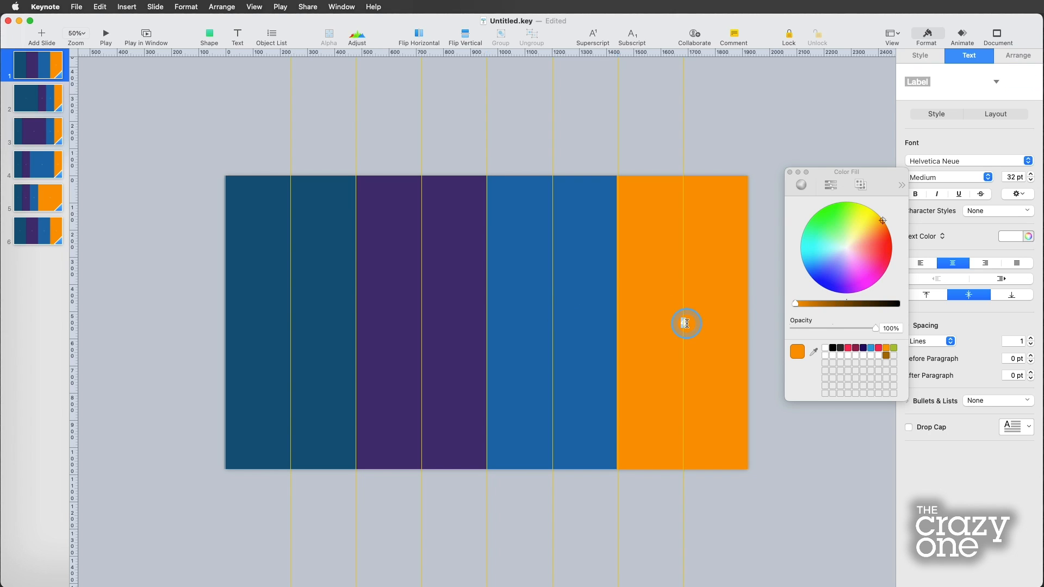
click(812, 351)
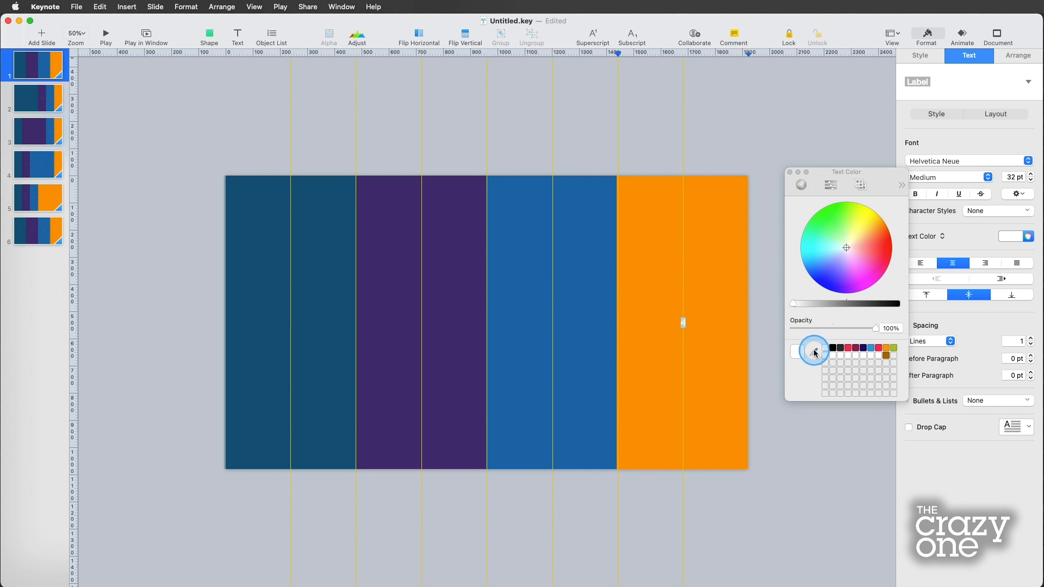
click(486, 154)
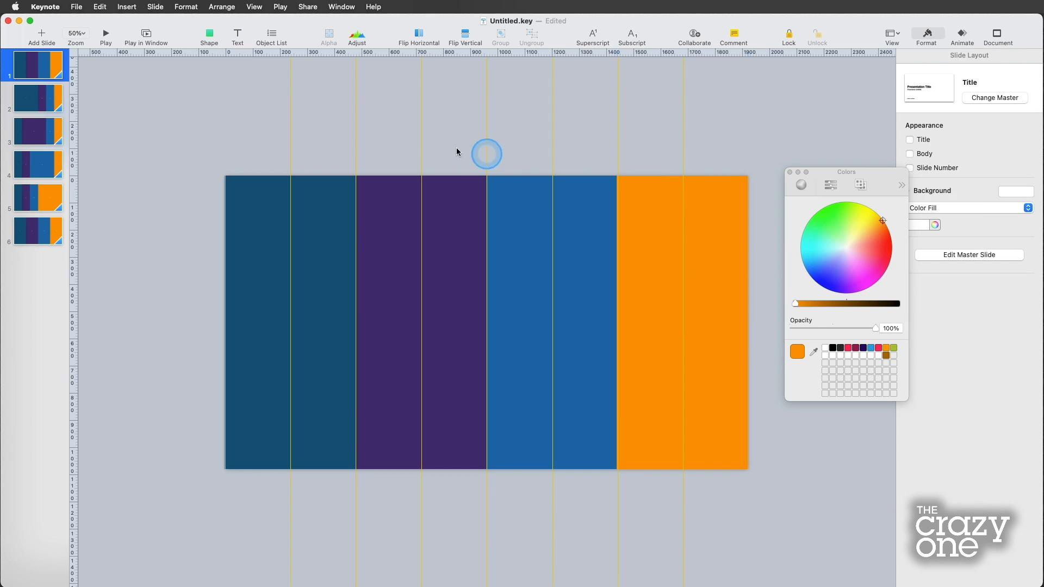
click(75, 34)
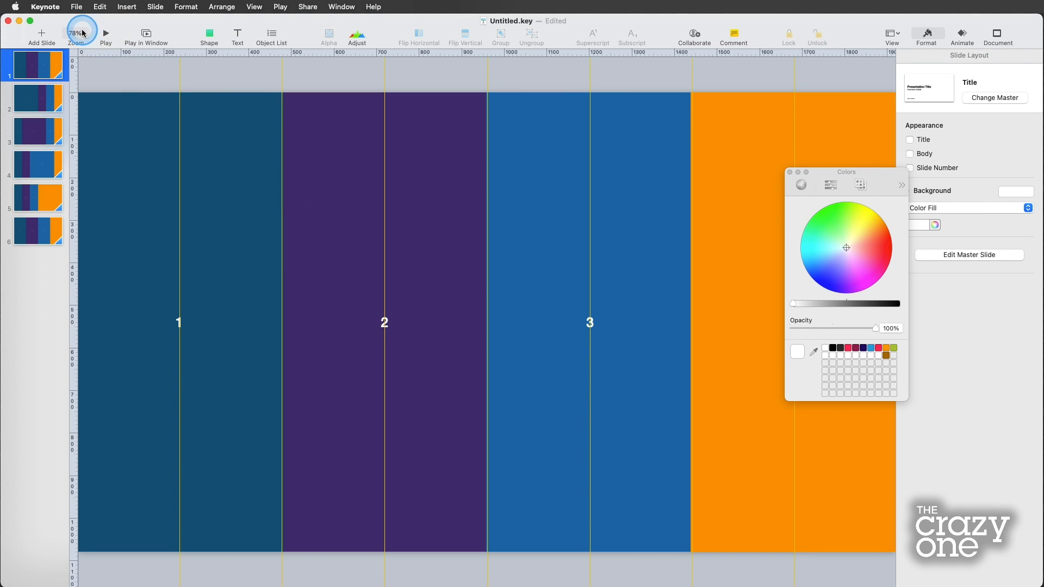
Fit the slide in view and bring the Agenda-Finished.key window to the front.
click(75, 33)
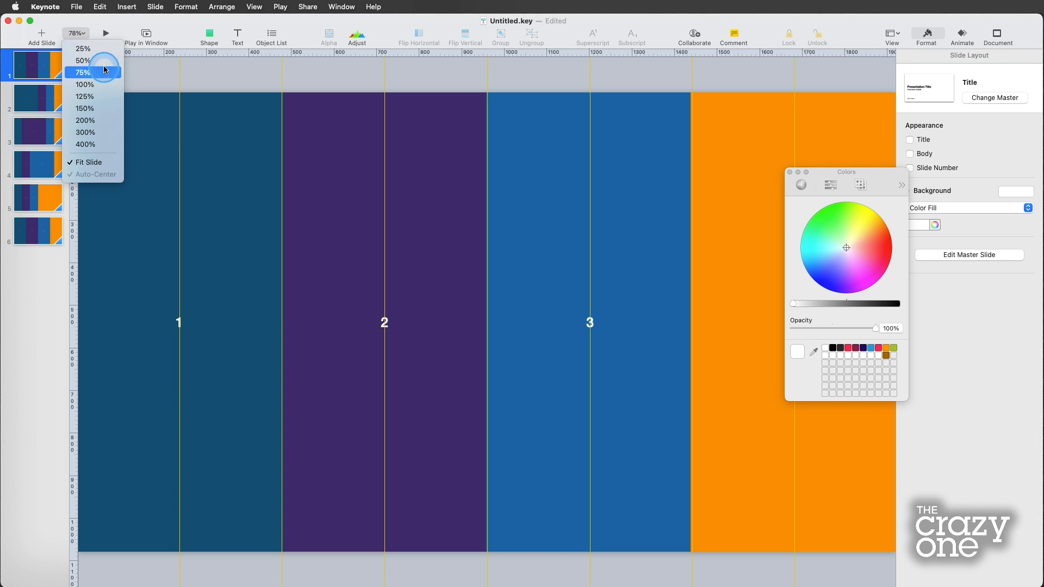
click(81, 61)
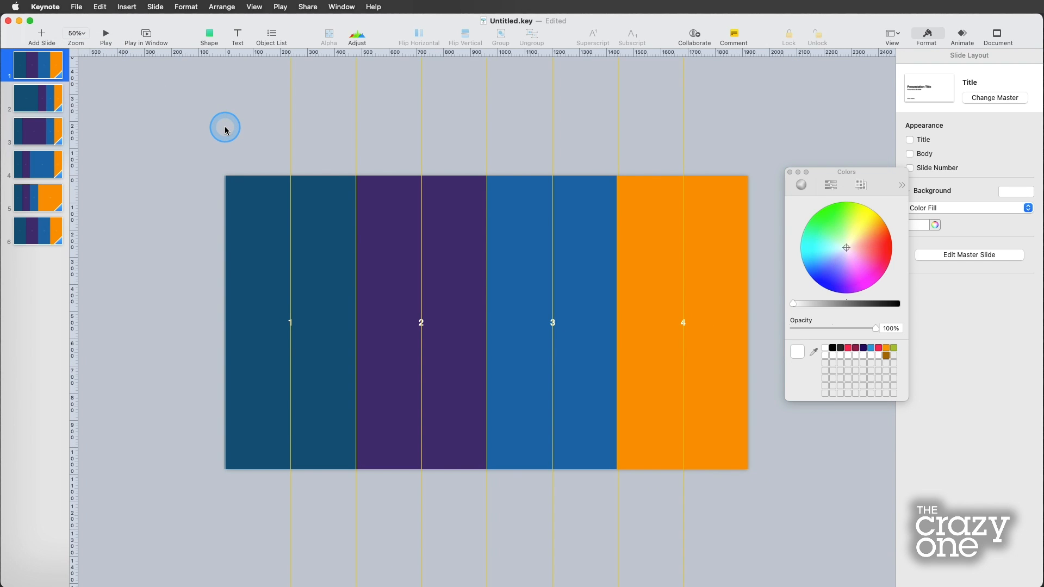
click(341, 7)
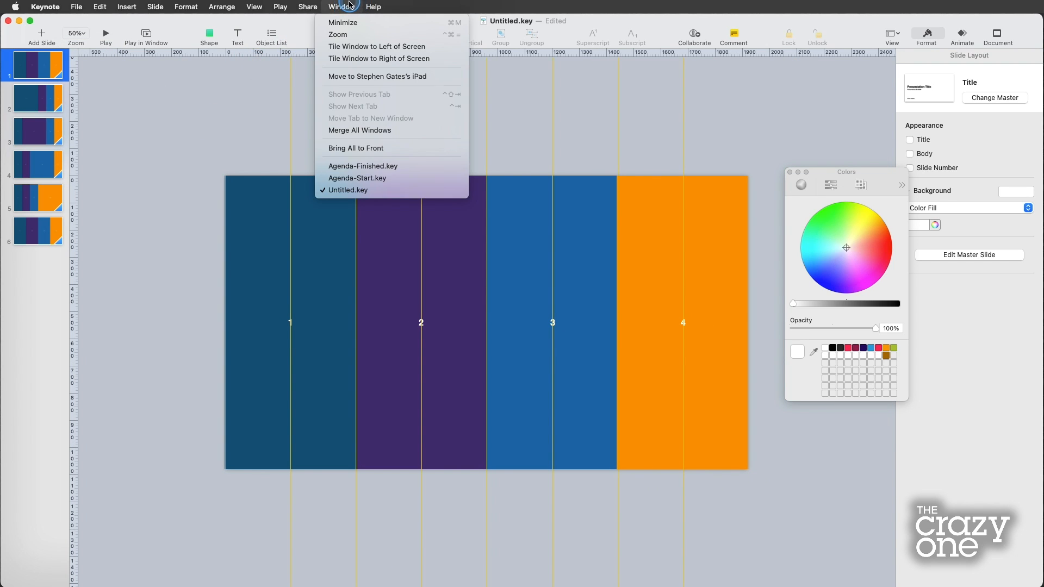
click(363, 165)
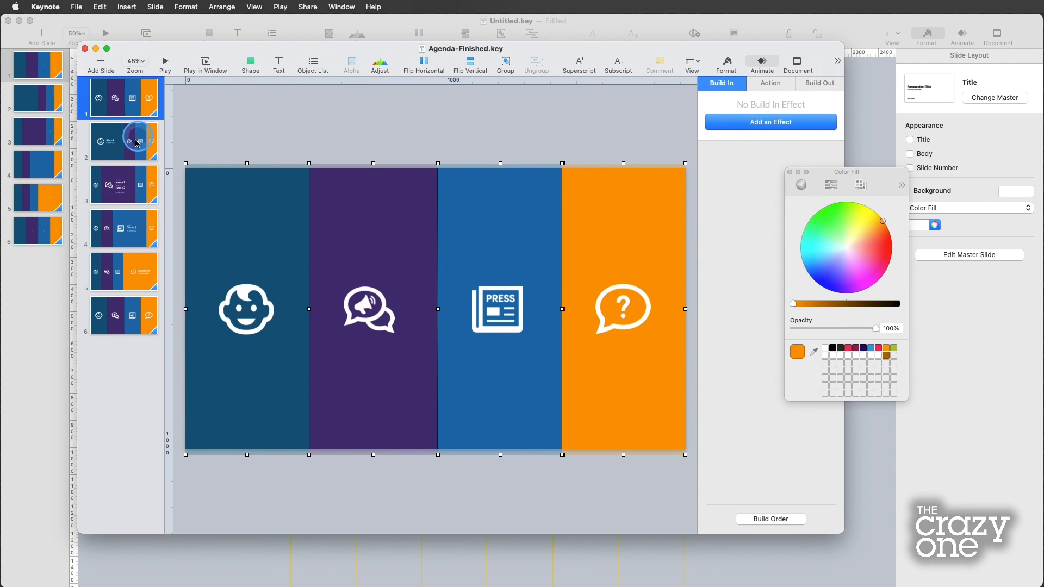
Paste the four white icons from the finished deck onto slides 1–3, enlarging the baby face on slide 2.
click(121, 316)
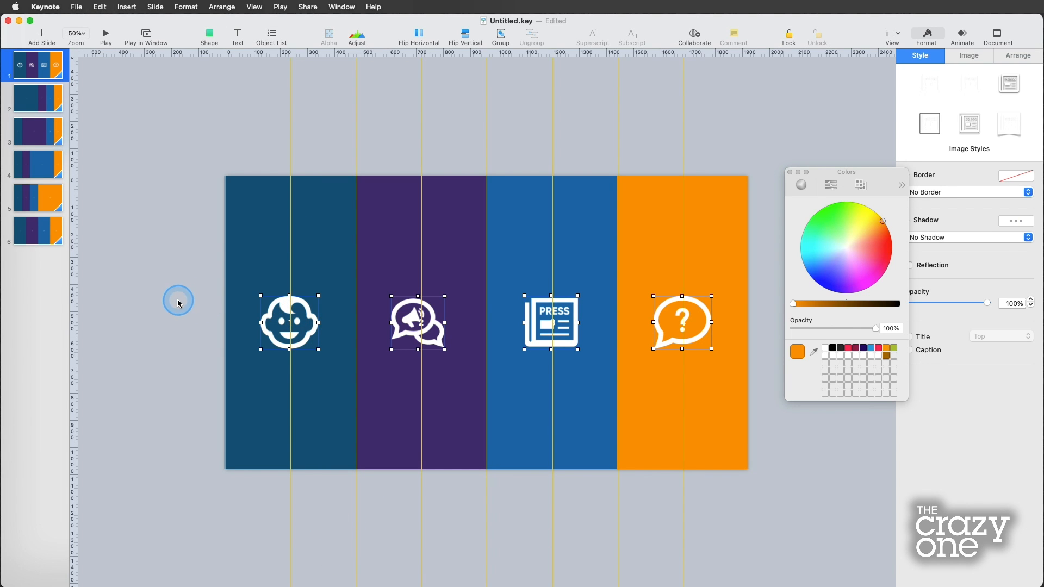
click(289, 323)
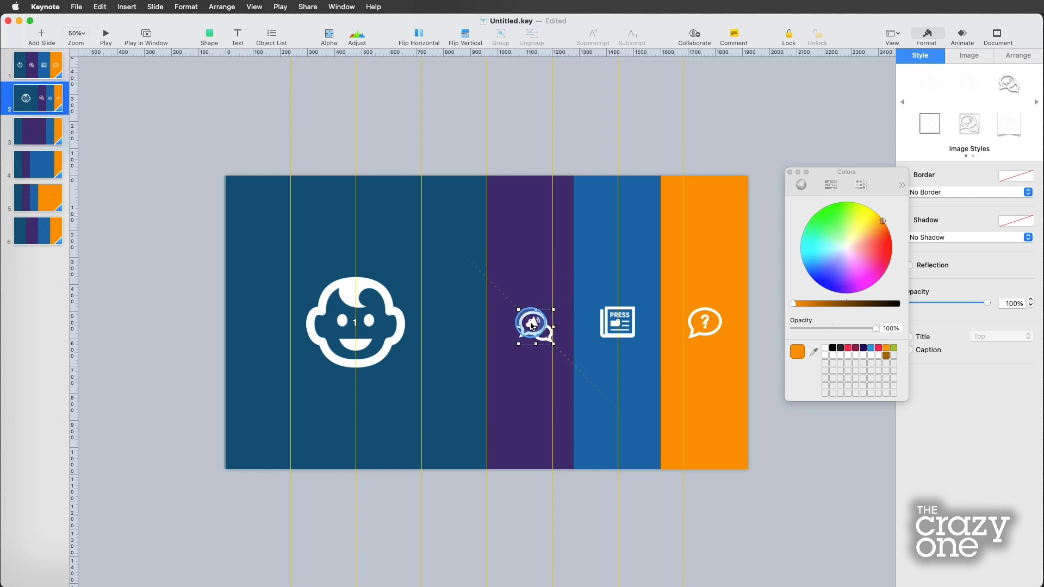
click(37, 64)
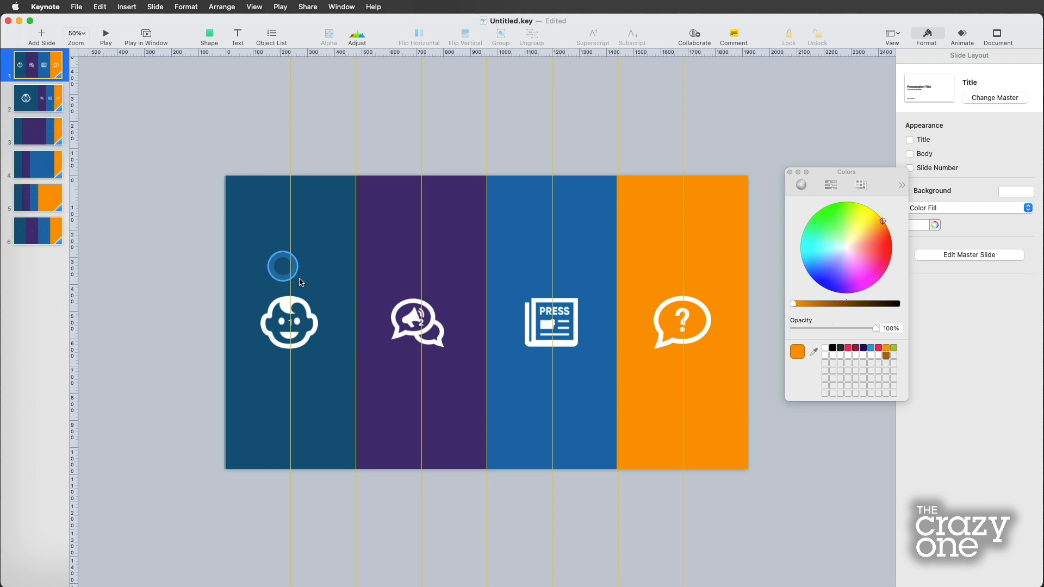
click(37, 99)
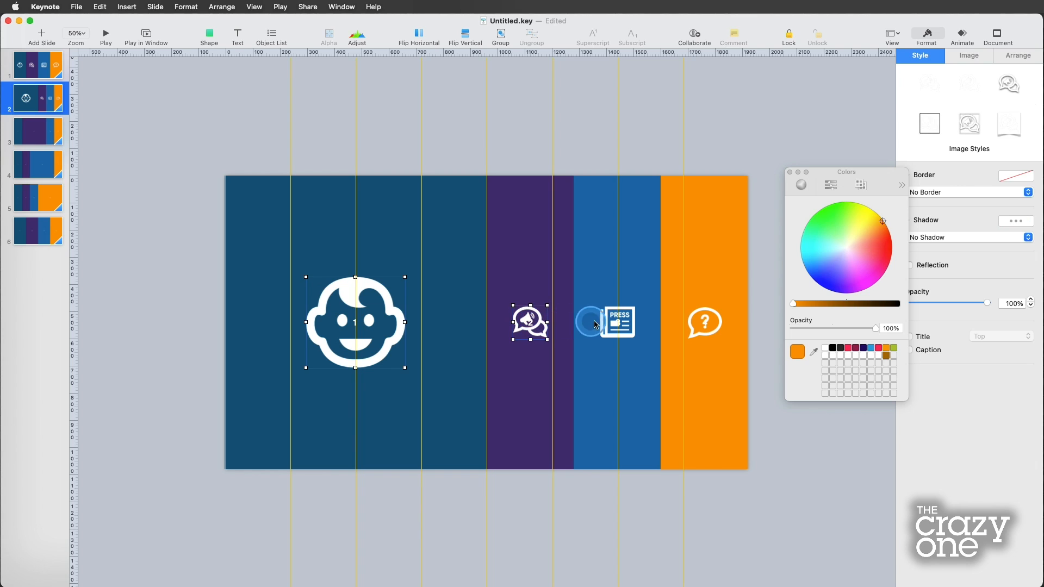
click(704, 323)
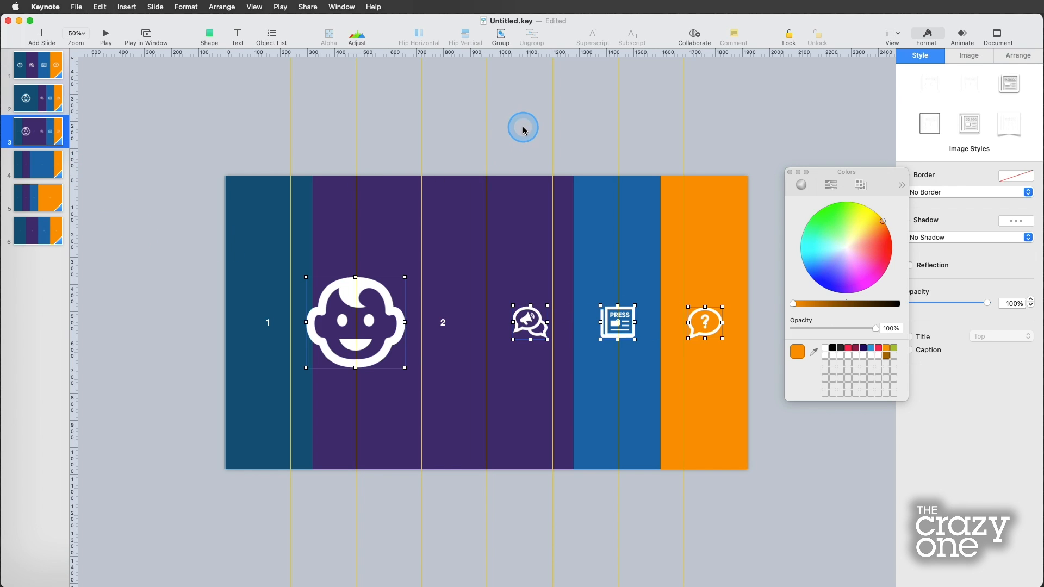
Enlarge the megaphone icon on slide 3's purple column, shrink the baby face, and preview the transition.
click(397, 287)
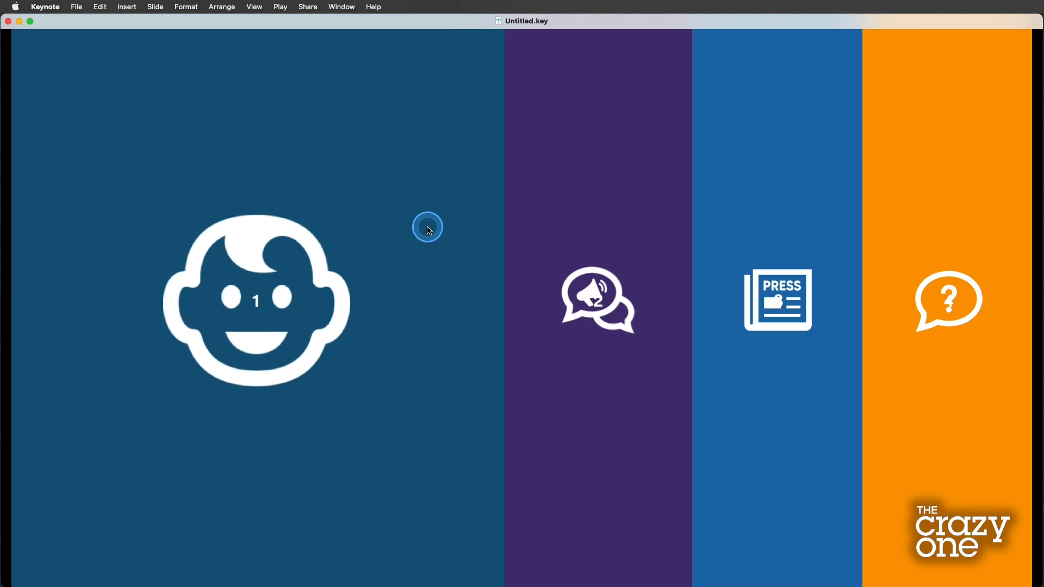
key(Escape)
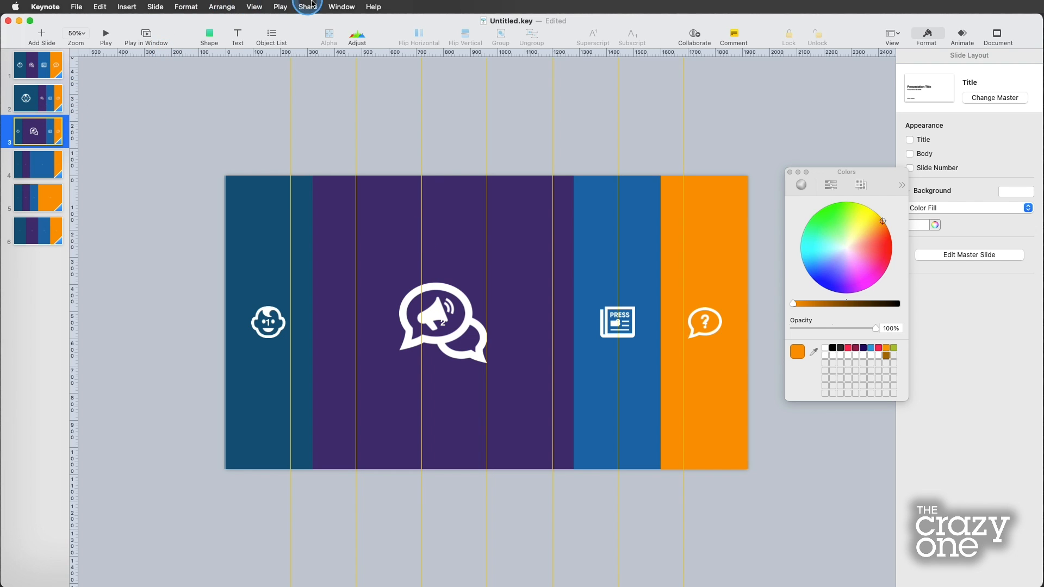
Reference the finished deck, then add the Project 1, Project 2 and 30 MINUTES text on slide 3.
click(341, 7)
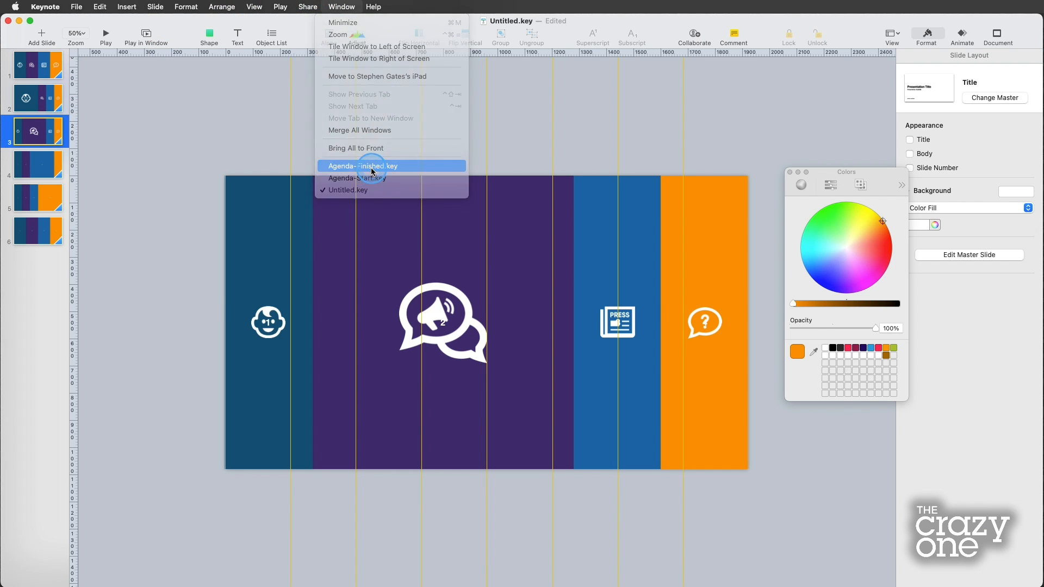
click(363, 165)
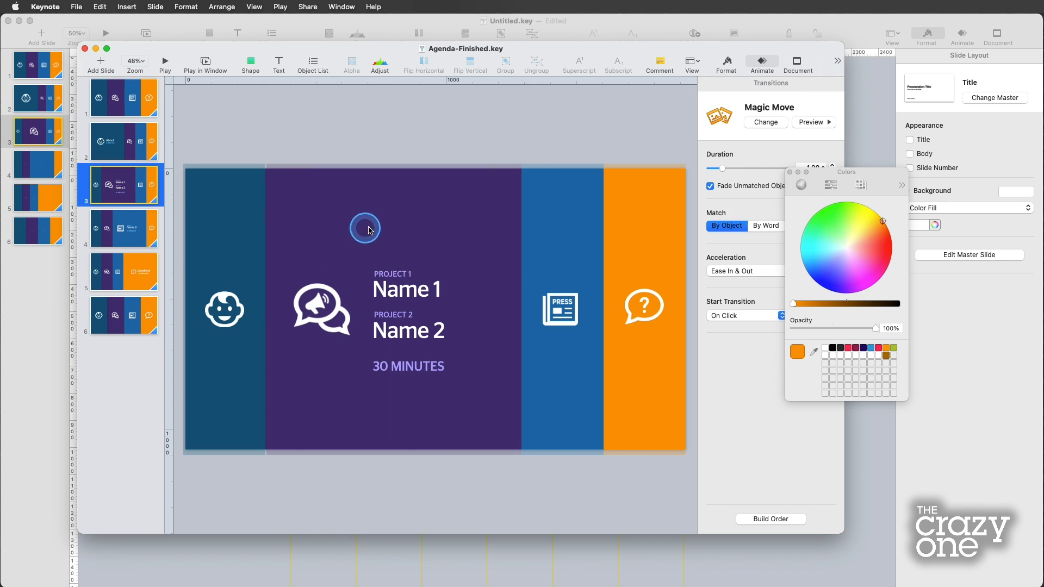
click(399, 330)
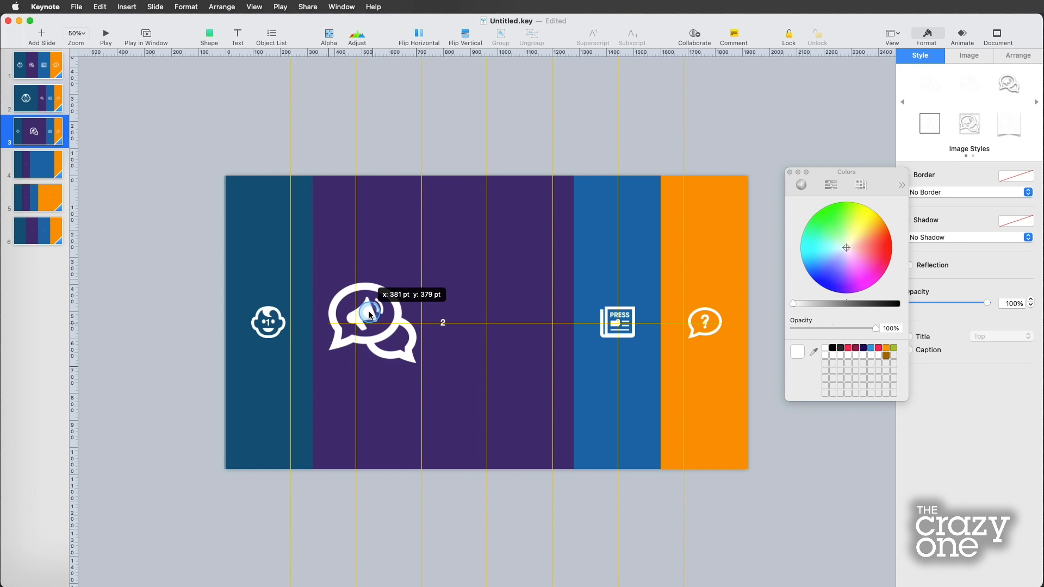
click(254, 6)
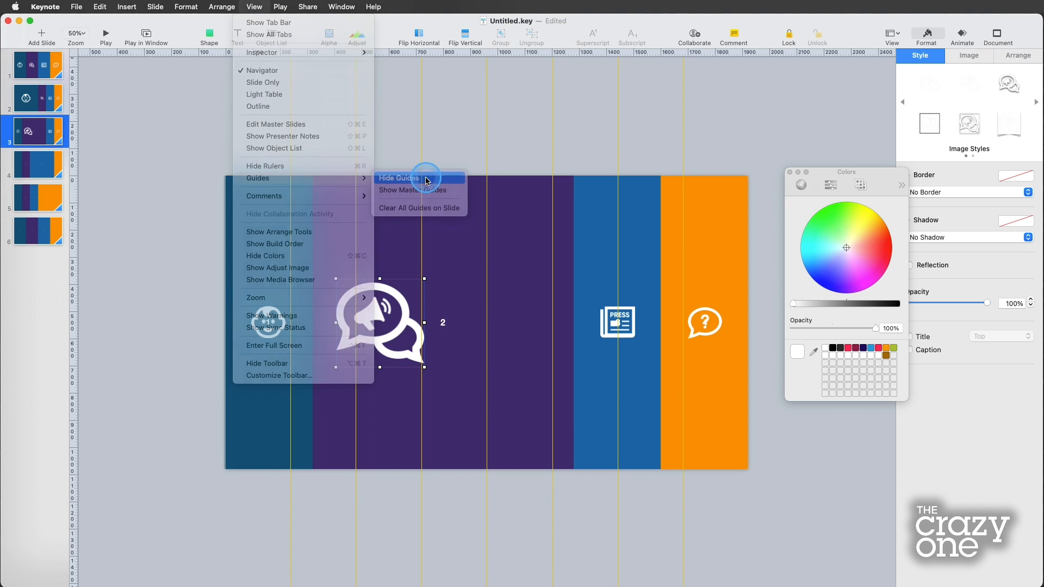
Hide the guides and move the megaphone icon beside the agenda text on slide 3.
click(398, 177)
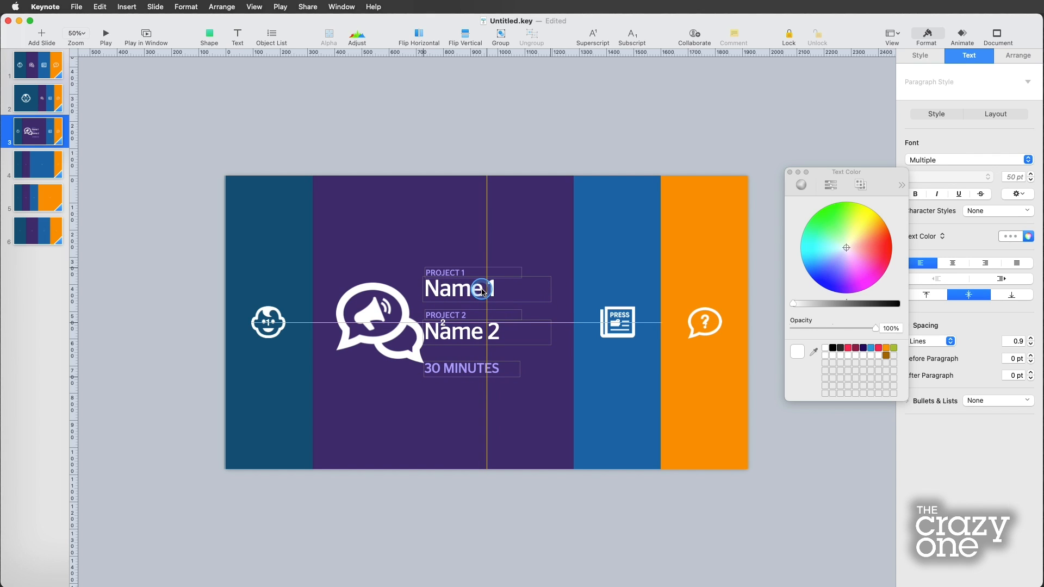
click(372, 316)
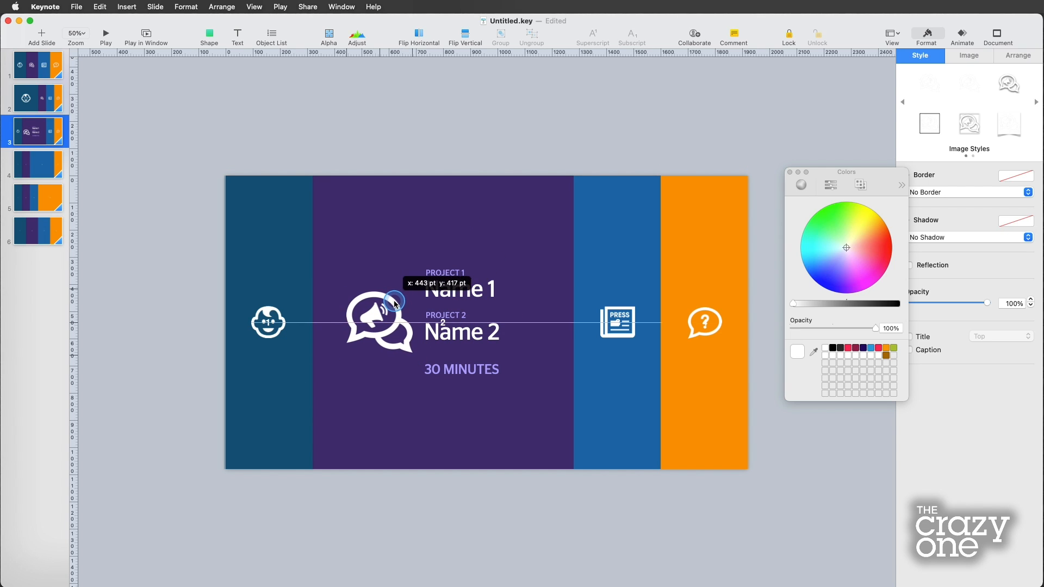
click(37, 98)
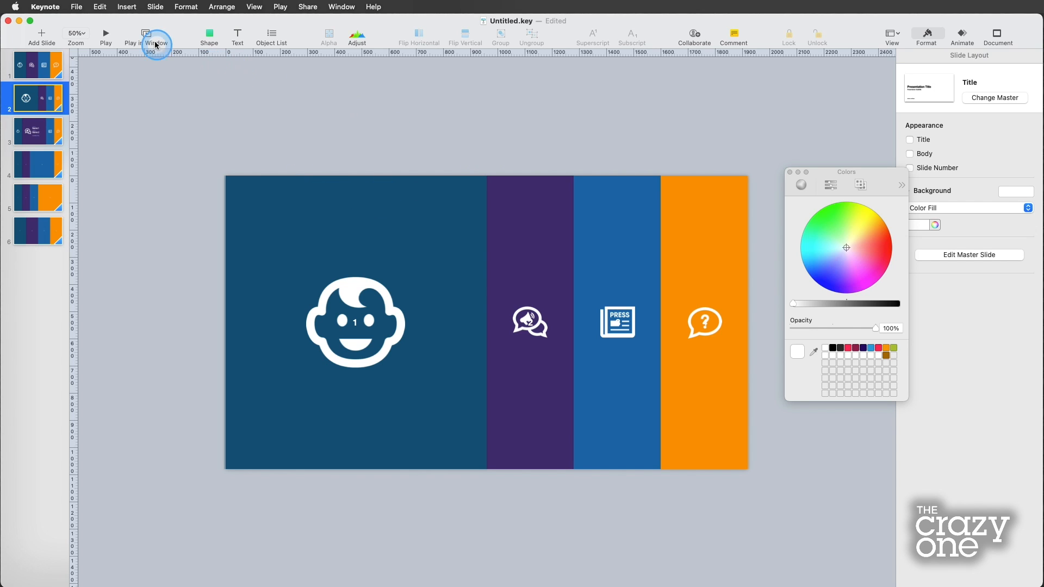
mouse_move(980, 40)
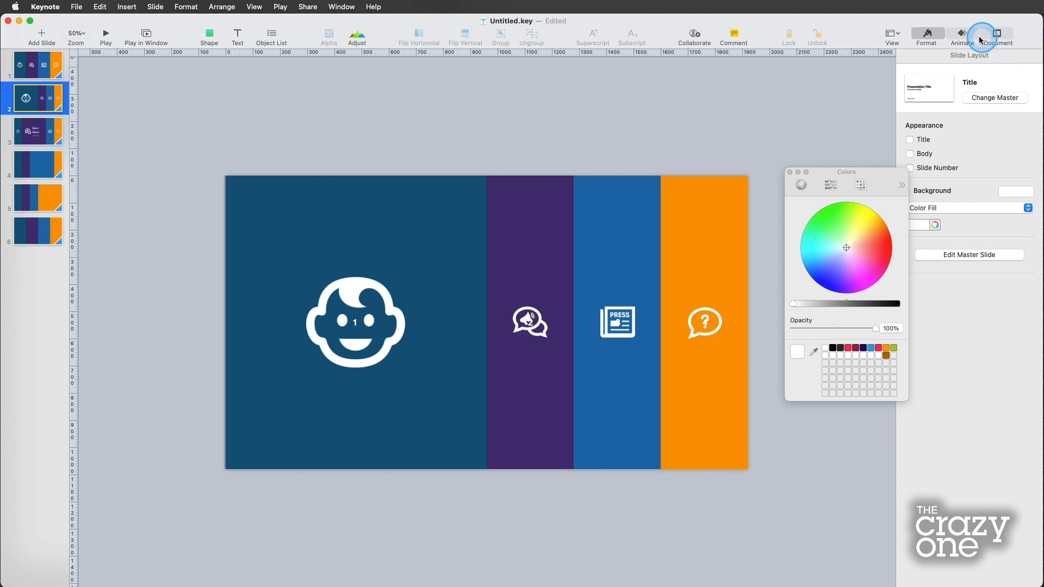
Preview slide 2's Magic Move, step to the Project 1 and 2 slide, and list open presentations.
click(962, 35)
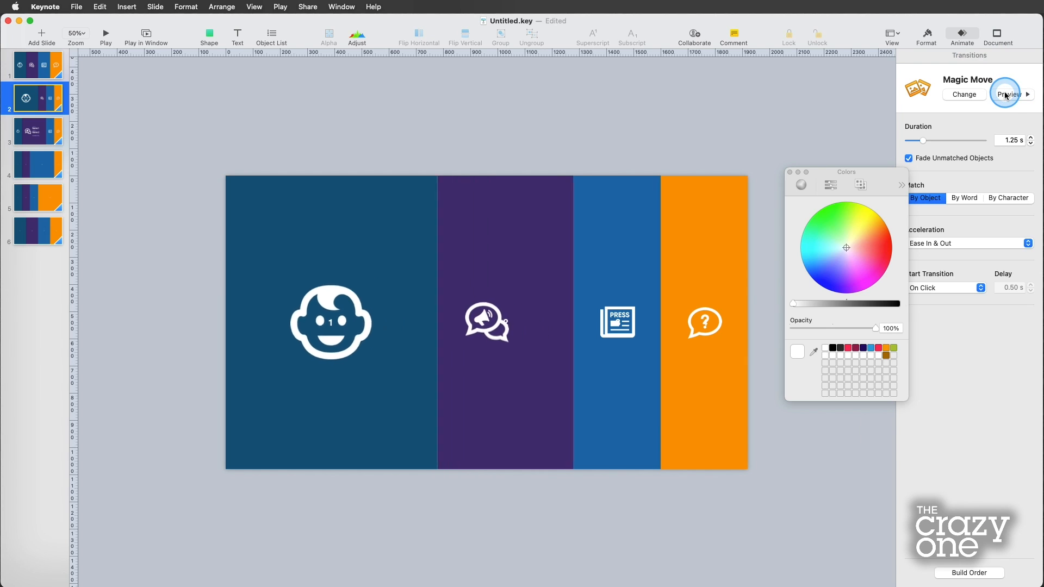
click(1011, 93)
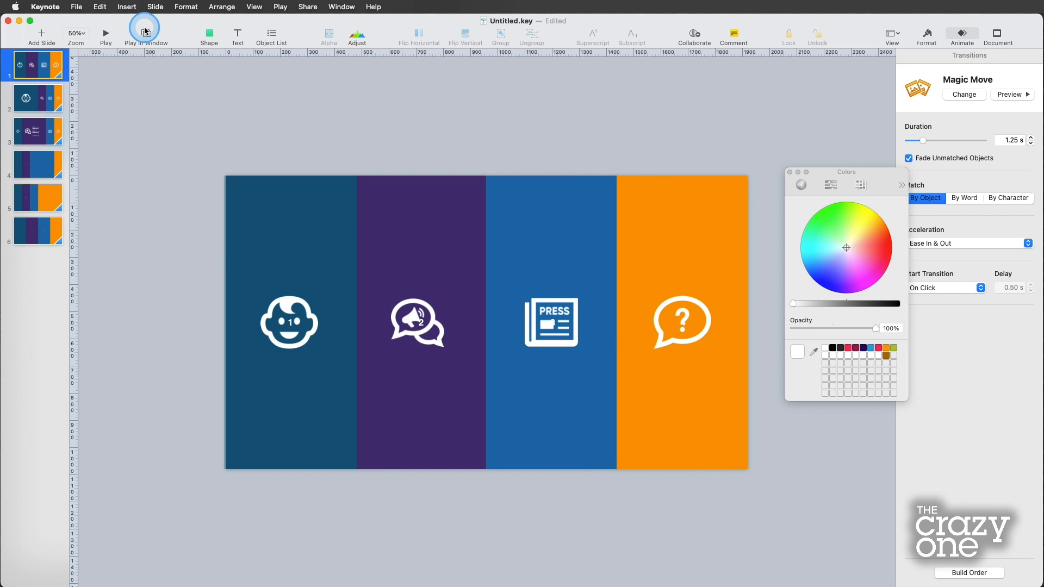
click(146, 34)
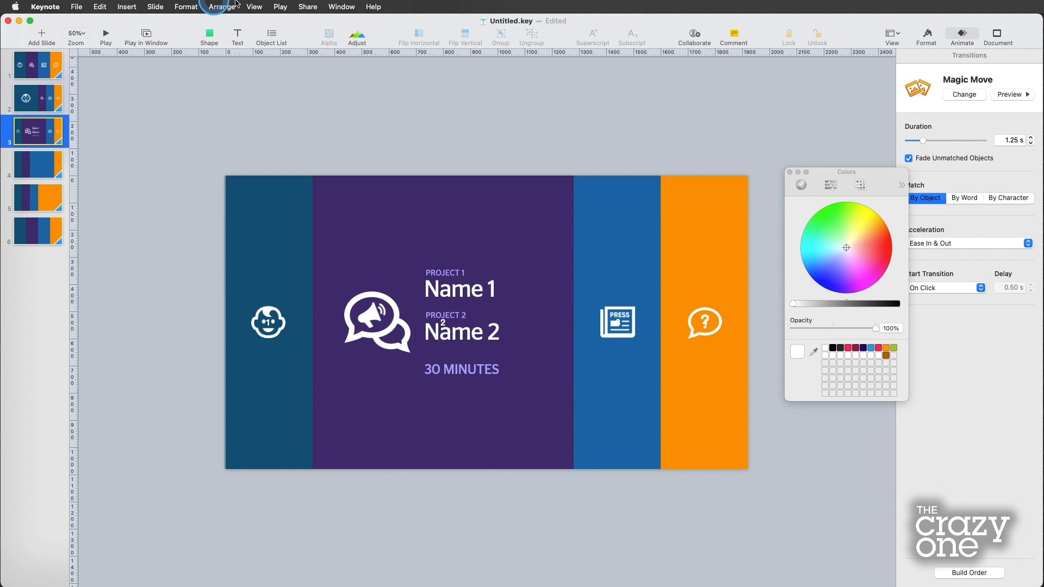
click(340, 7)
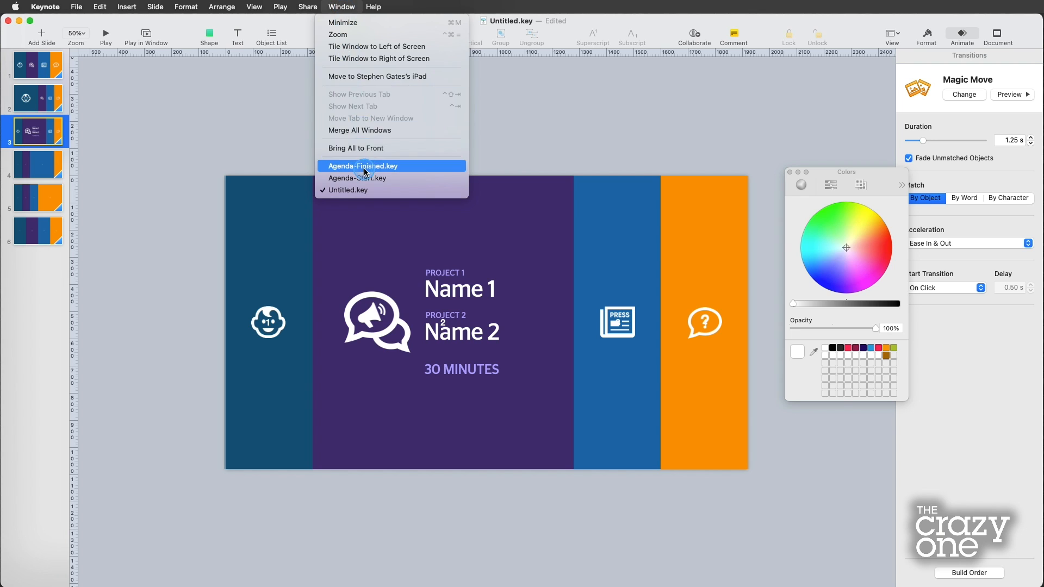
Switch to Agenda-Finished.key, glance at the Project 3 slide, then preview slide one's Magic Move transition.
click(363, 165)
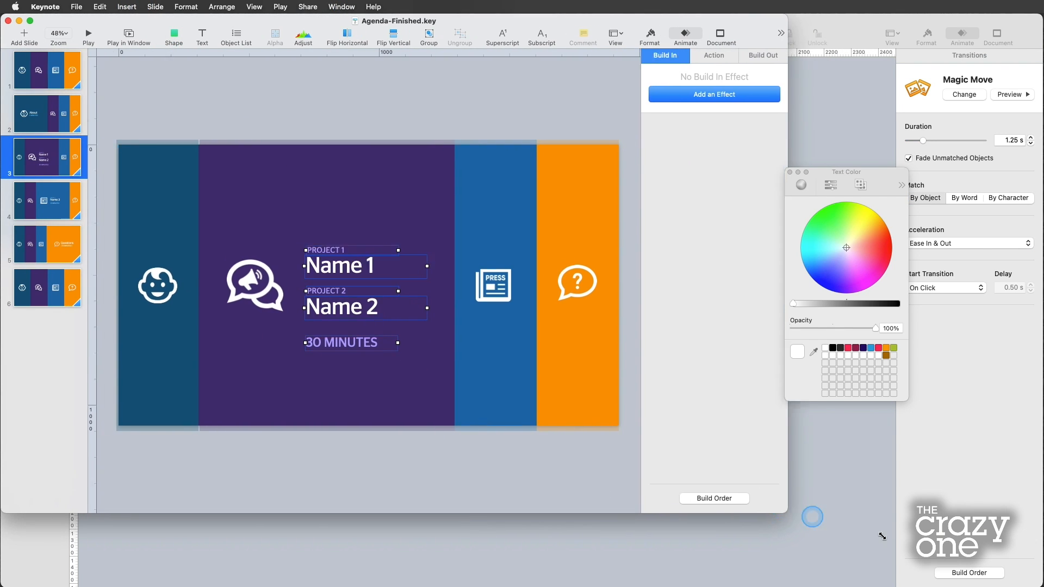
click(45, 70)
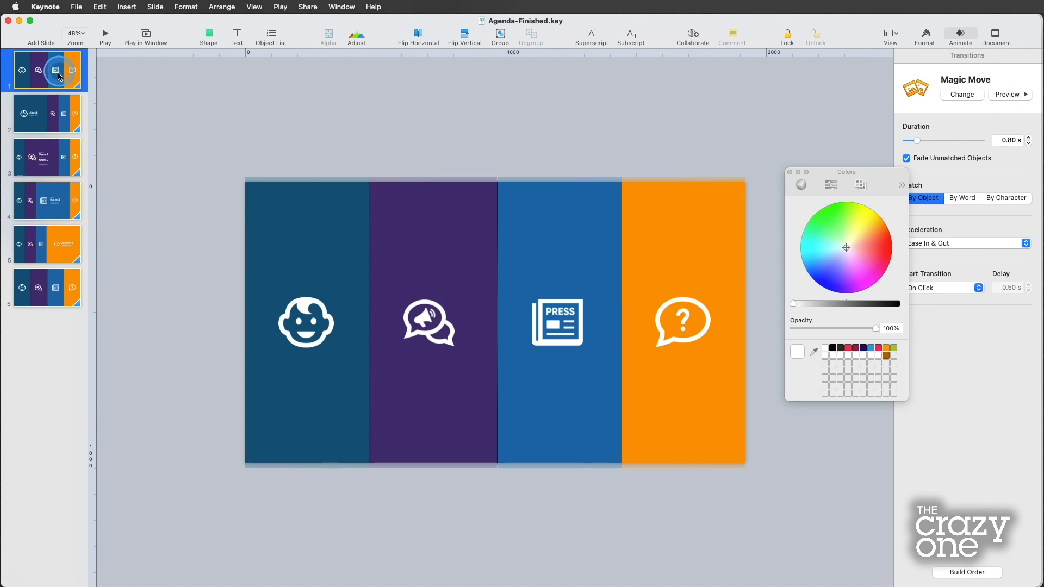
click(47, 201)
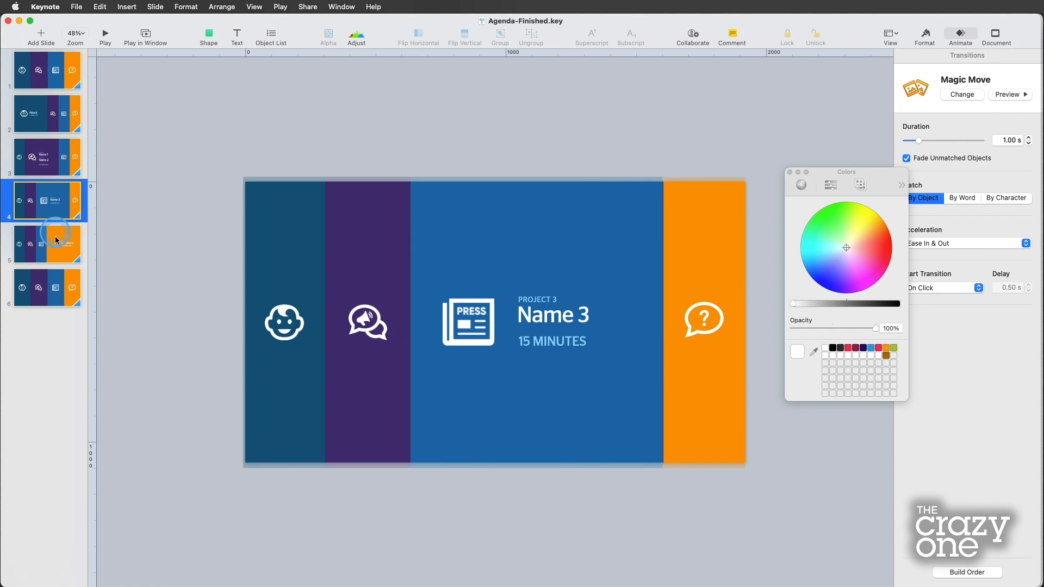
click(47, 70)
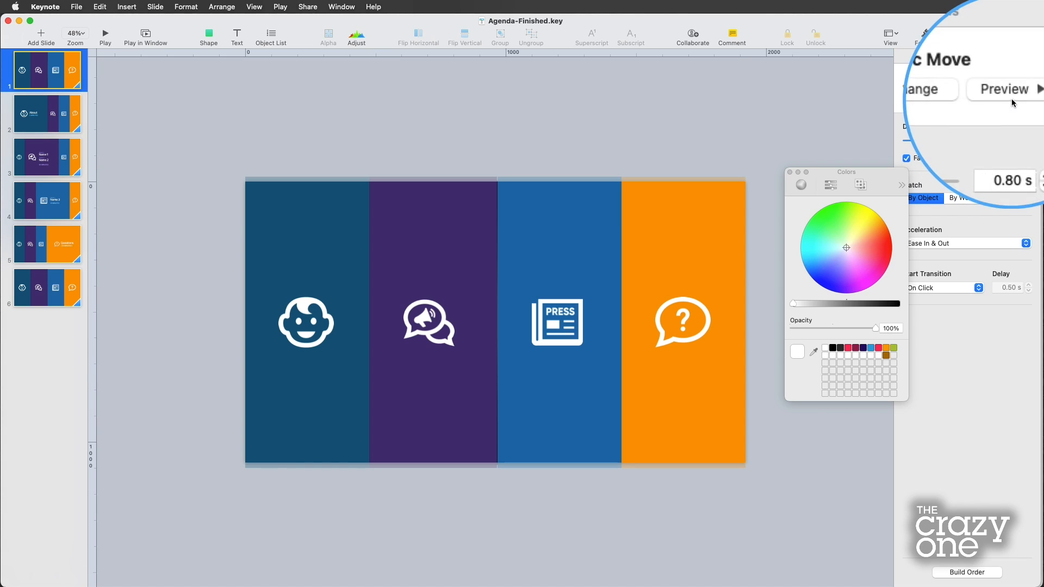
click(292, 215)
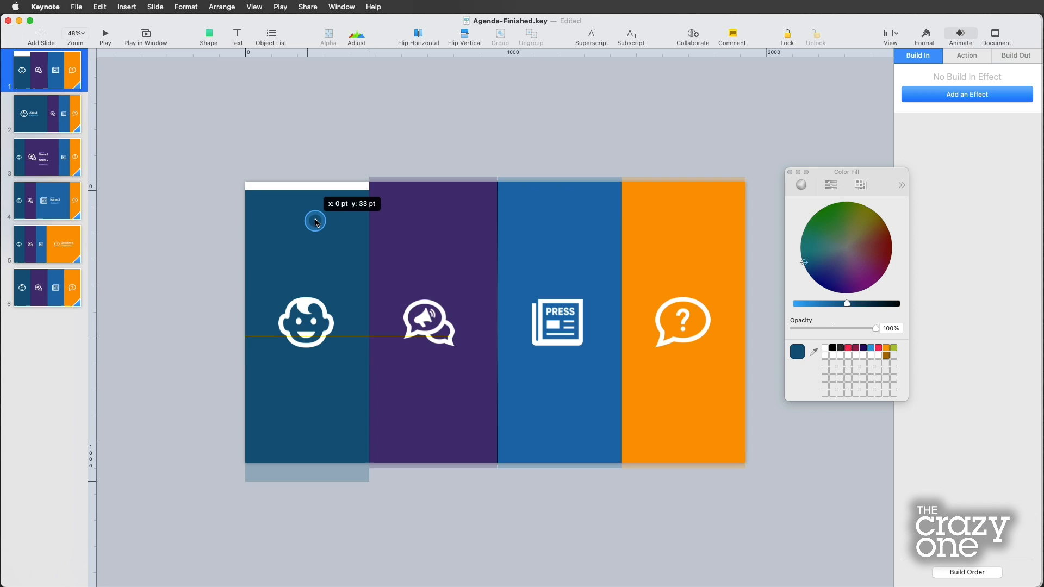
click(46, 112)
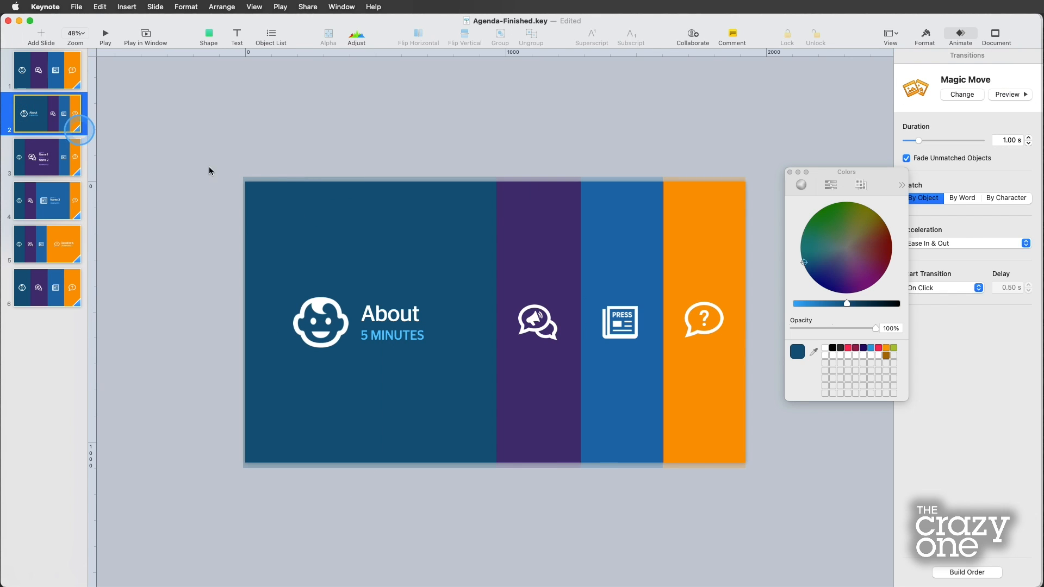
click(369, 266)
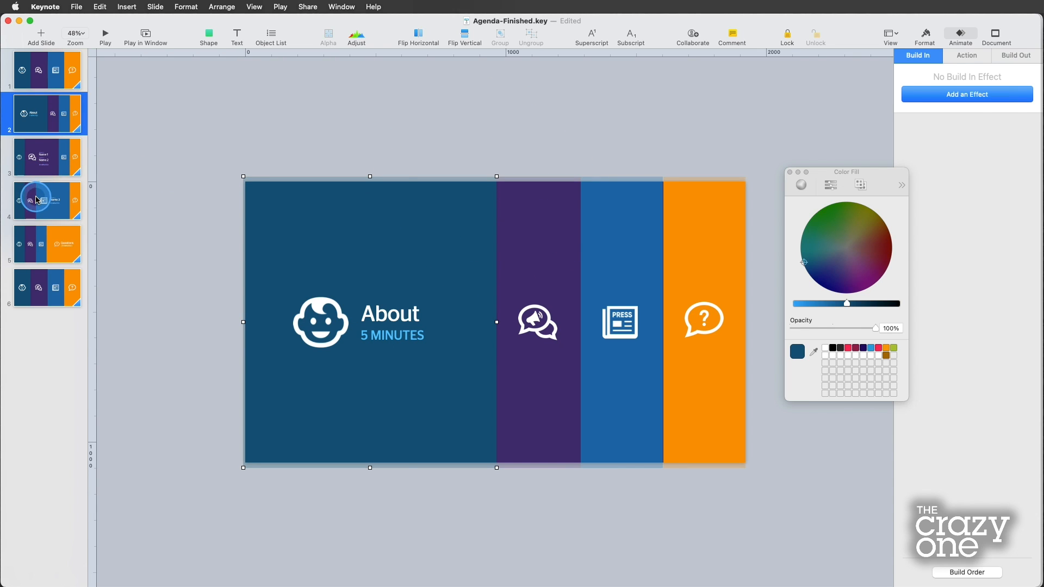
click(46, 200)
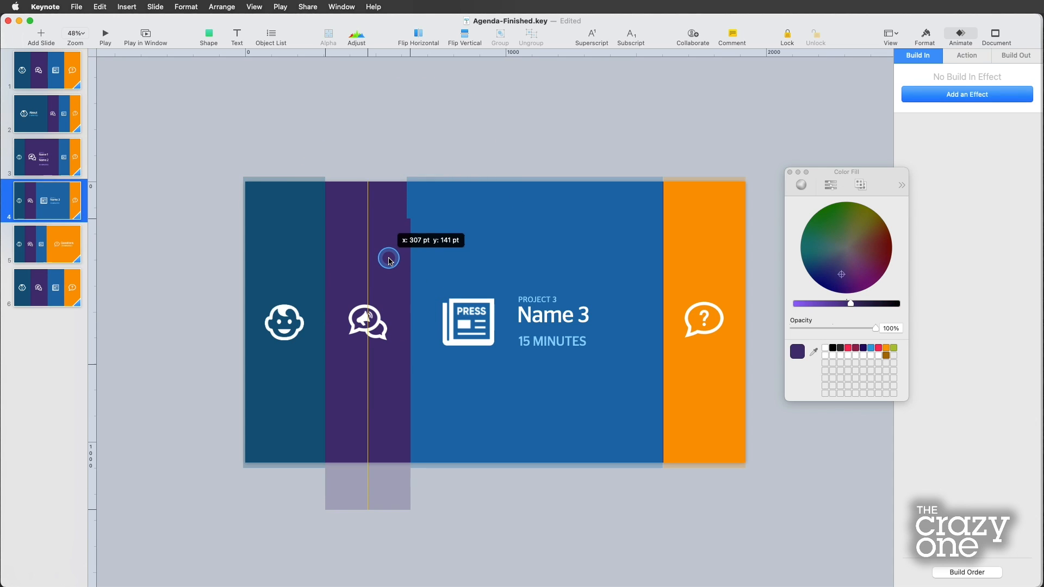
click(45, 245)
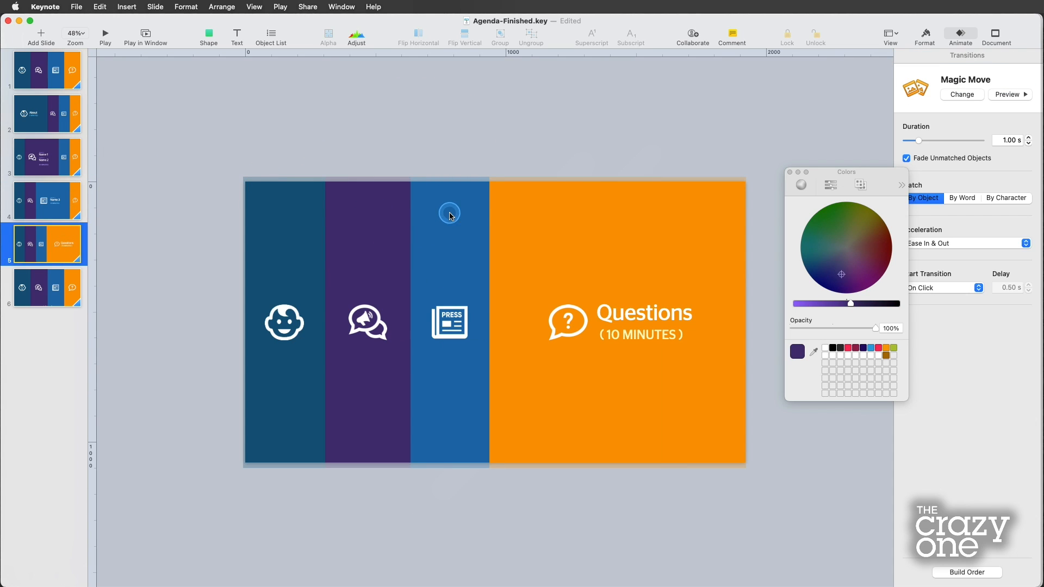
click(44, 287)
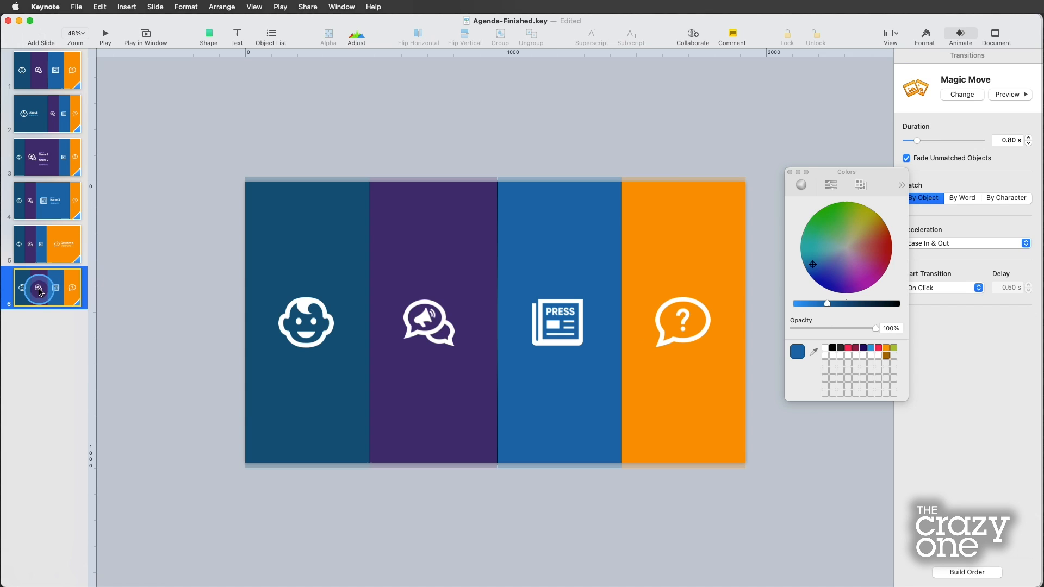
click(44, 72)
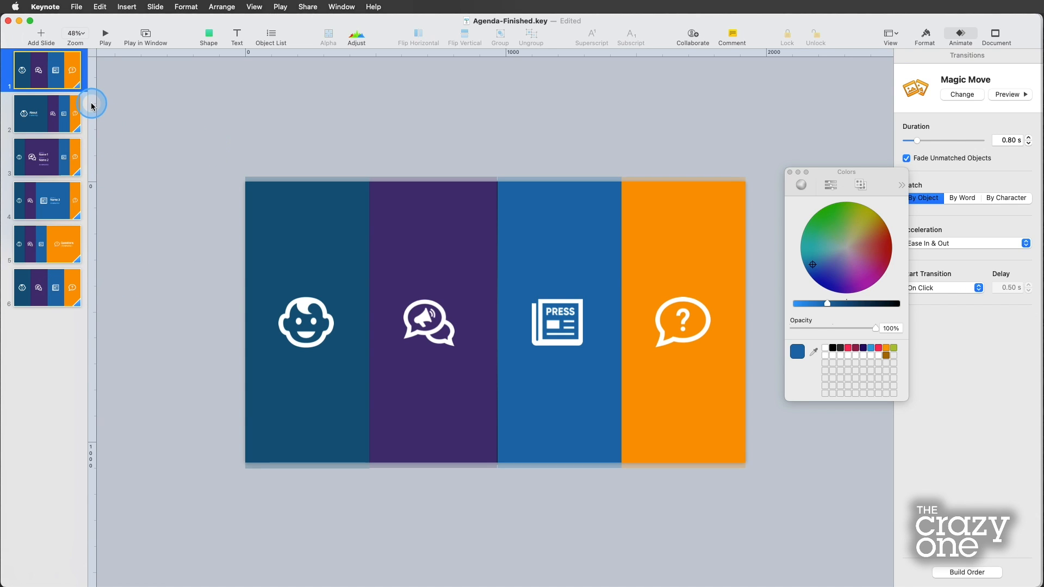
mouse_move(339, 158)
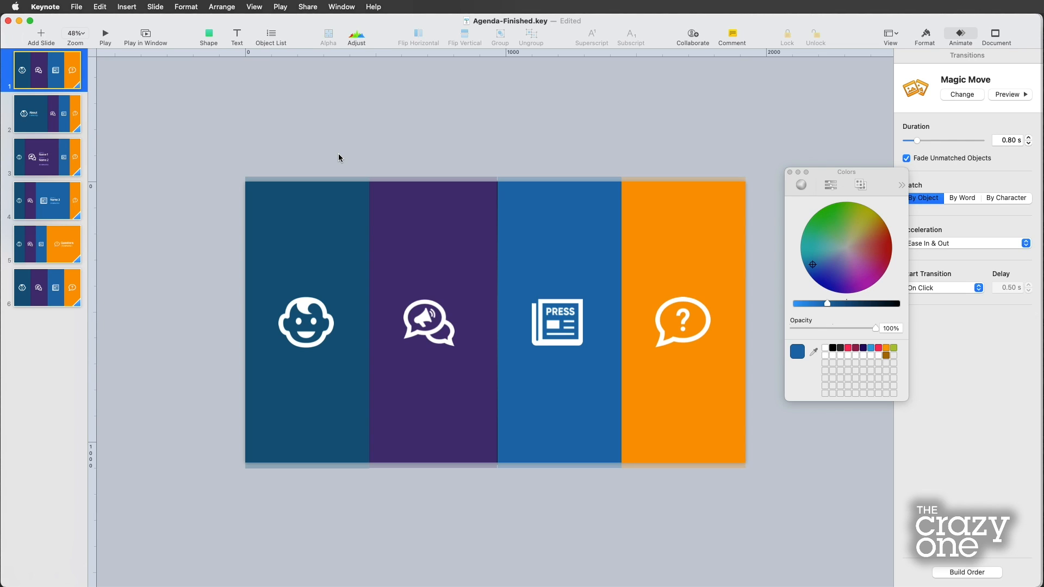
Flick through the Project 3, closing, About, Project 1–2, opening and Questions slides, ending on About.
click(46, 201)
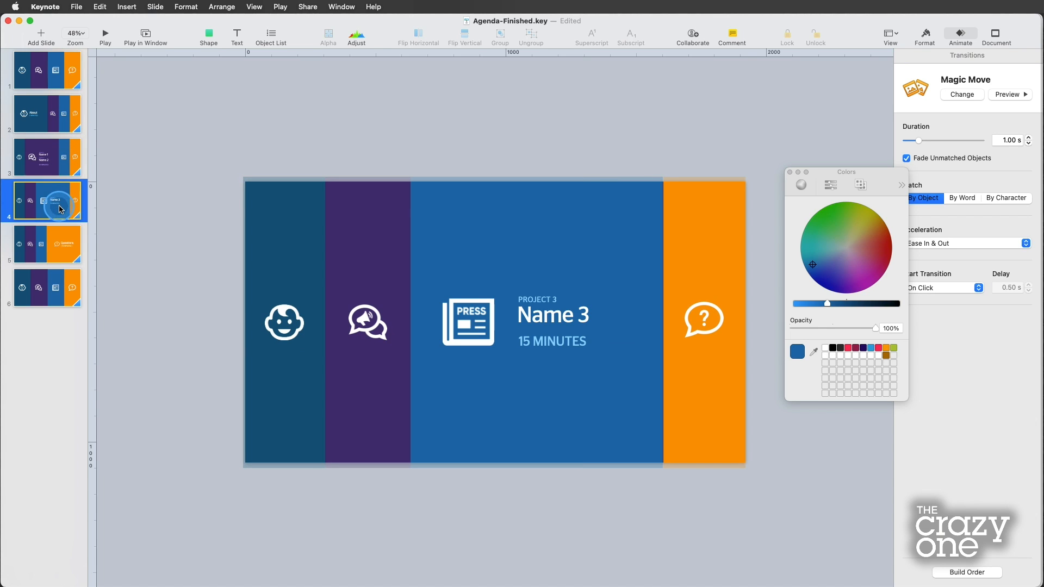
click(46, 287)
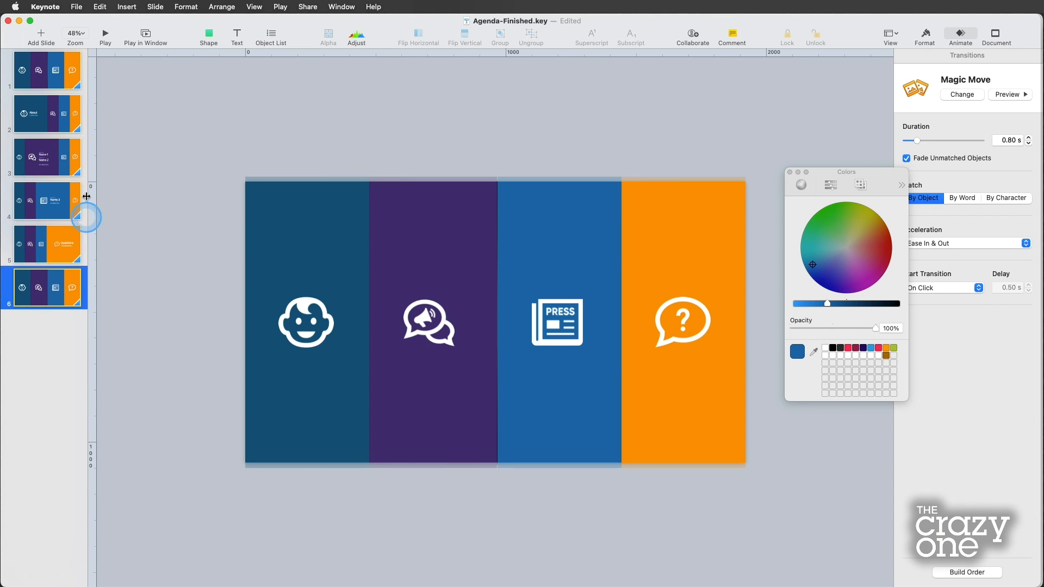
click(44, 114)
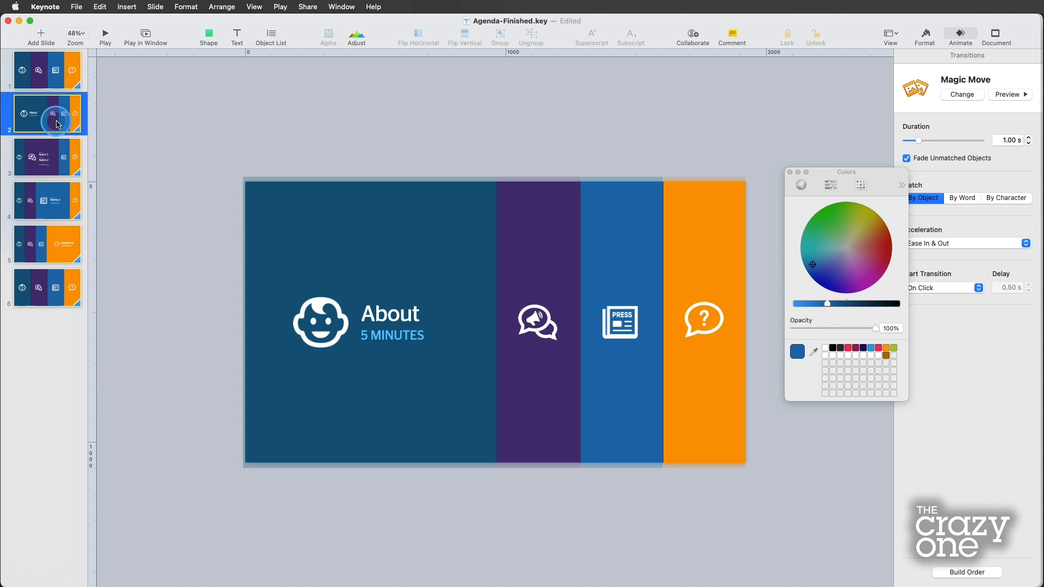
click(46, 156)
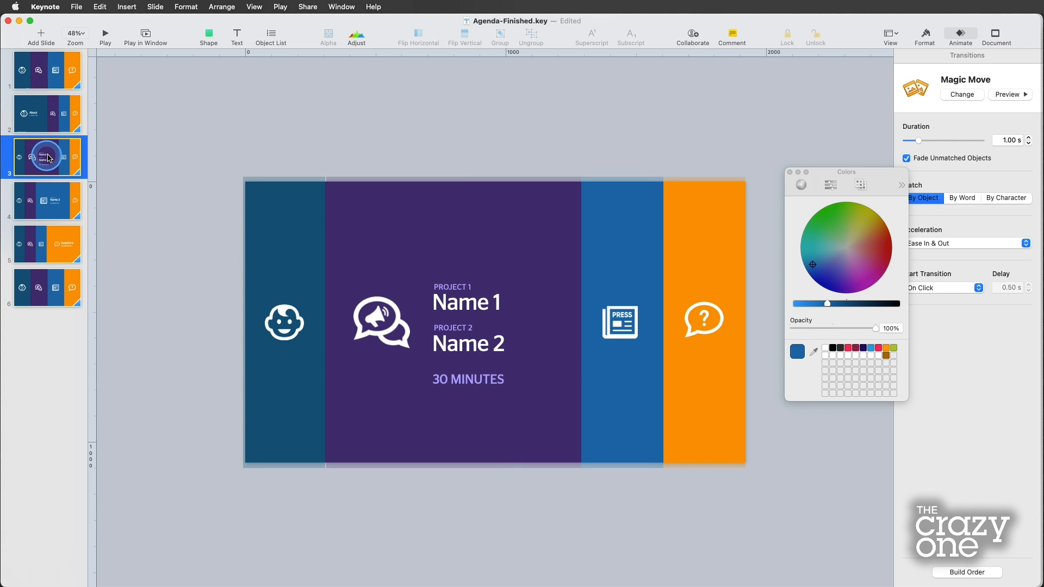
click(47, 200)
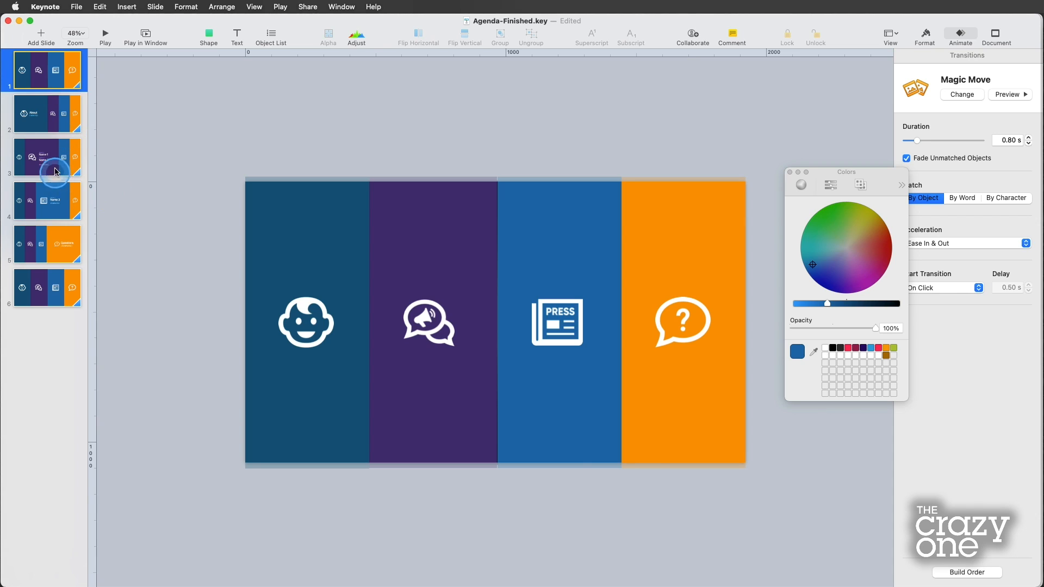
click(46, 244)
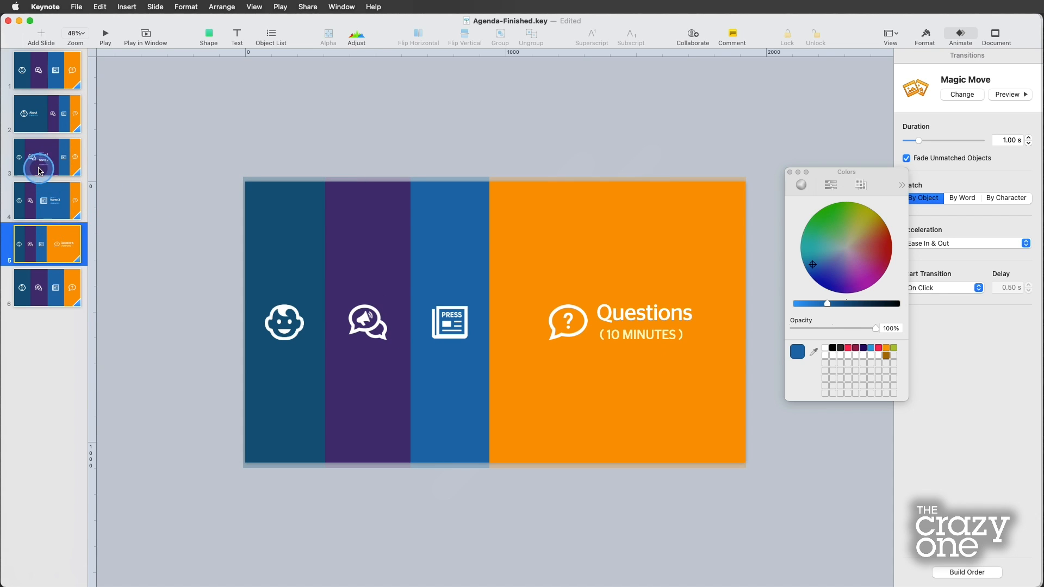
click(46, 113)
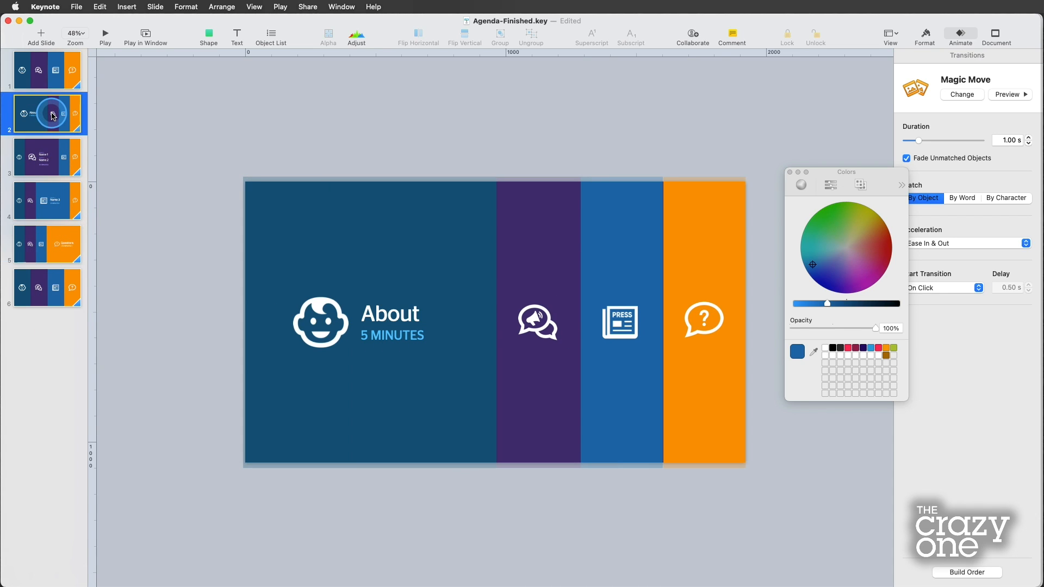